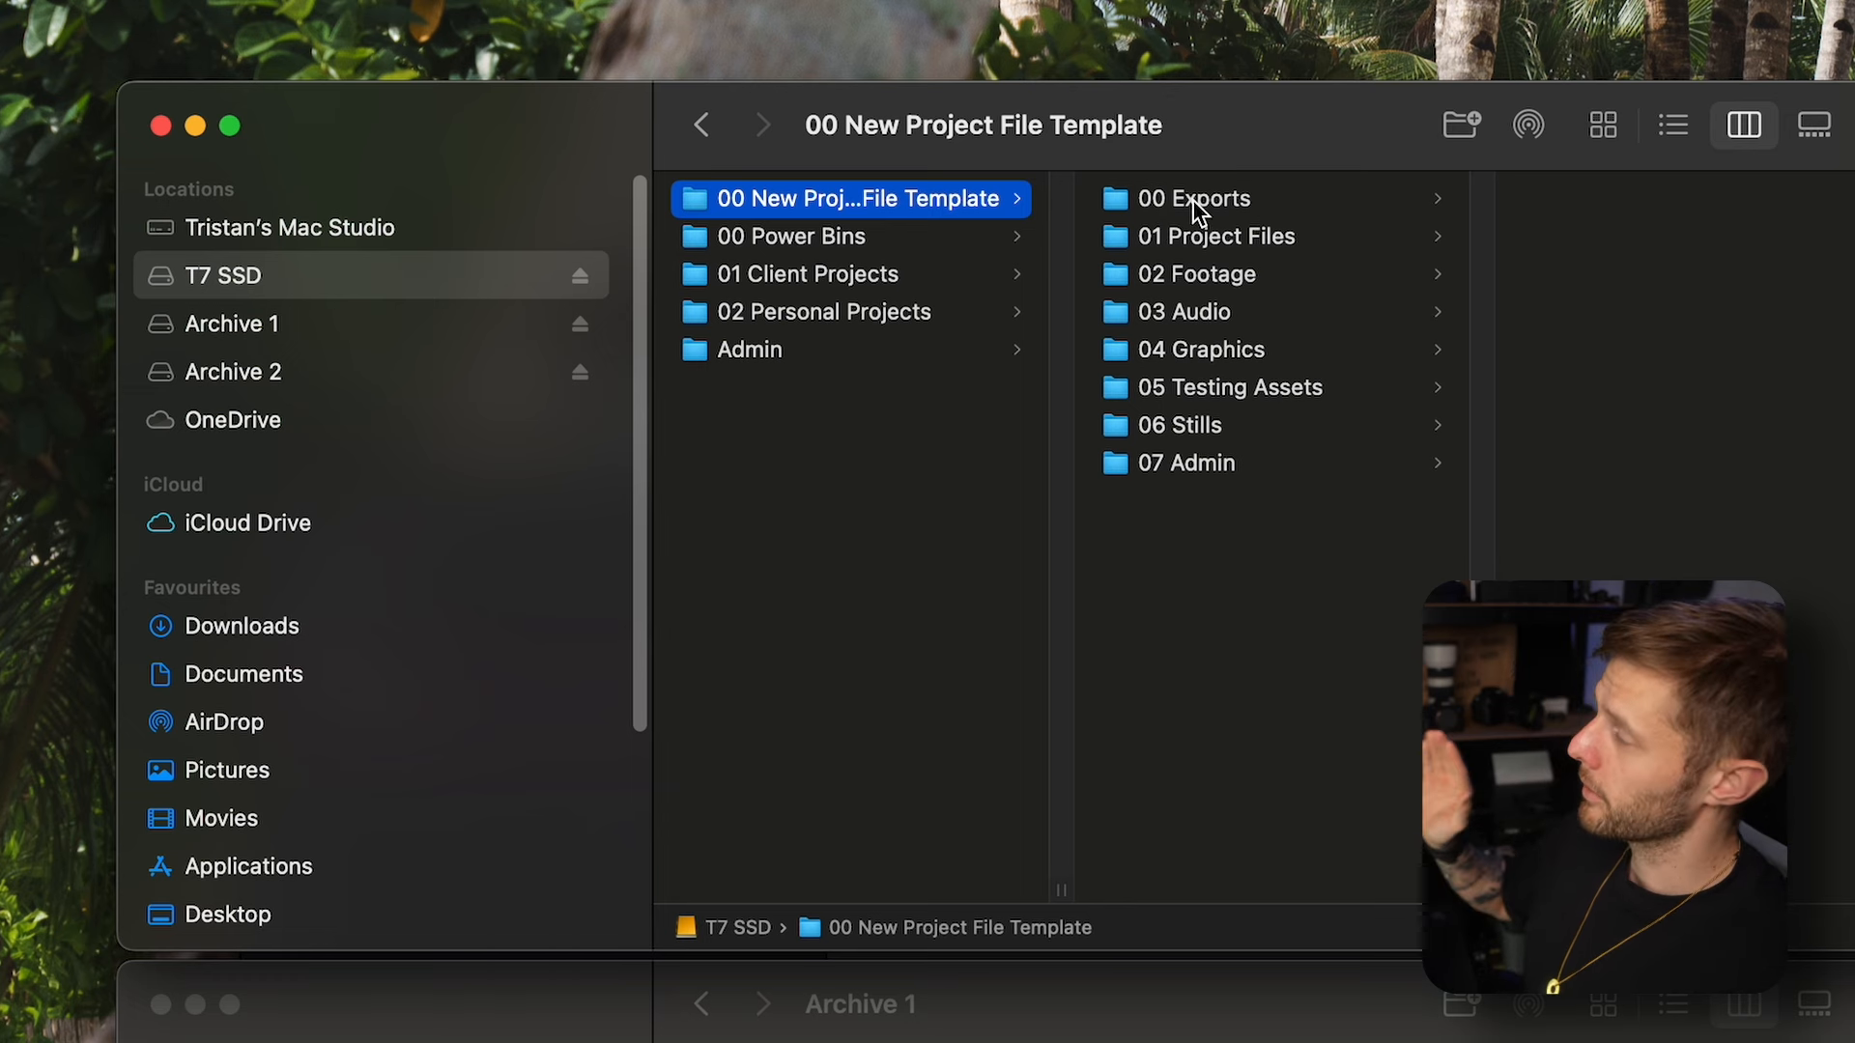
Browse 01 Project Files into the template's 02 Footage folder with B Roll and Stock
{"action": "left_click", "coordinate": [1219, 236]}
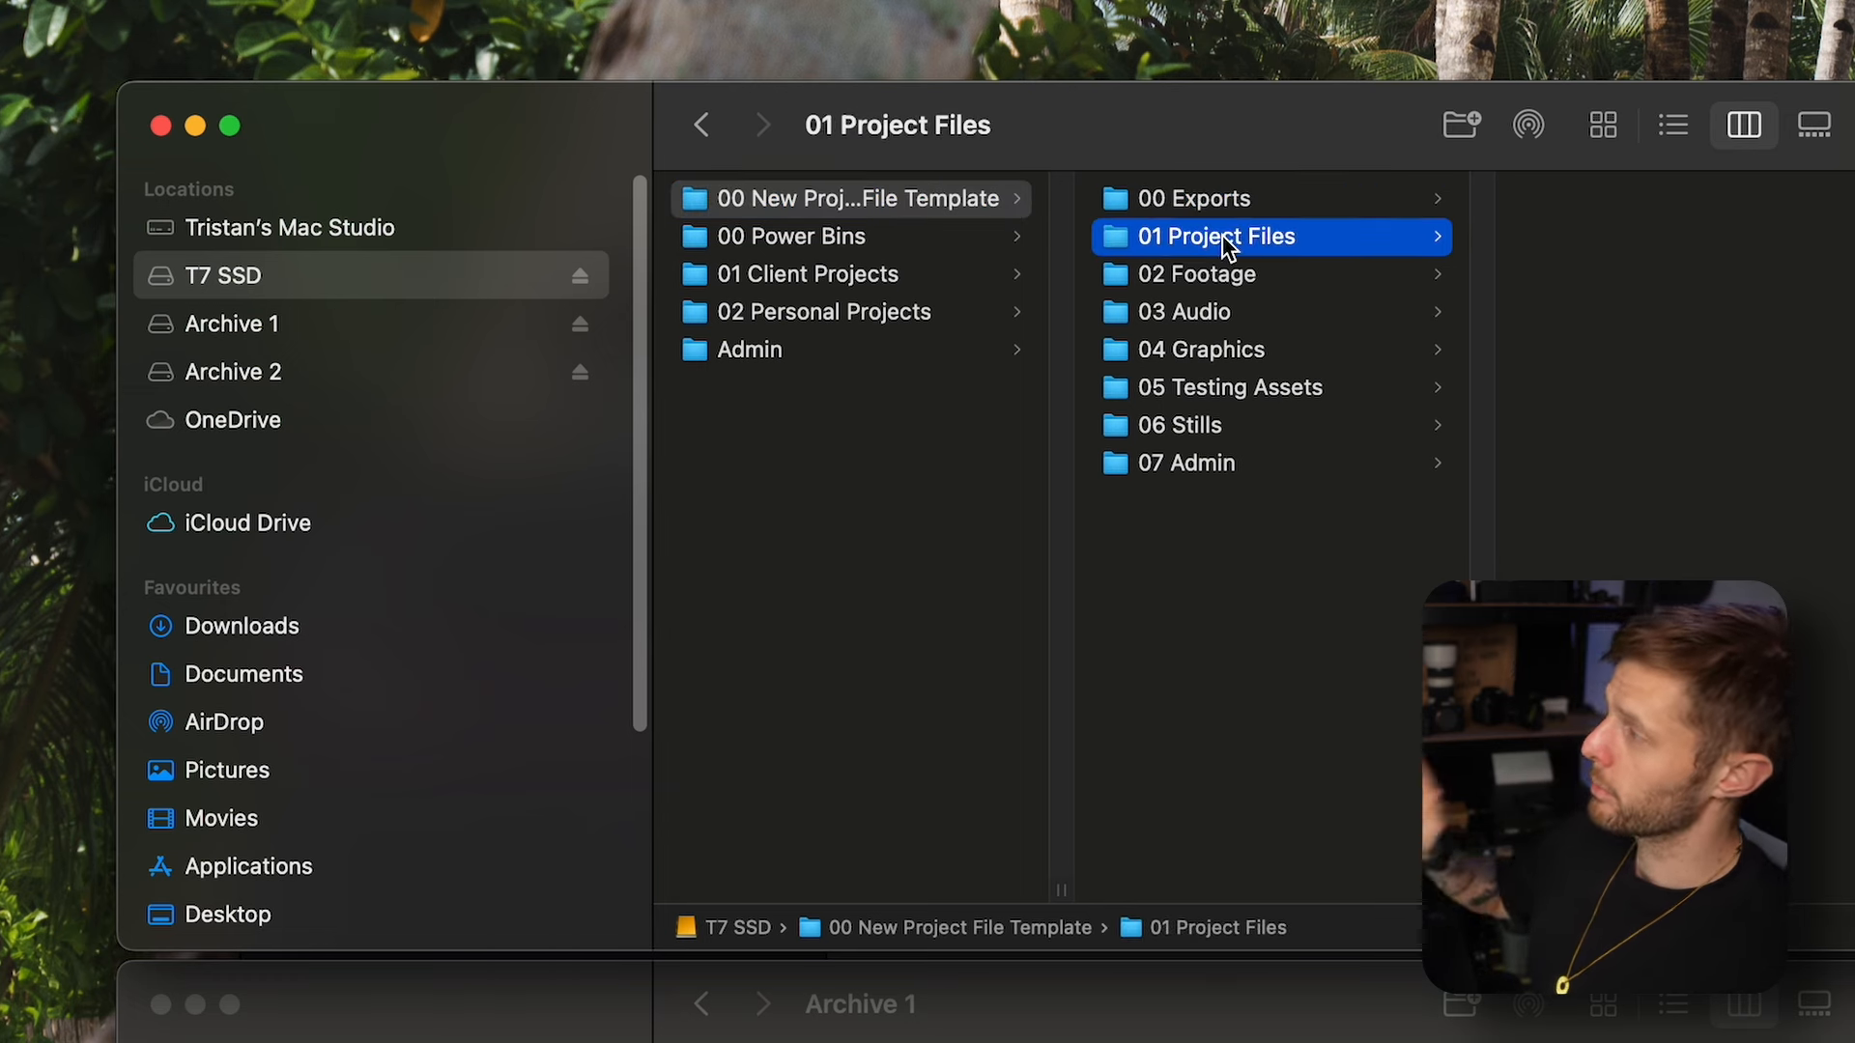
{"action": "mouse_move", "coordinate": [1544, 278]}
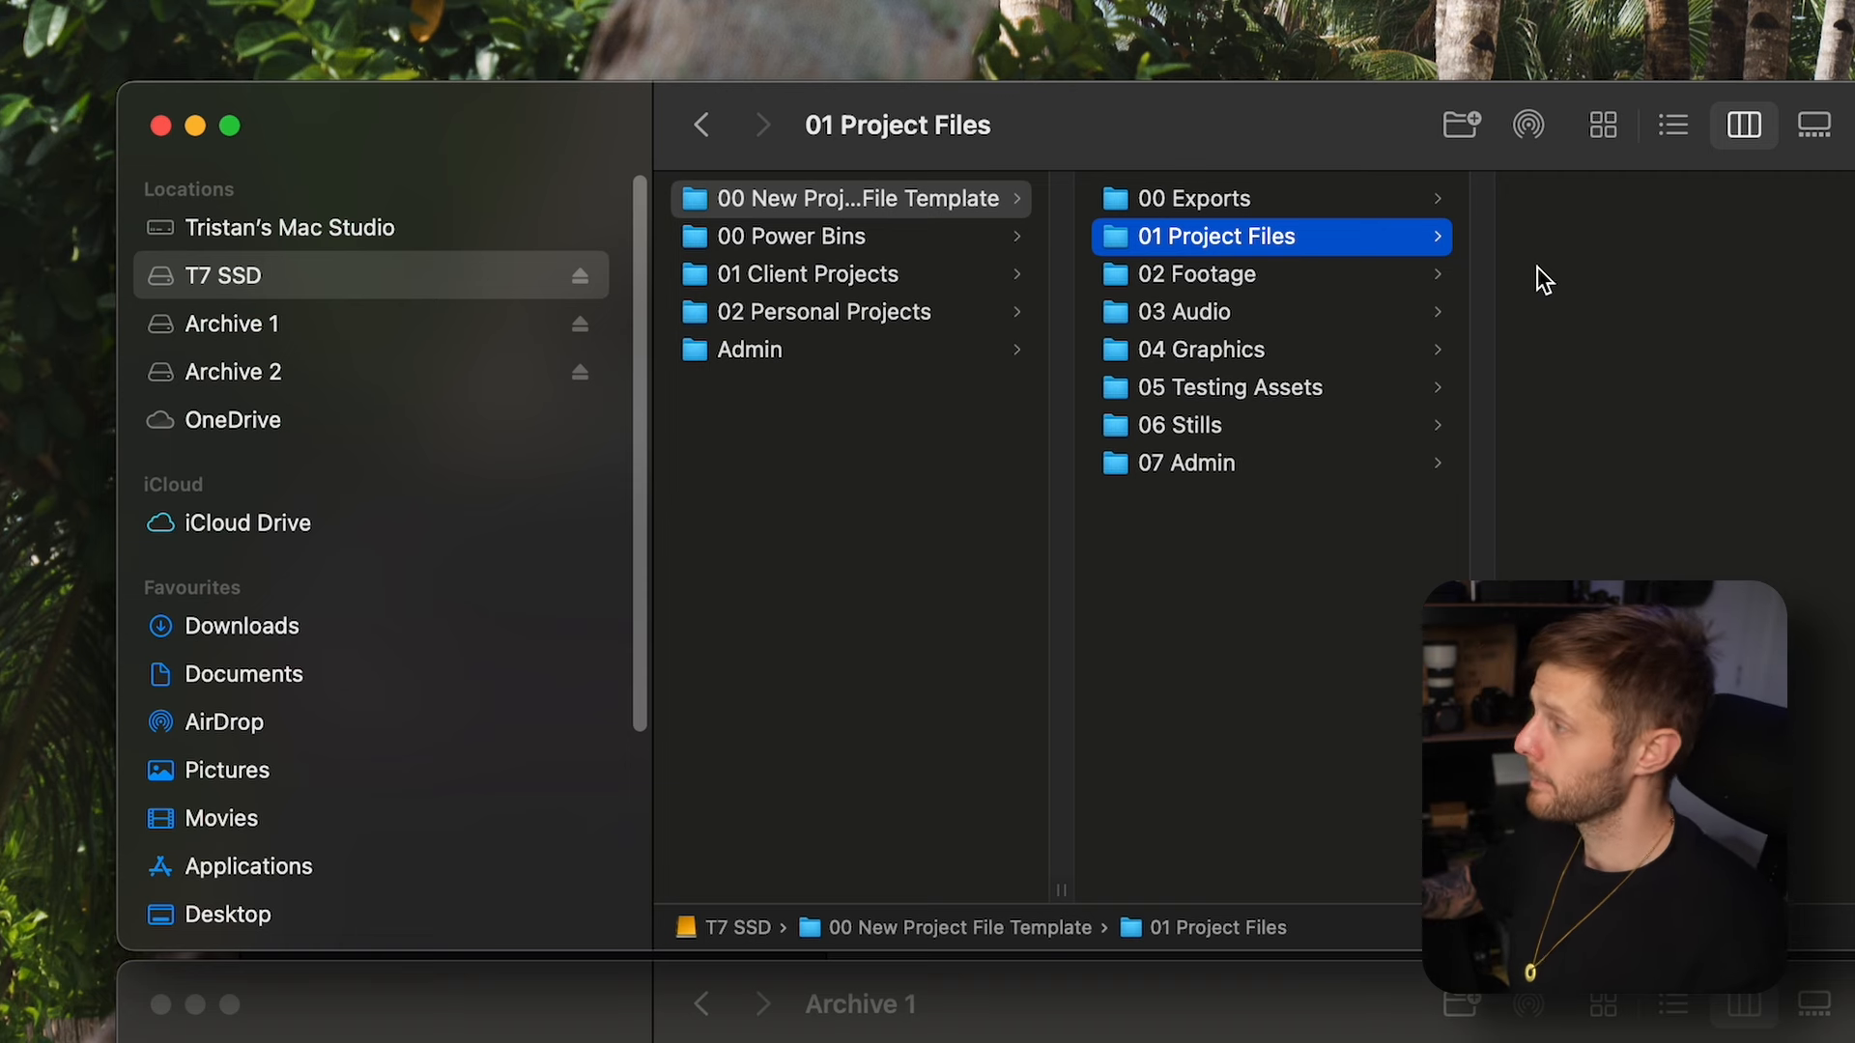
{"action": "left_click", "coordinate": [1194, 272]}
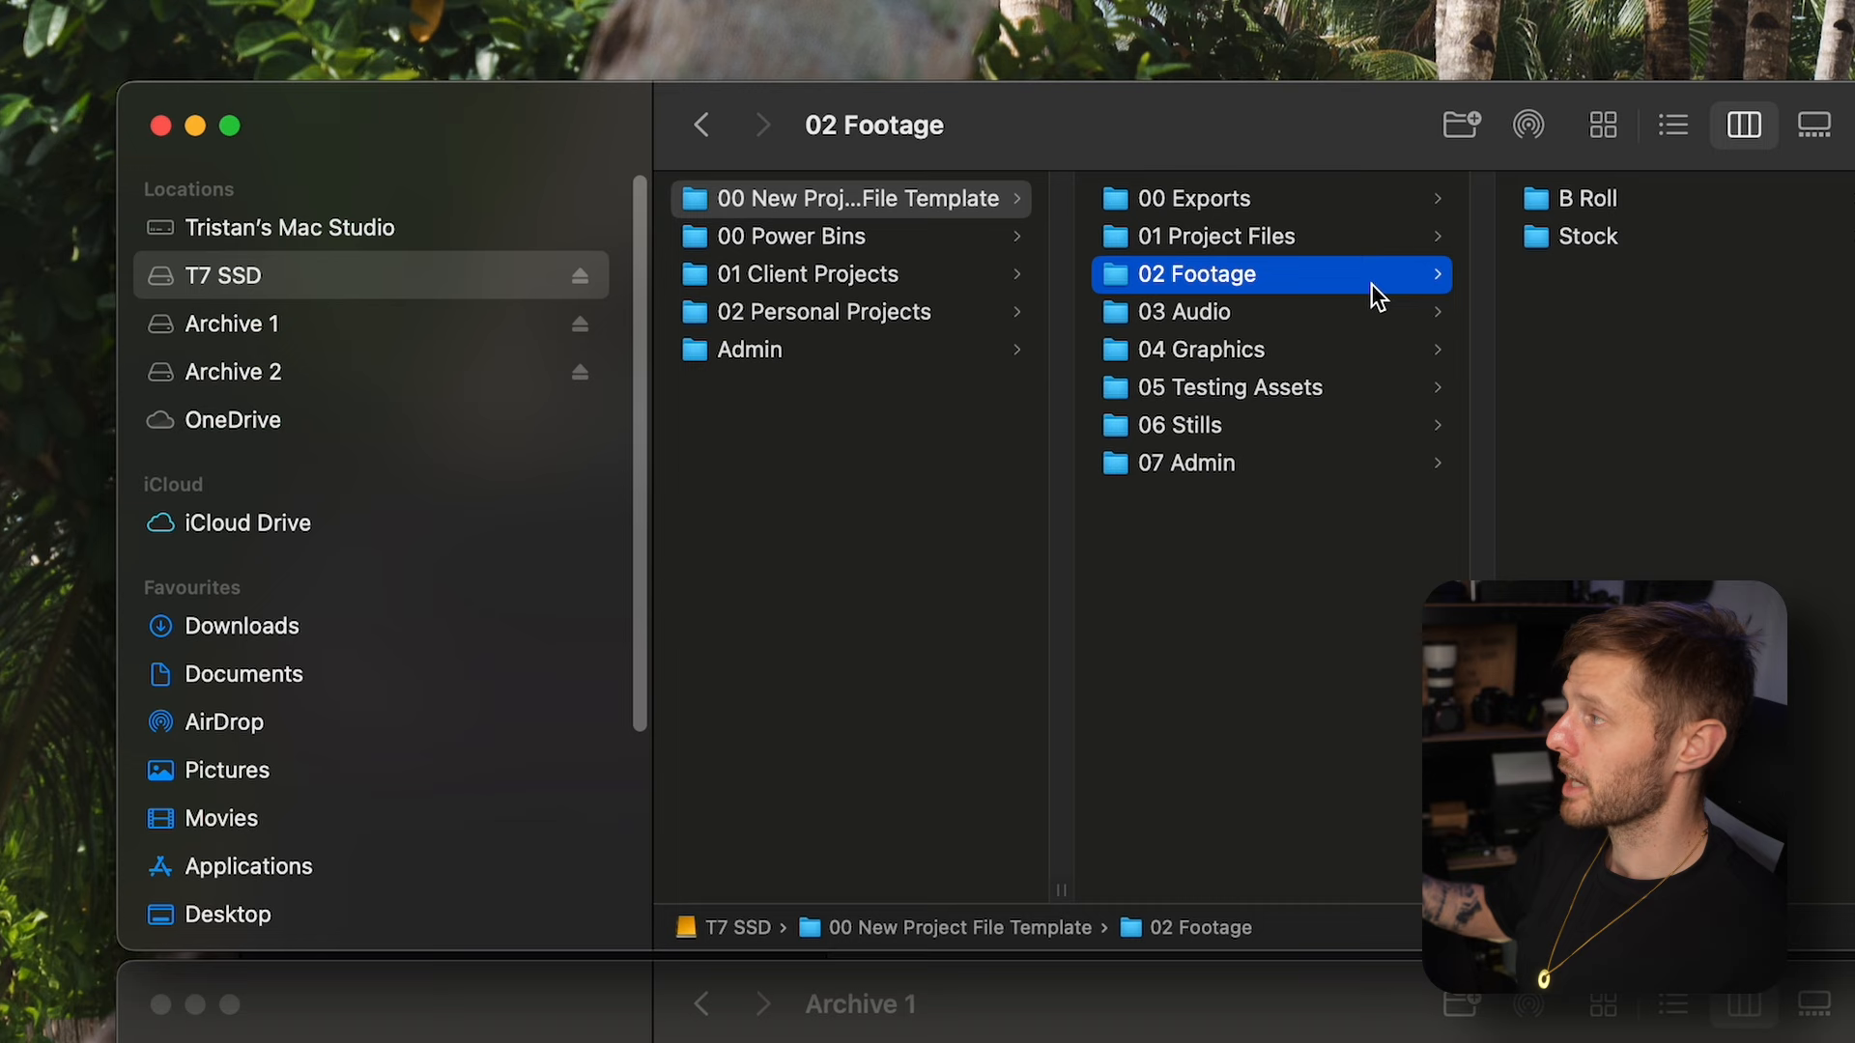
{"action": "mouse_move", "coordinate": [1573, 250]}
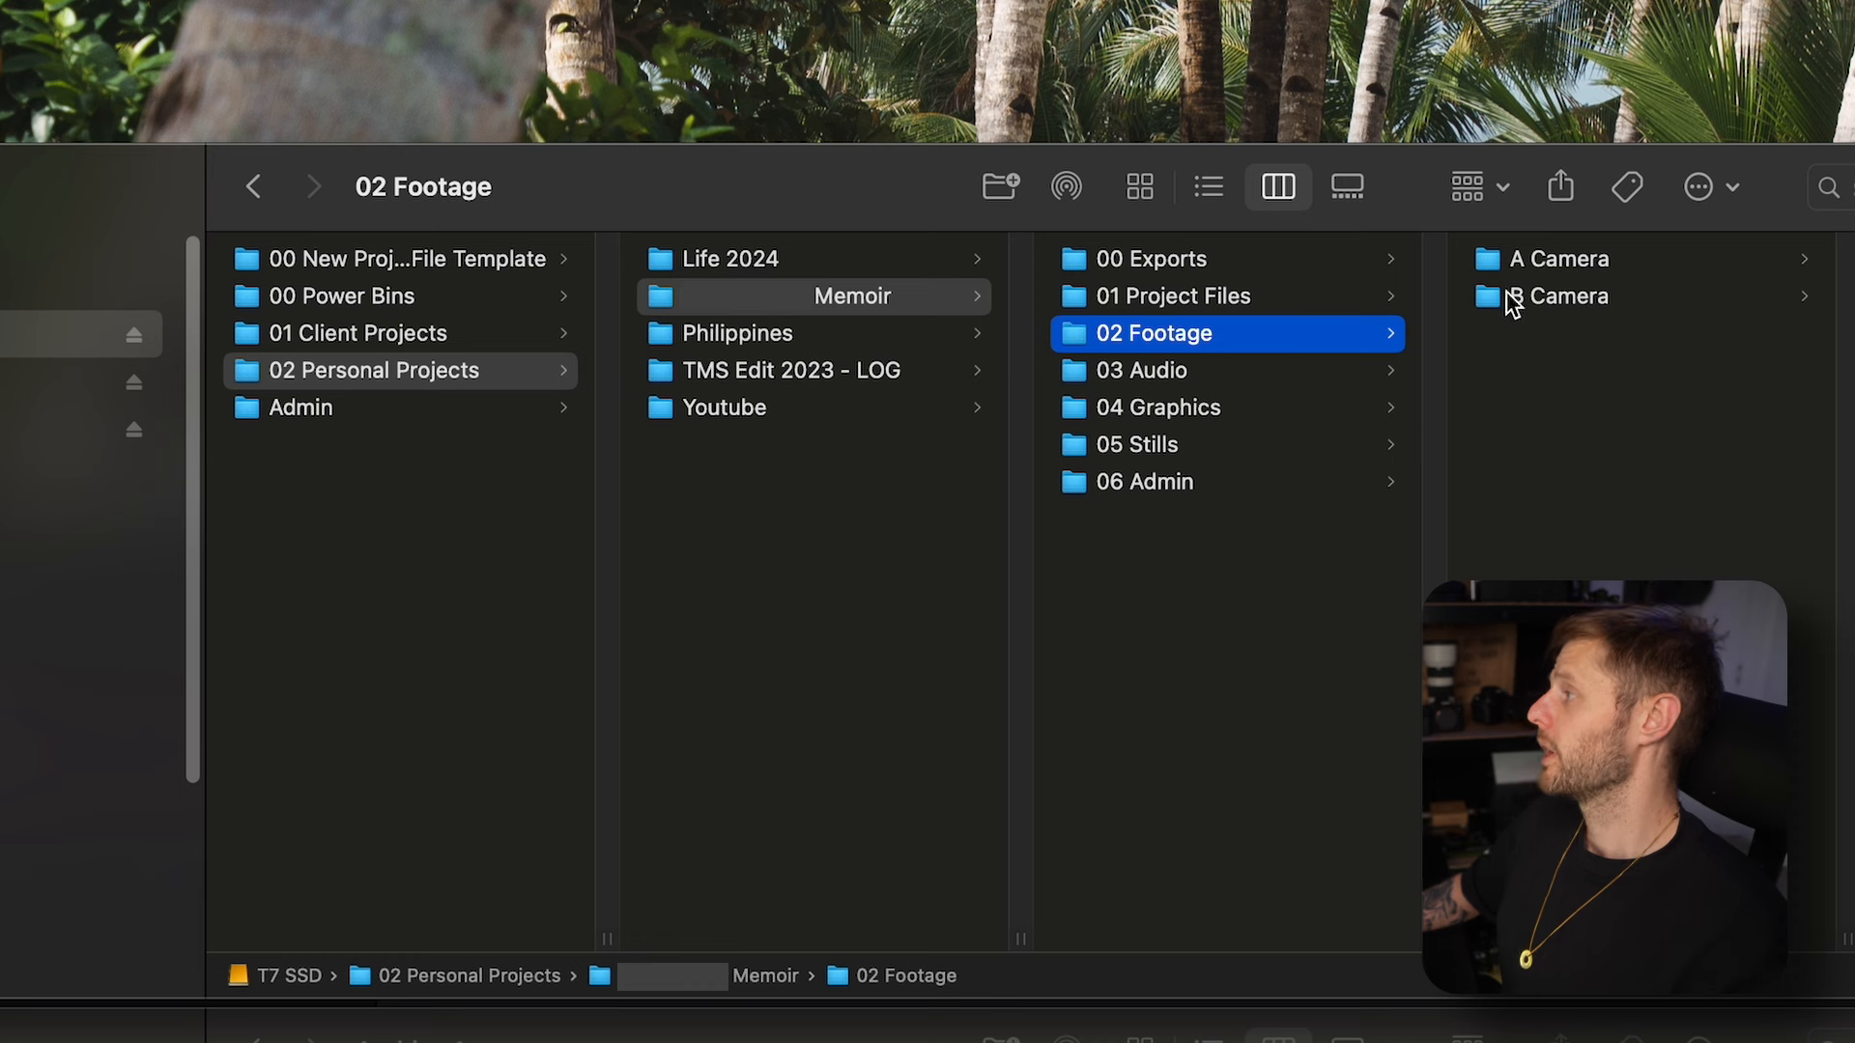
{"action": "mouse_move", "coordinate": [1554, 332]}
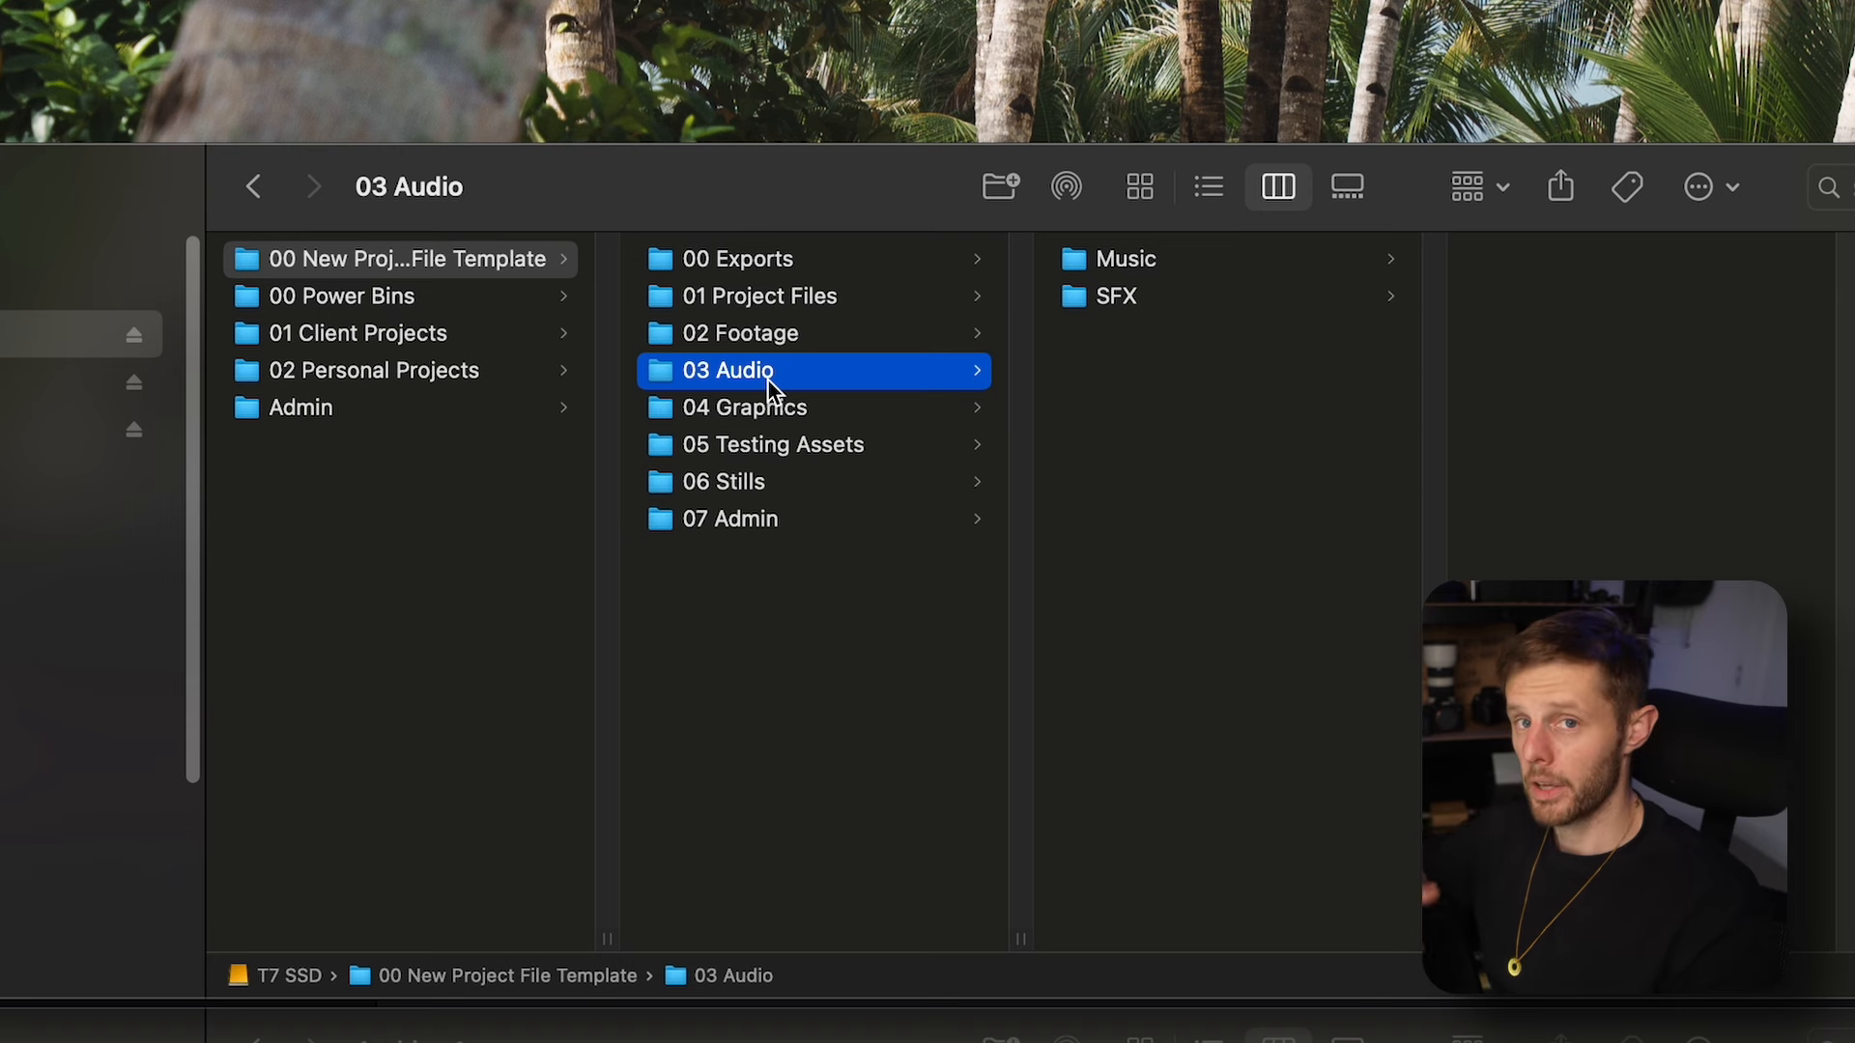
Look through the template's 04 Graphics and 05 Testing Assets subfolders
{"action": "left_click", "coordinate": [748, 407]}
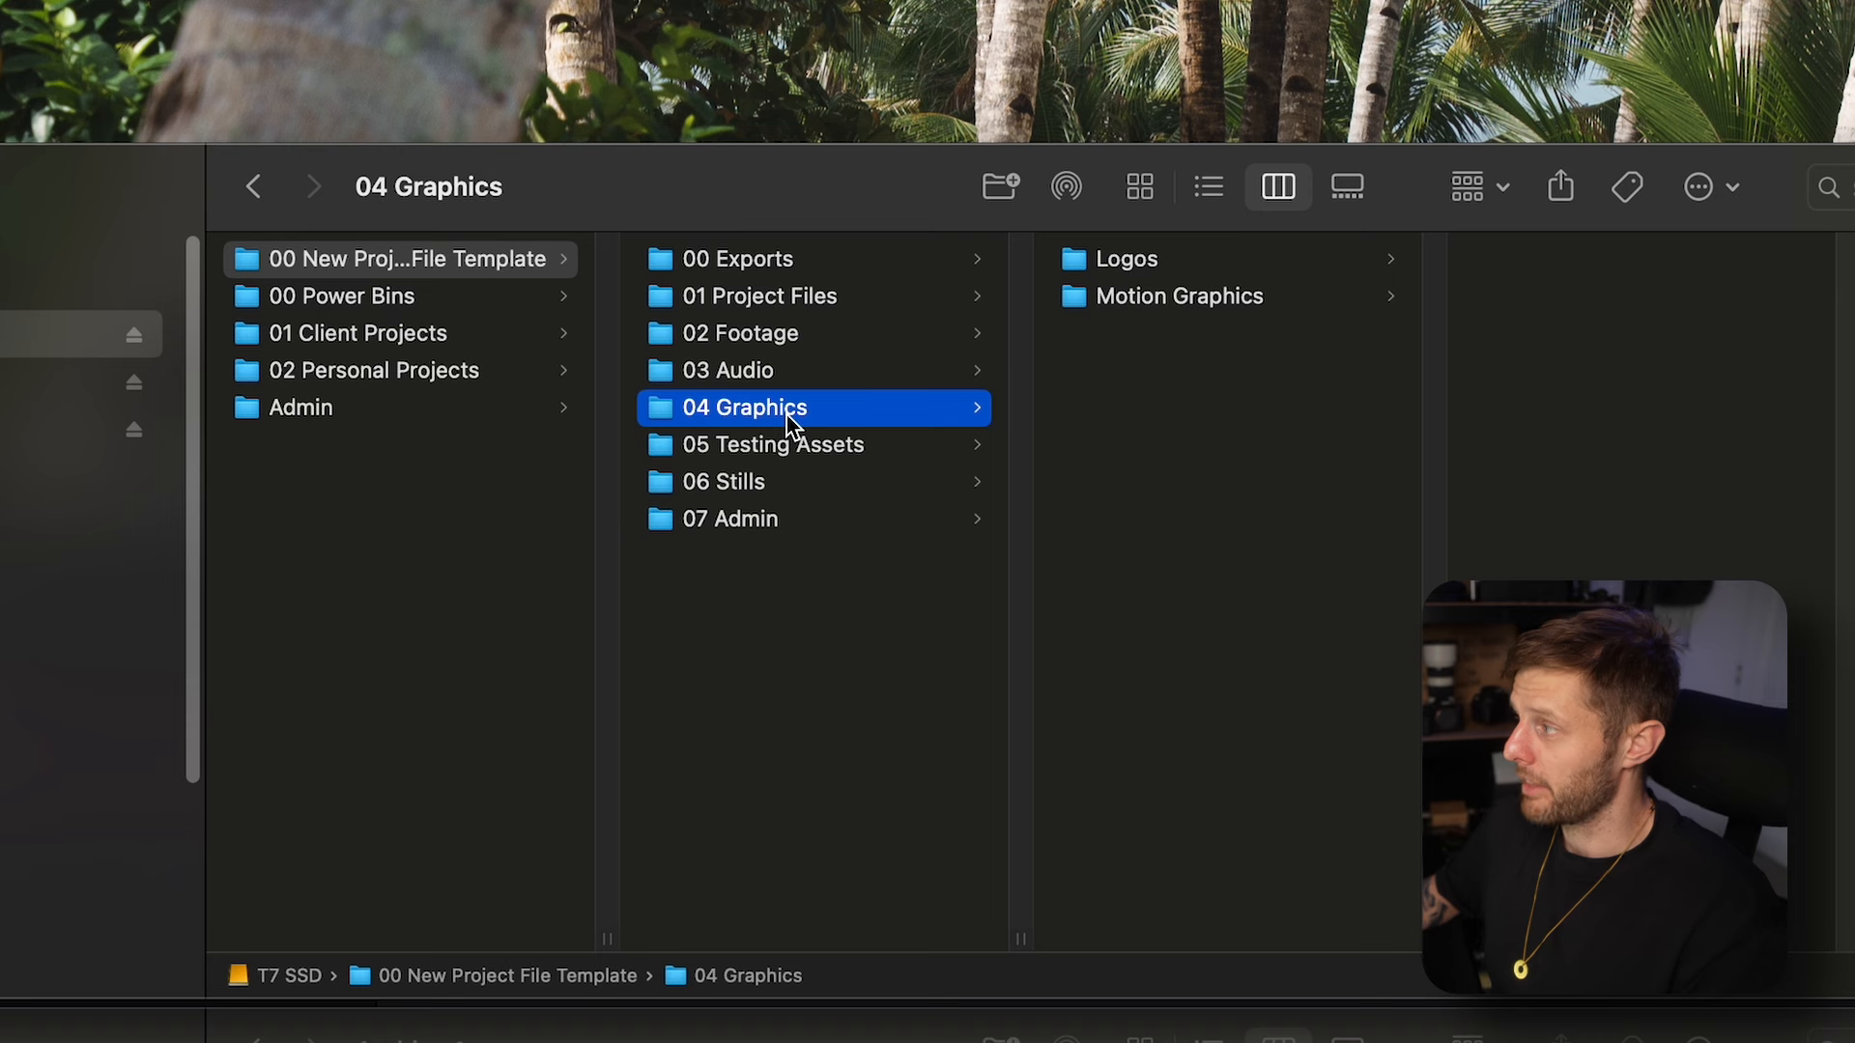
{"action": "left_click", "coordinate": [775, 445]}
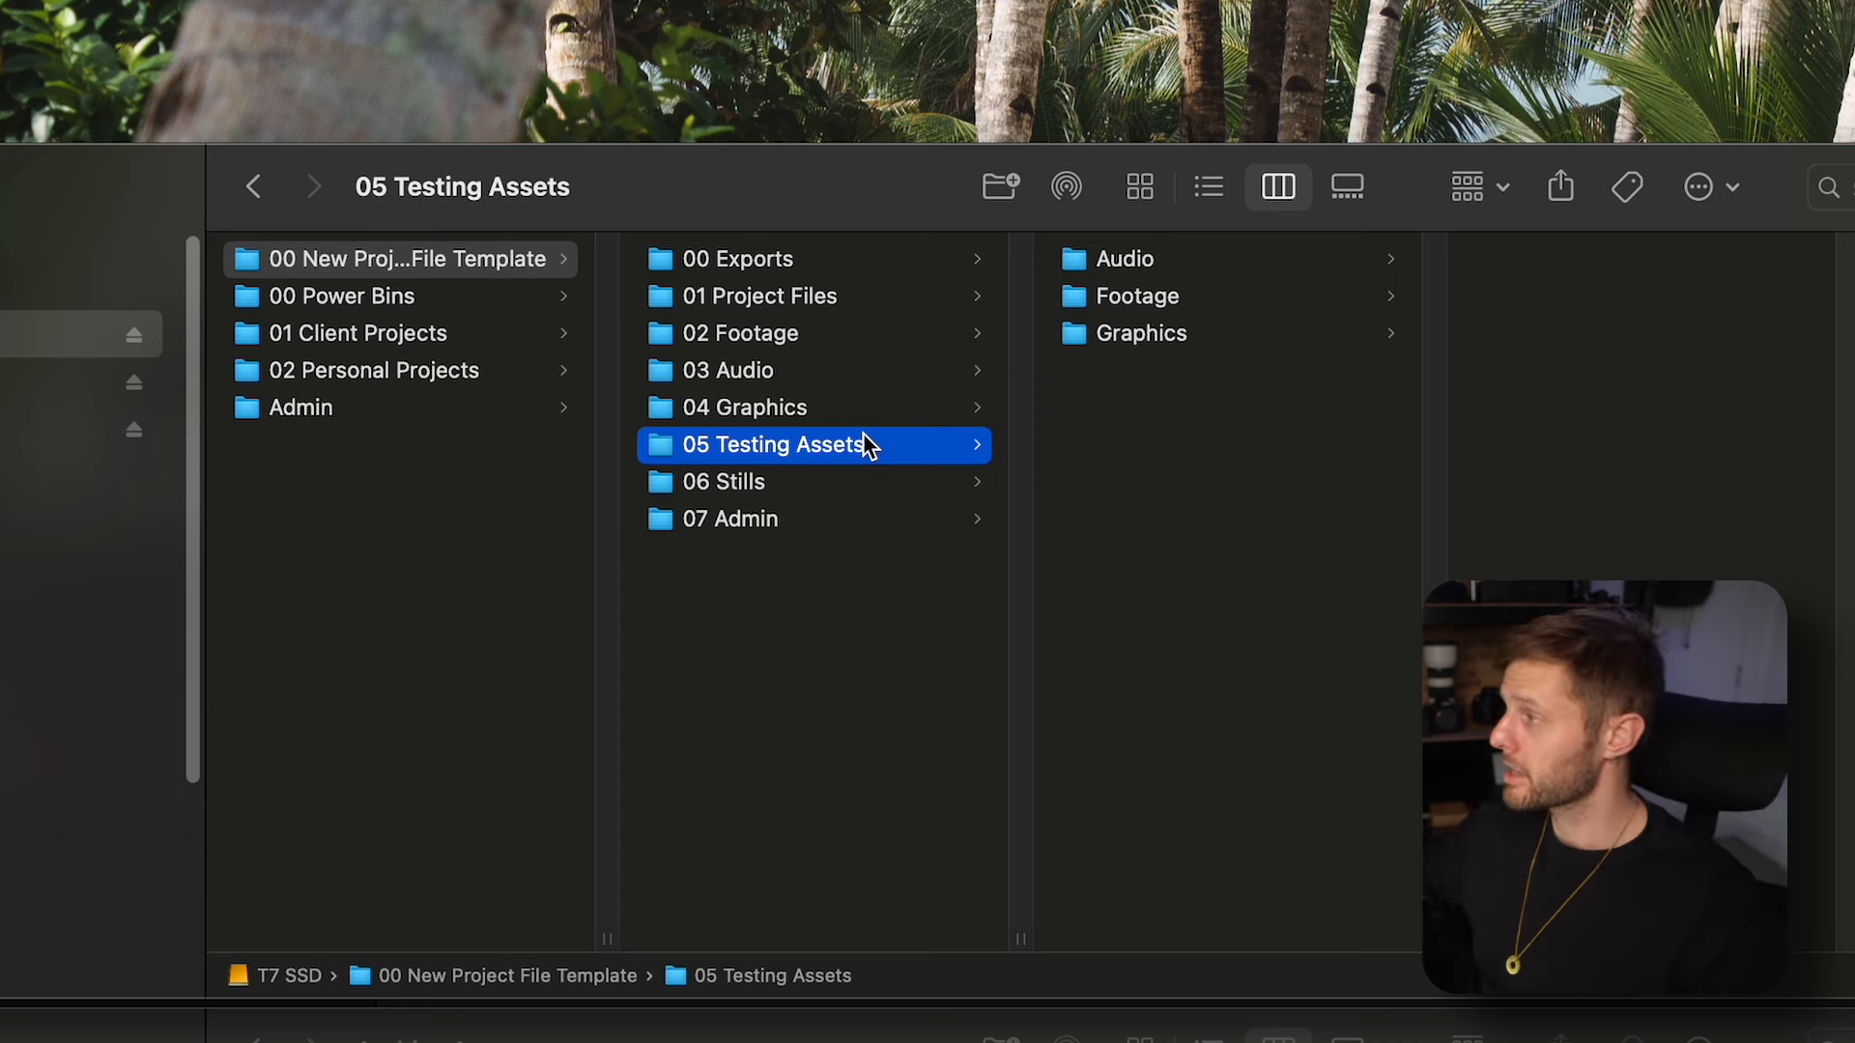
{"action": "left_click", "coordinate": [748, 408]}
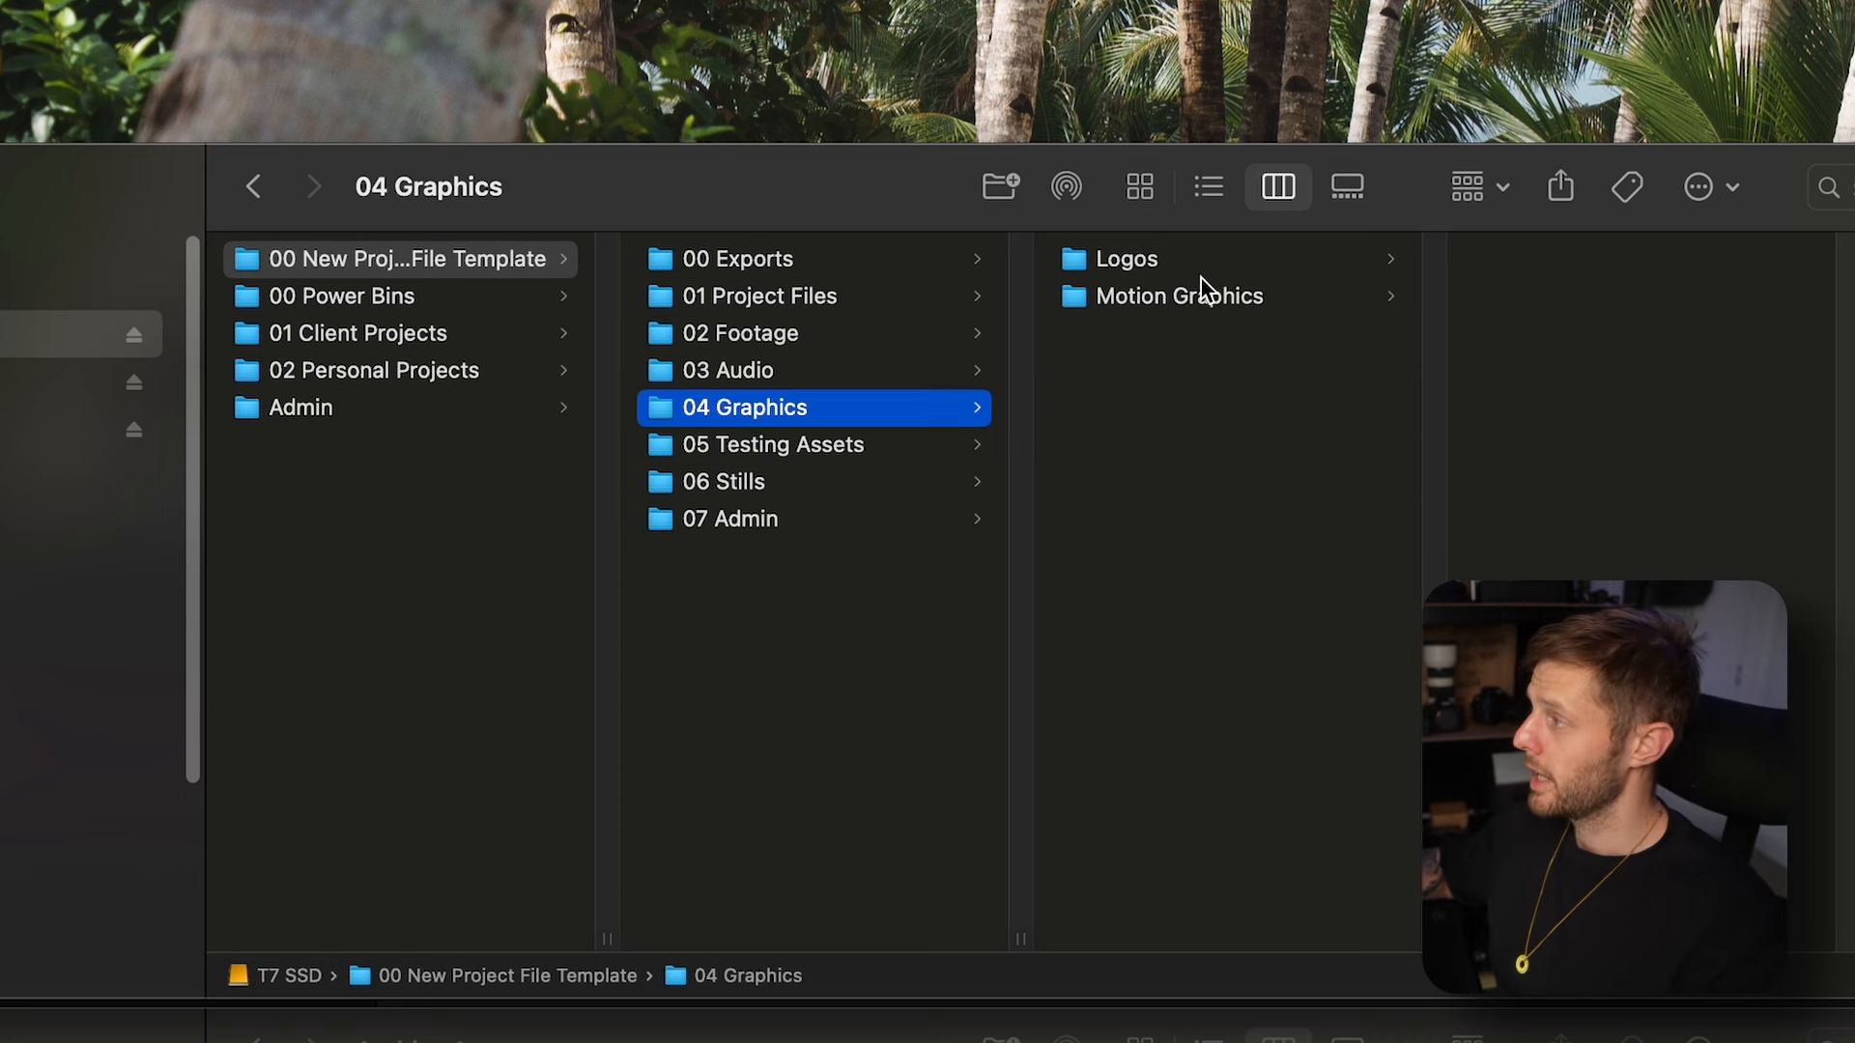
Select the Stock folder inside 02 Footage, then move on to the 06 Stills folder
{"action": "left_click", "coordinate": [742, 333]}
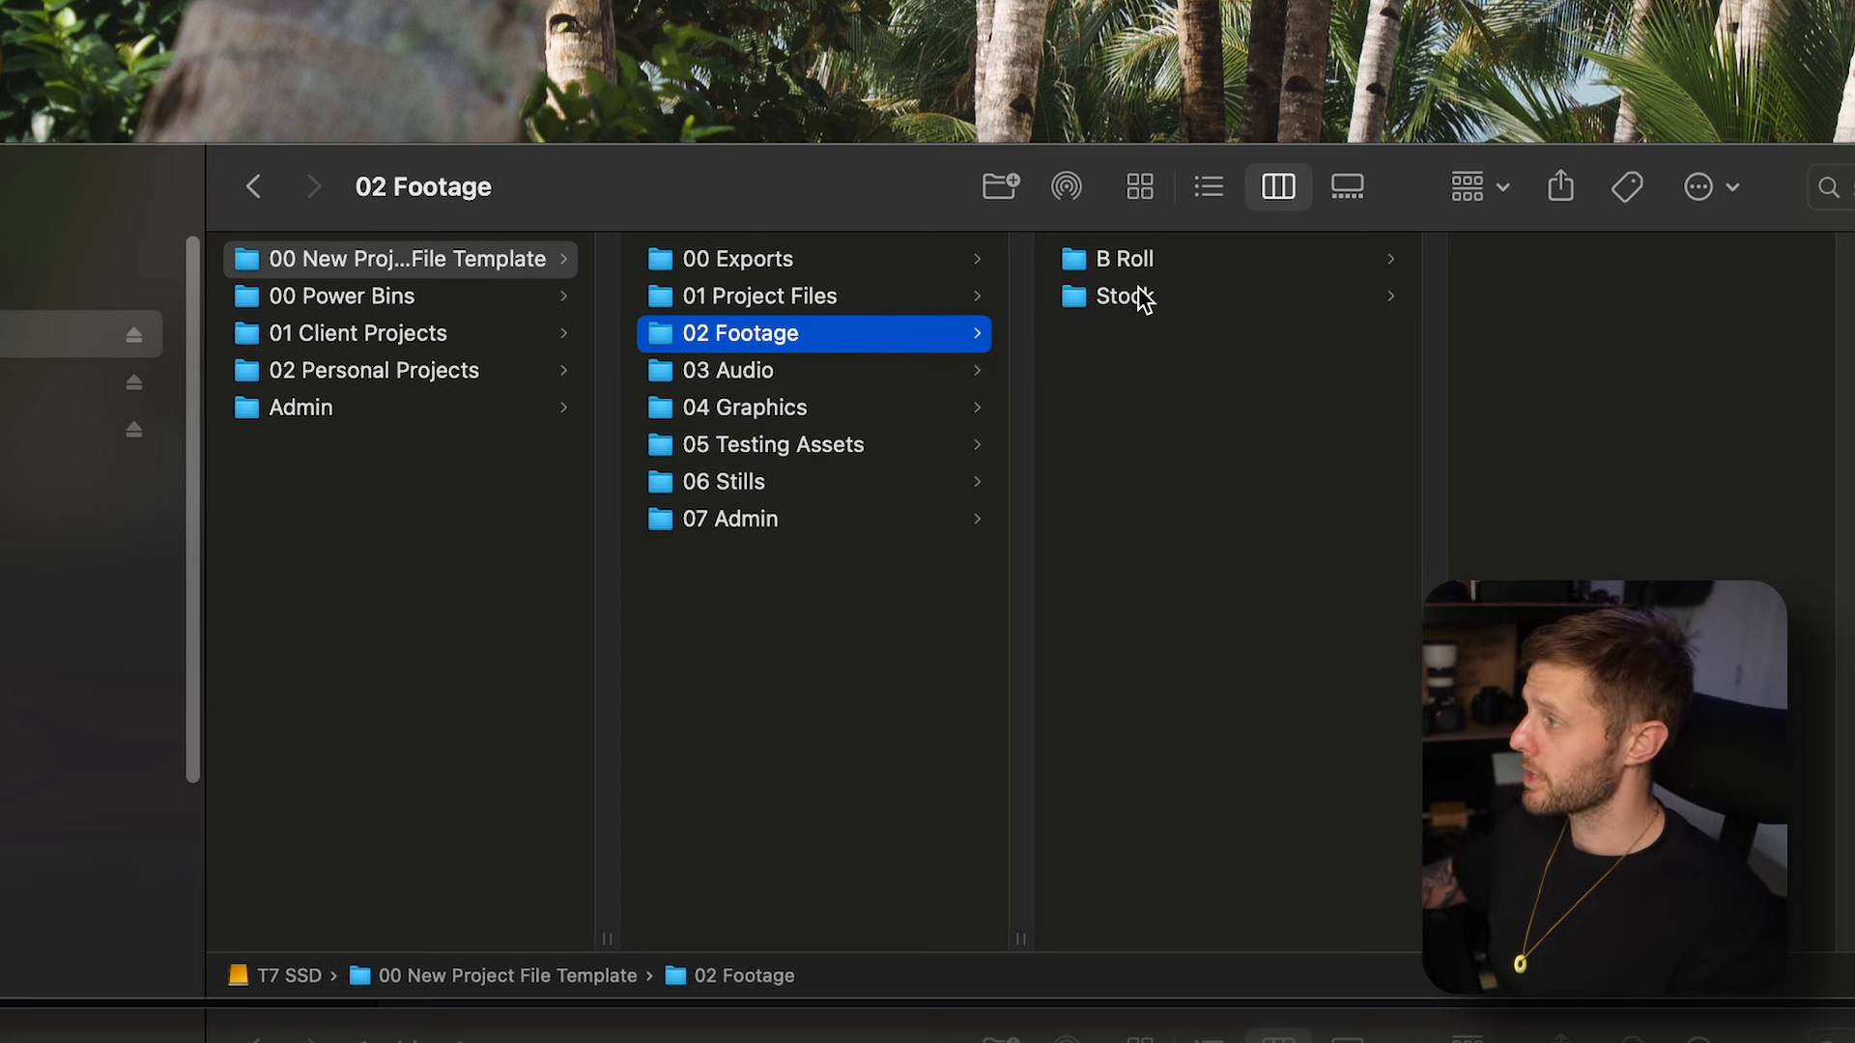
{"action": "left_click", "coordinate": [1119, 296]}
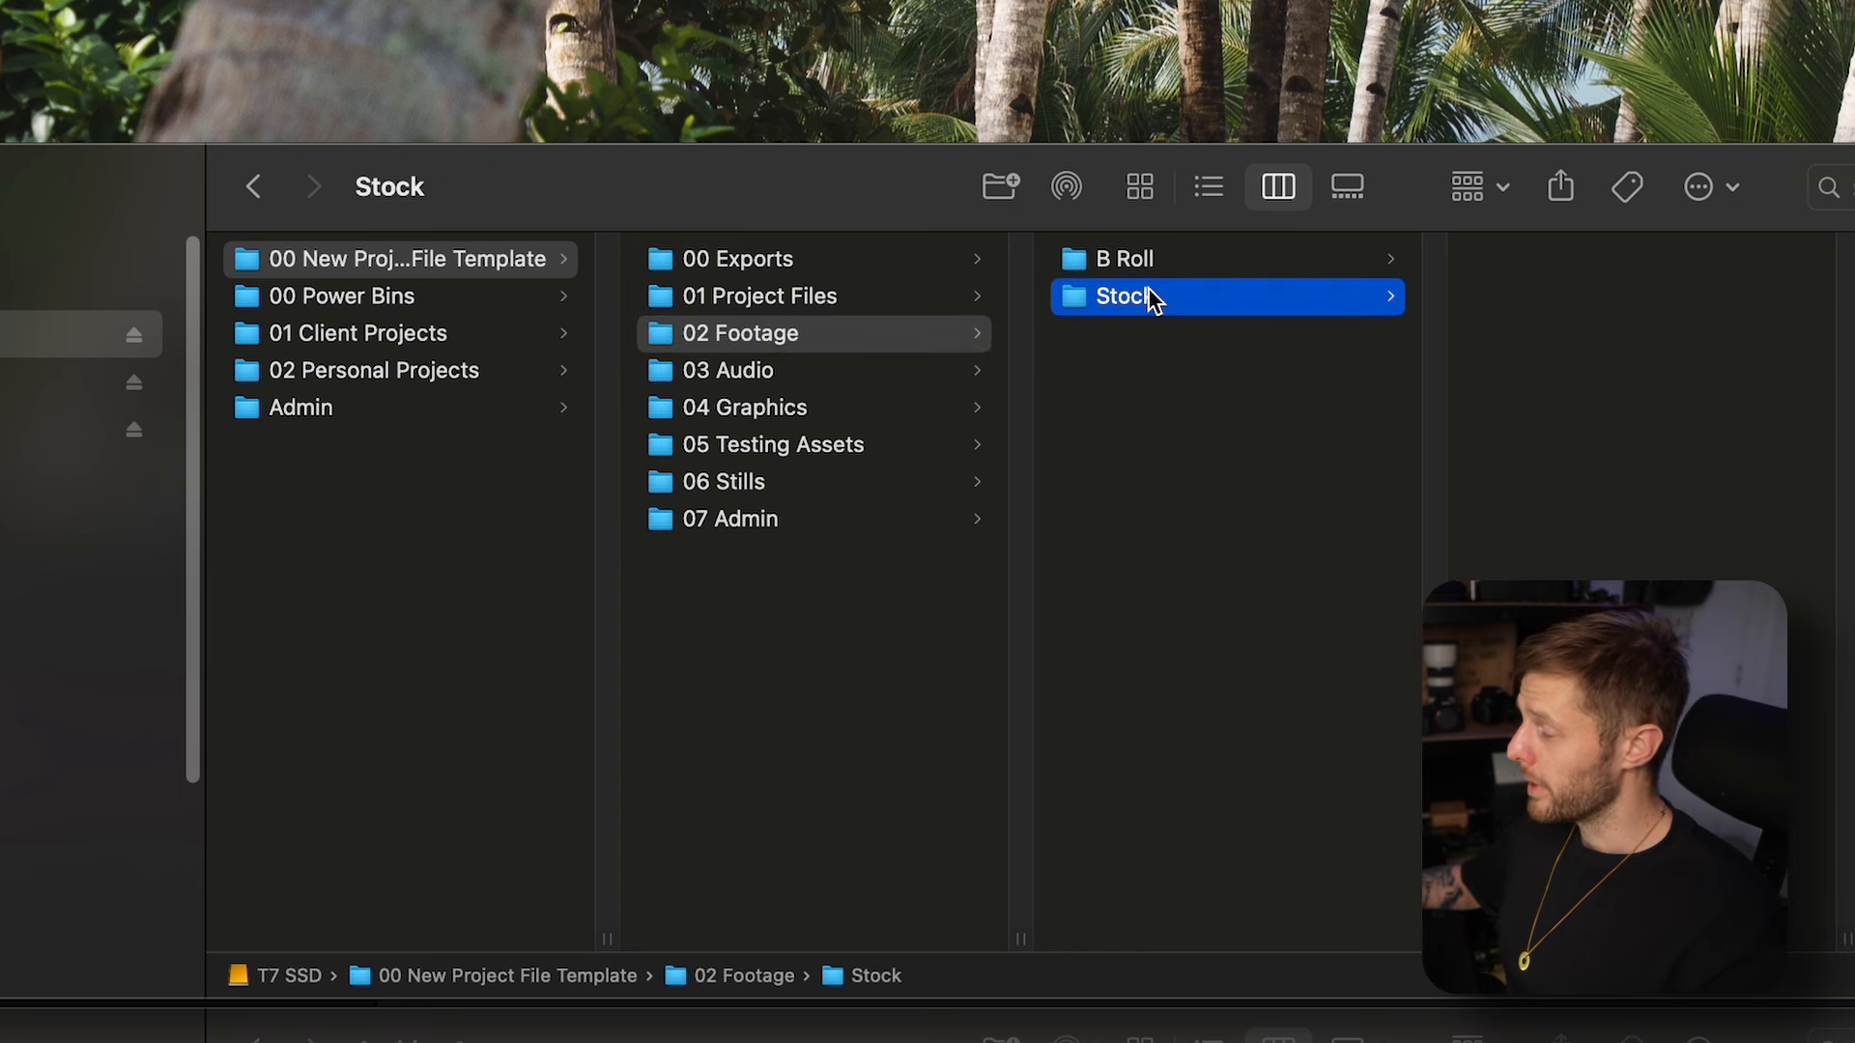
{"action": "left_click", "coordinate": [777, 444]}
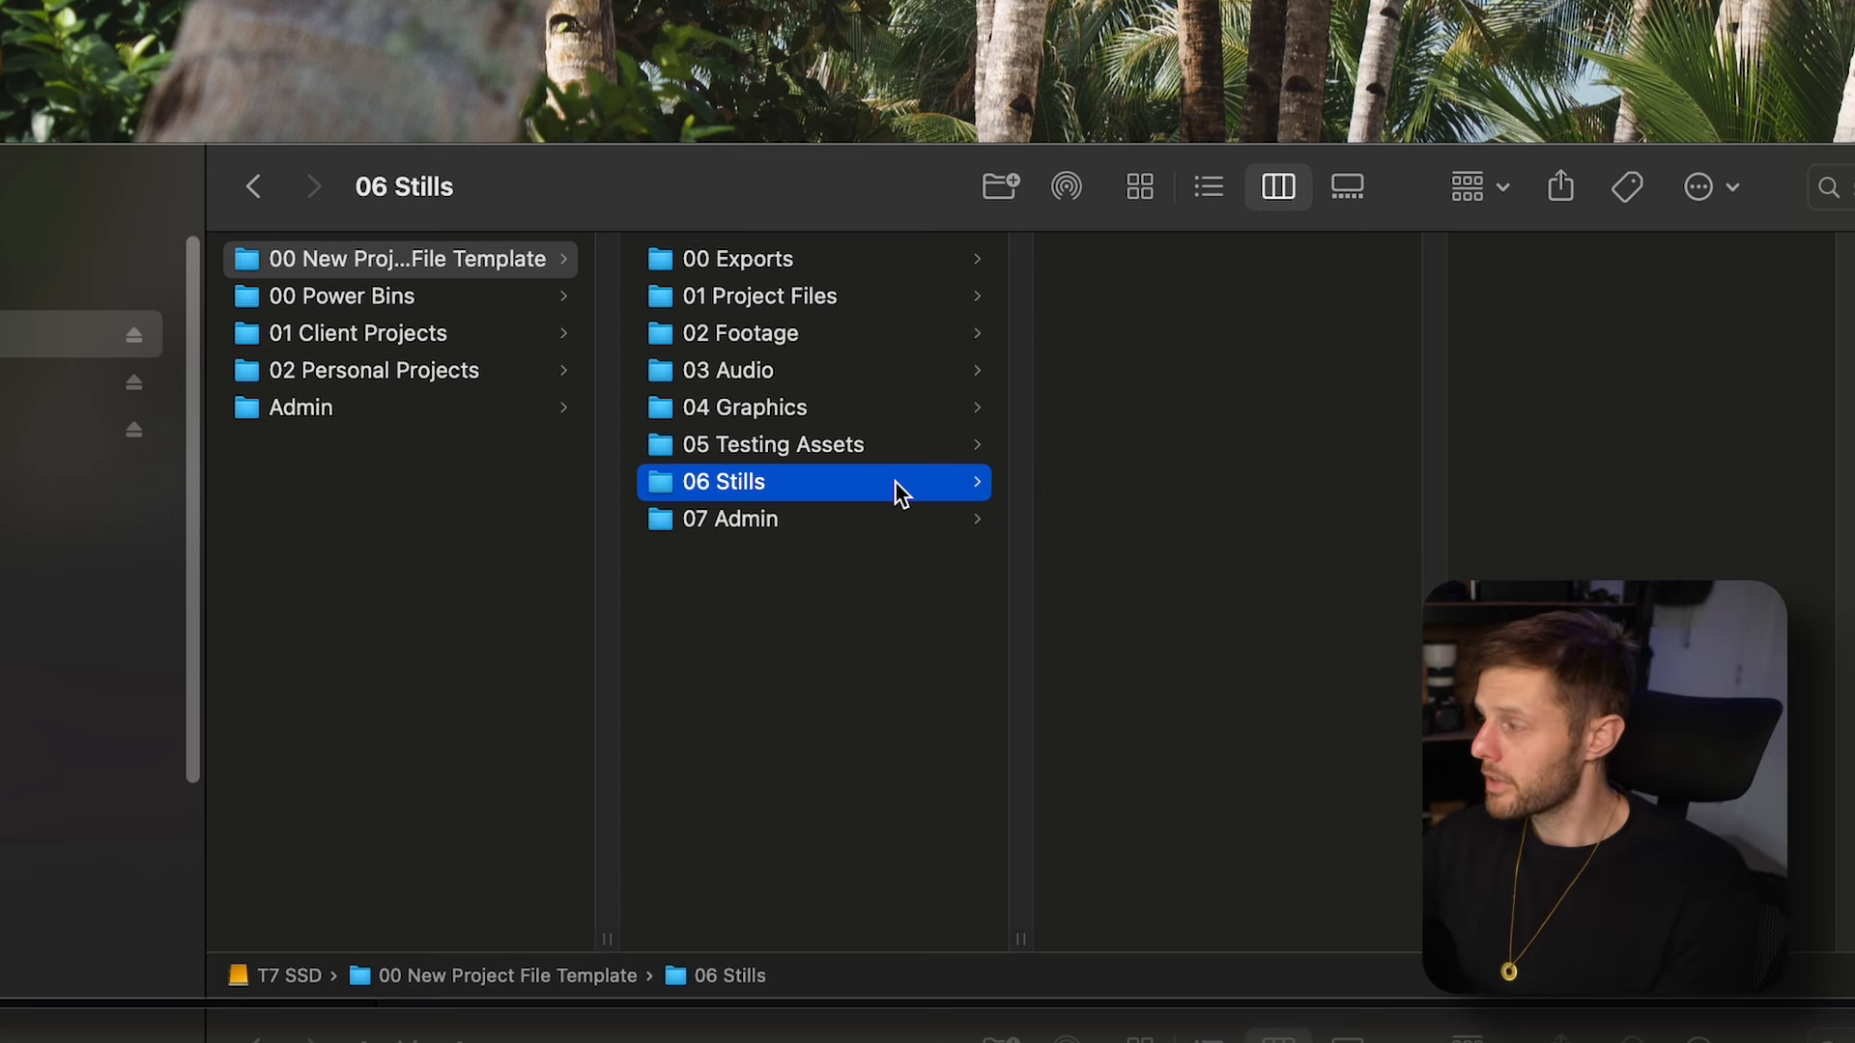
{"action": "mouse_move", "coordinate": [1136, 423]}
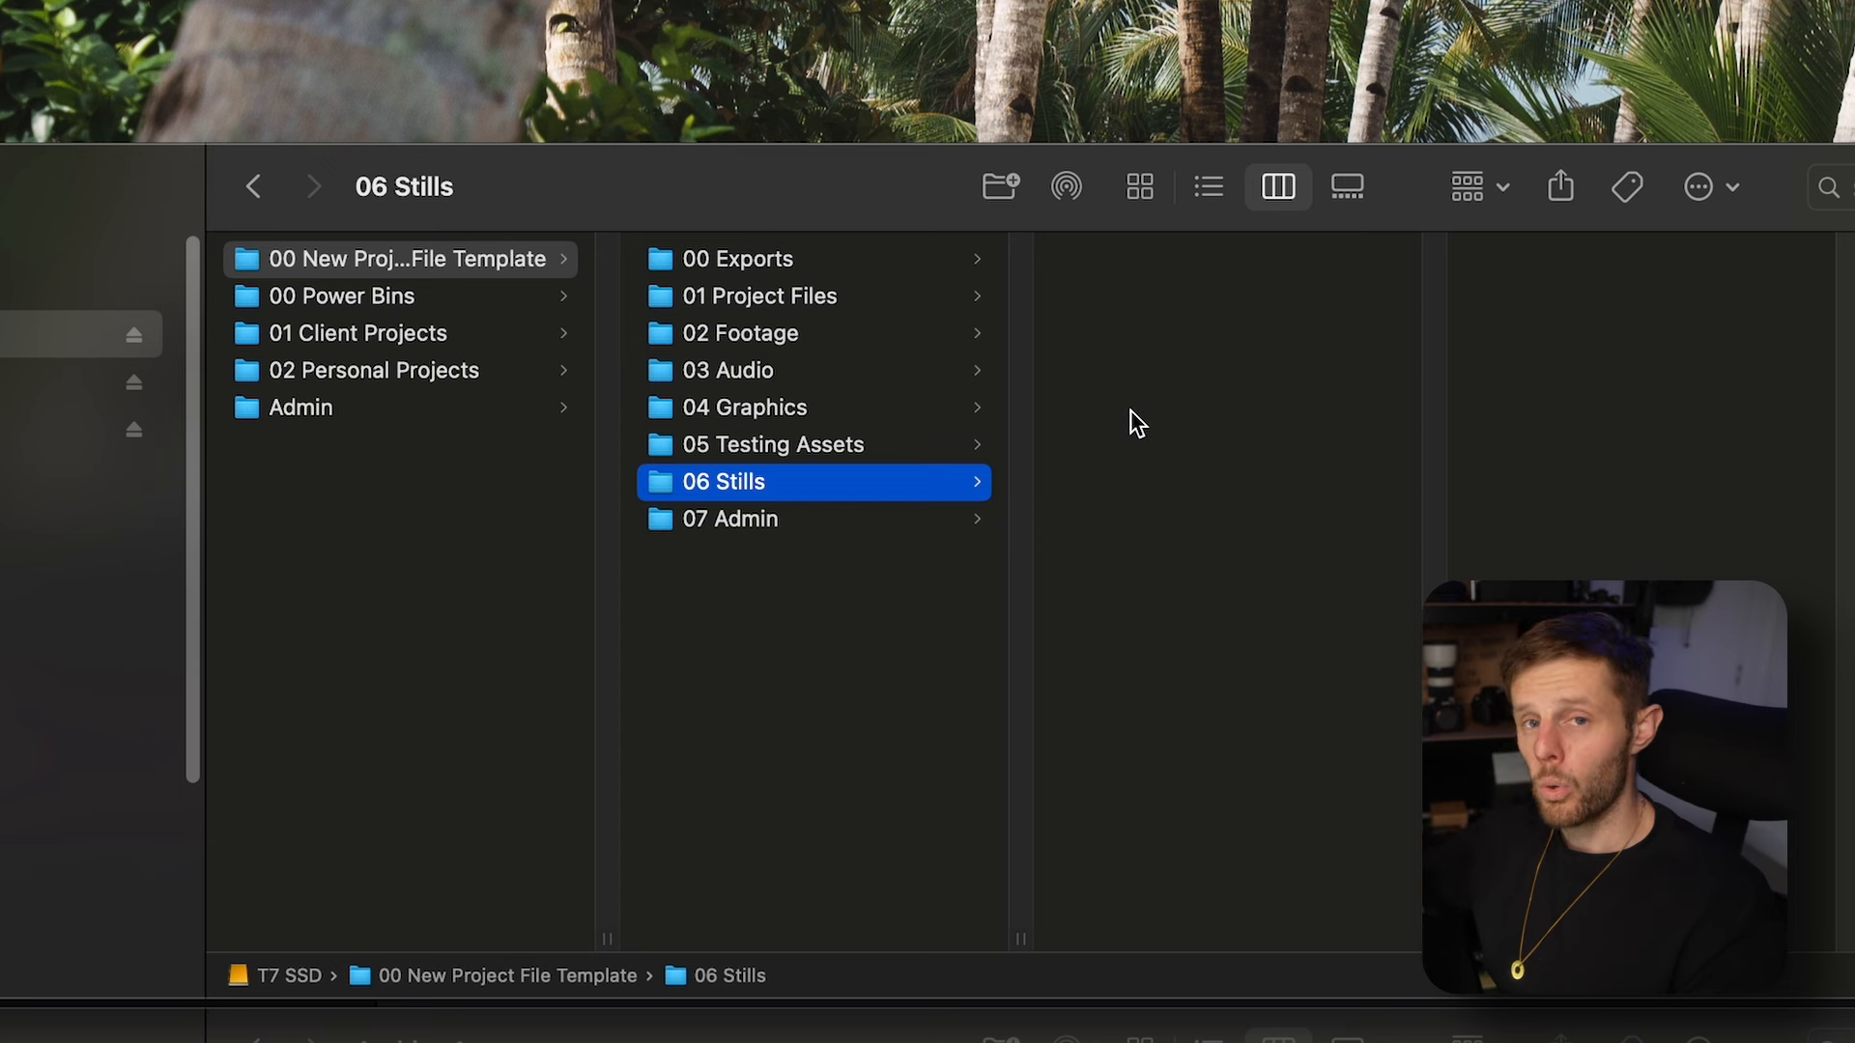
{"action": "mouse_move", "coordinate": [1061, 416]}
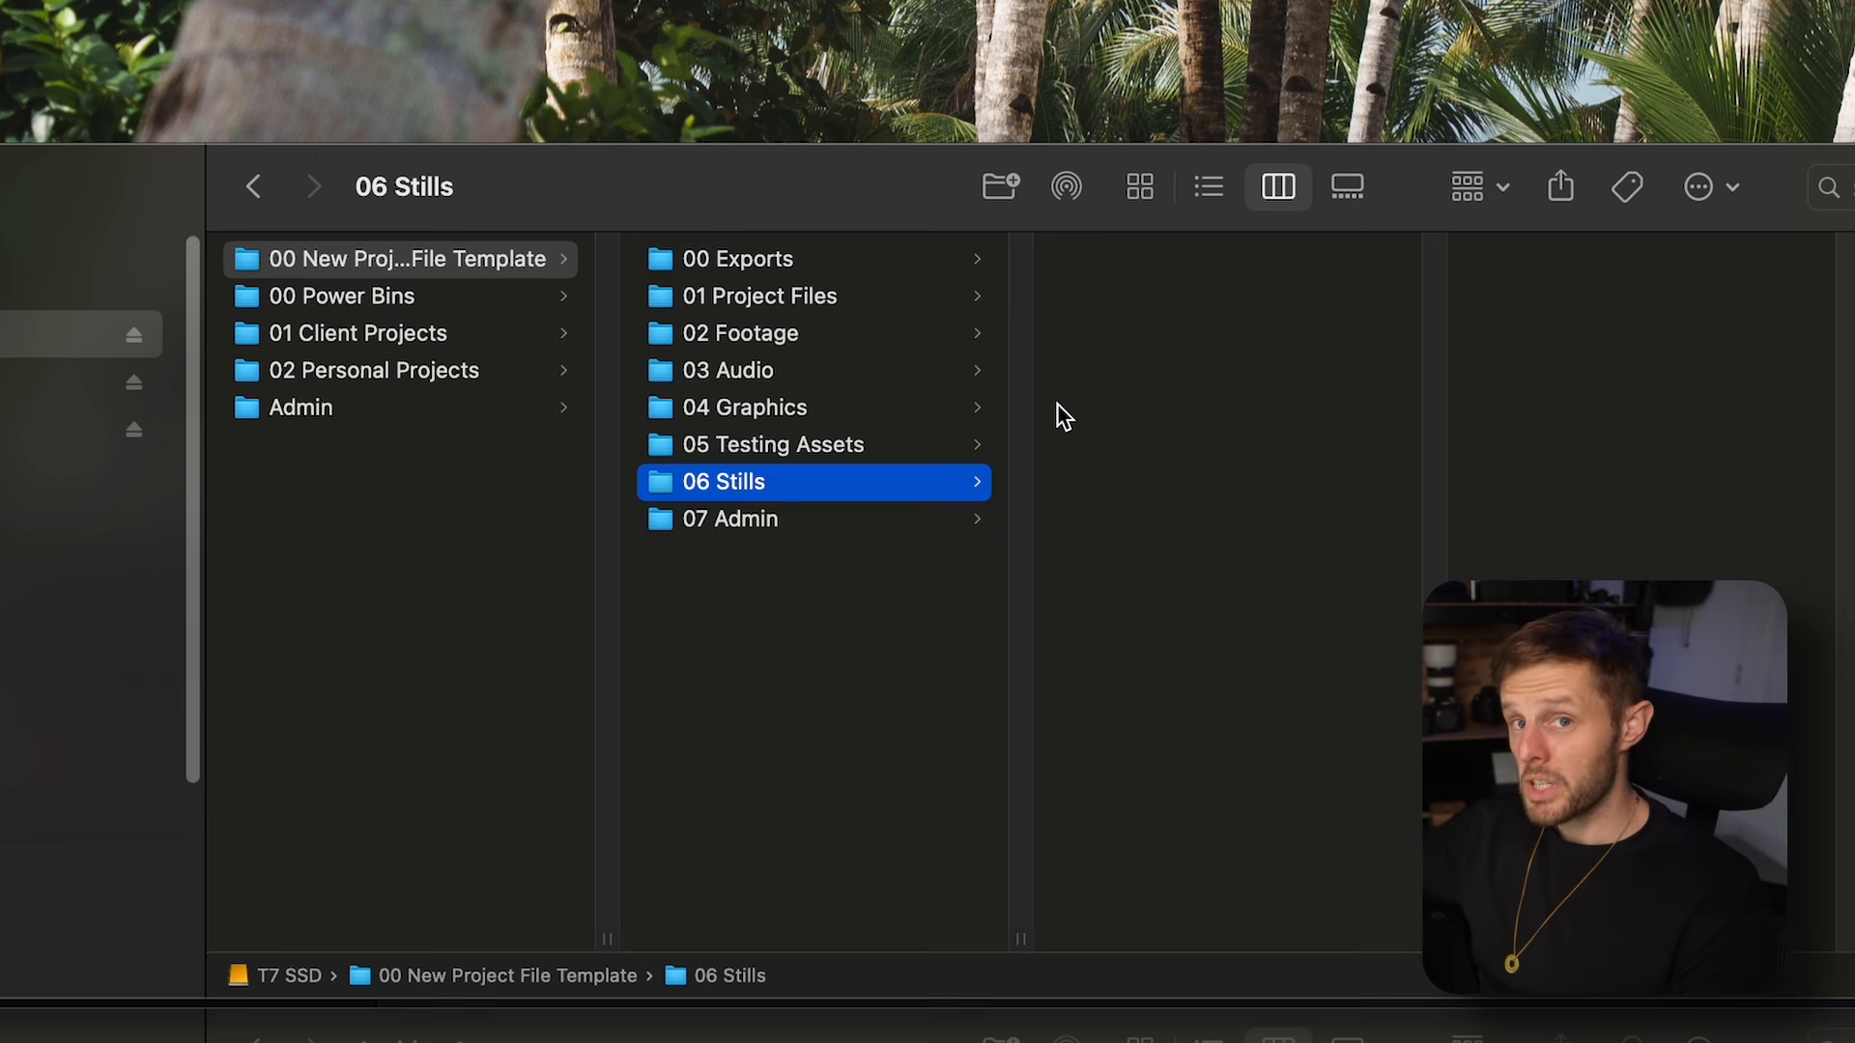
{"action": "mouse_move", "coordinate": [991, 474]}
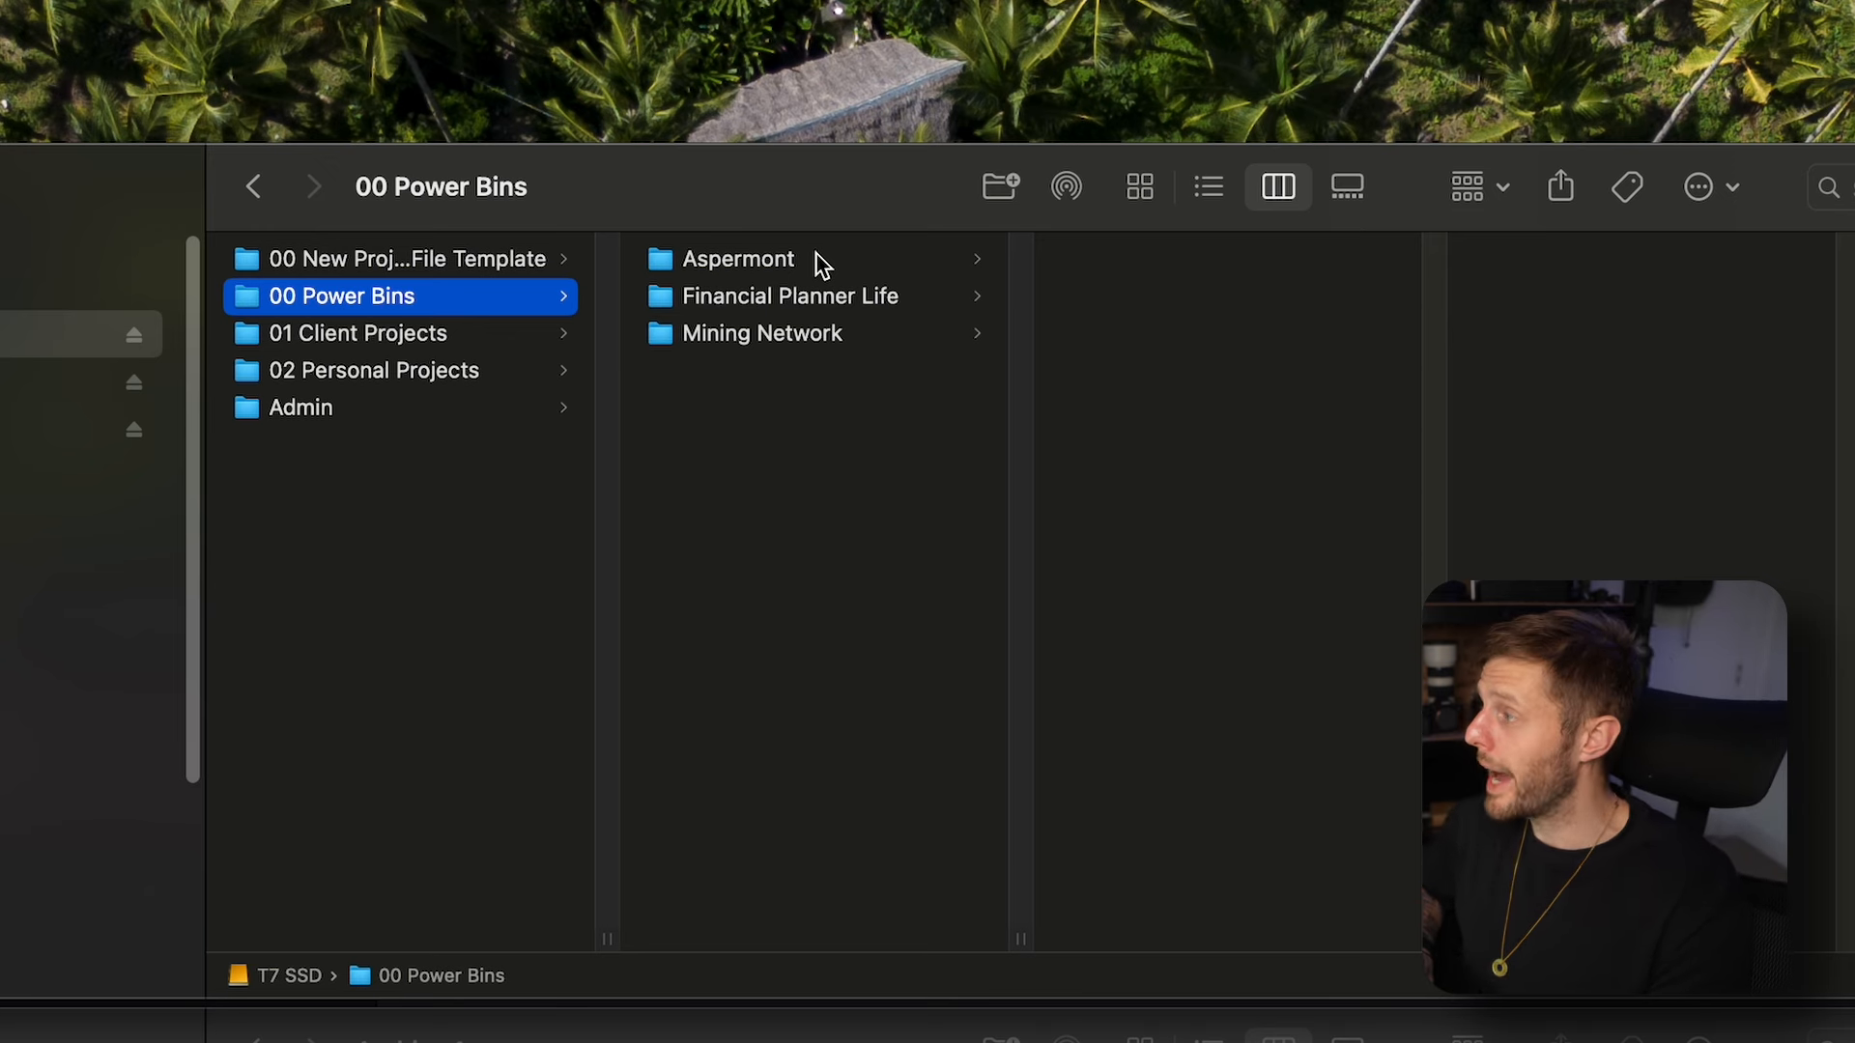
{"action": "mouse_move", "coordinate": [789, 366]}
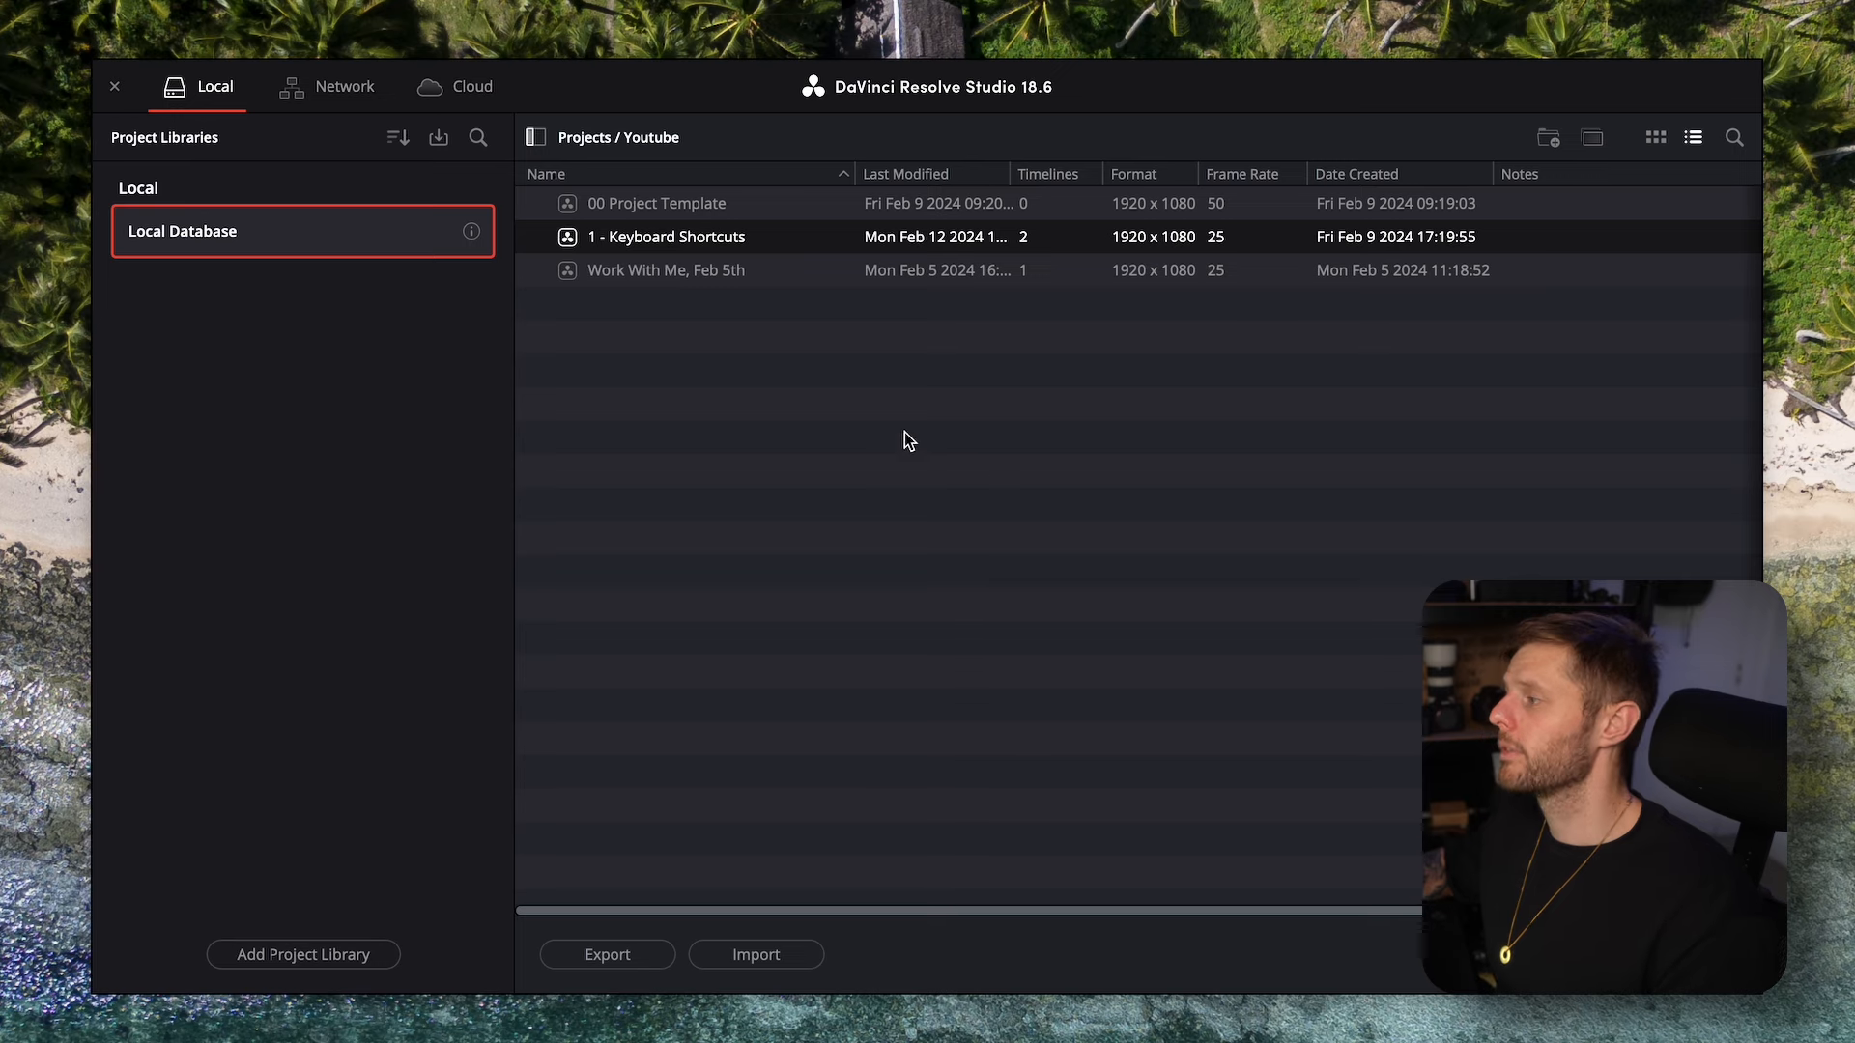
Highlight the 00 Project Template project in the Youtube projects list
{"action": "left_click", "coordinate": [657, 203]}
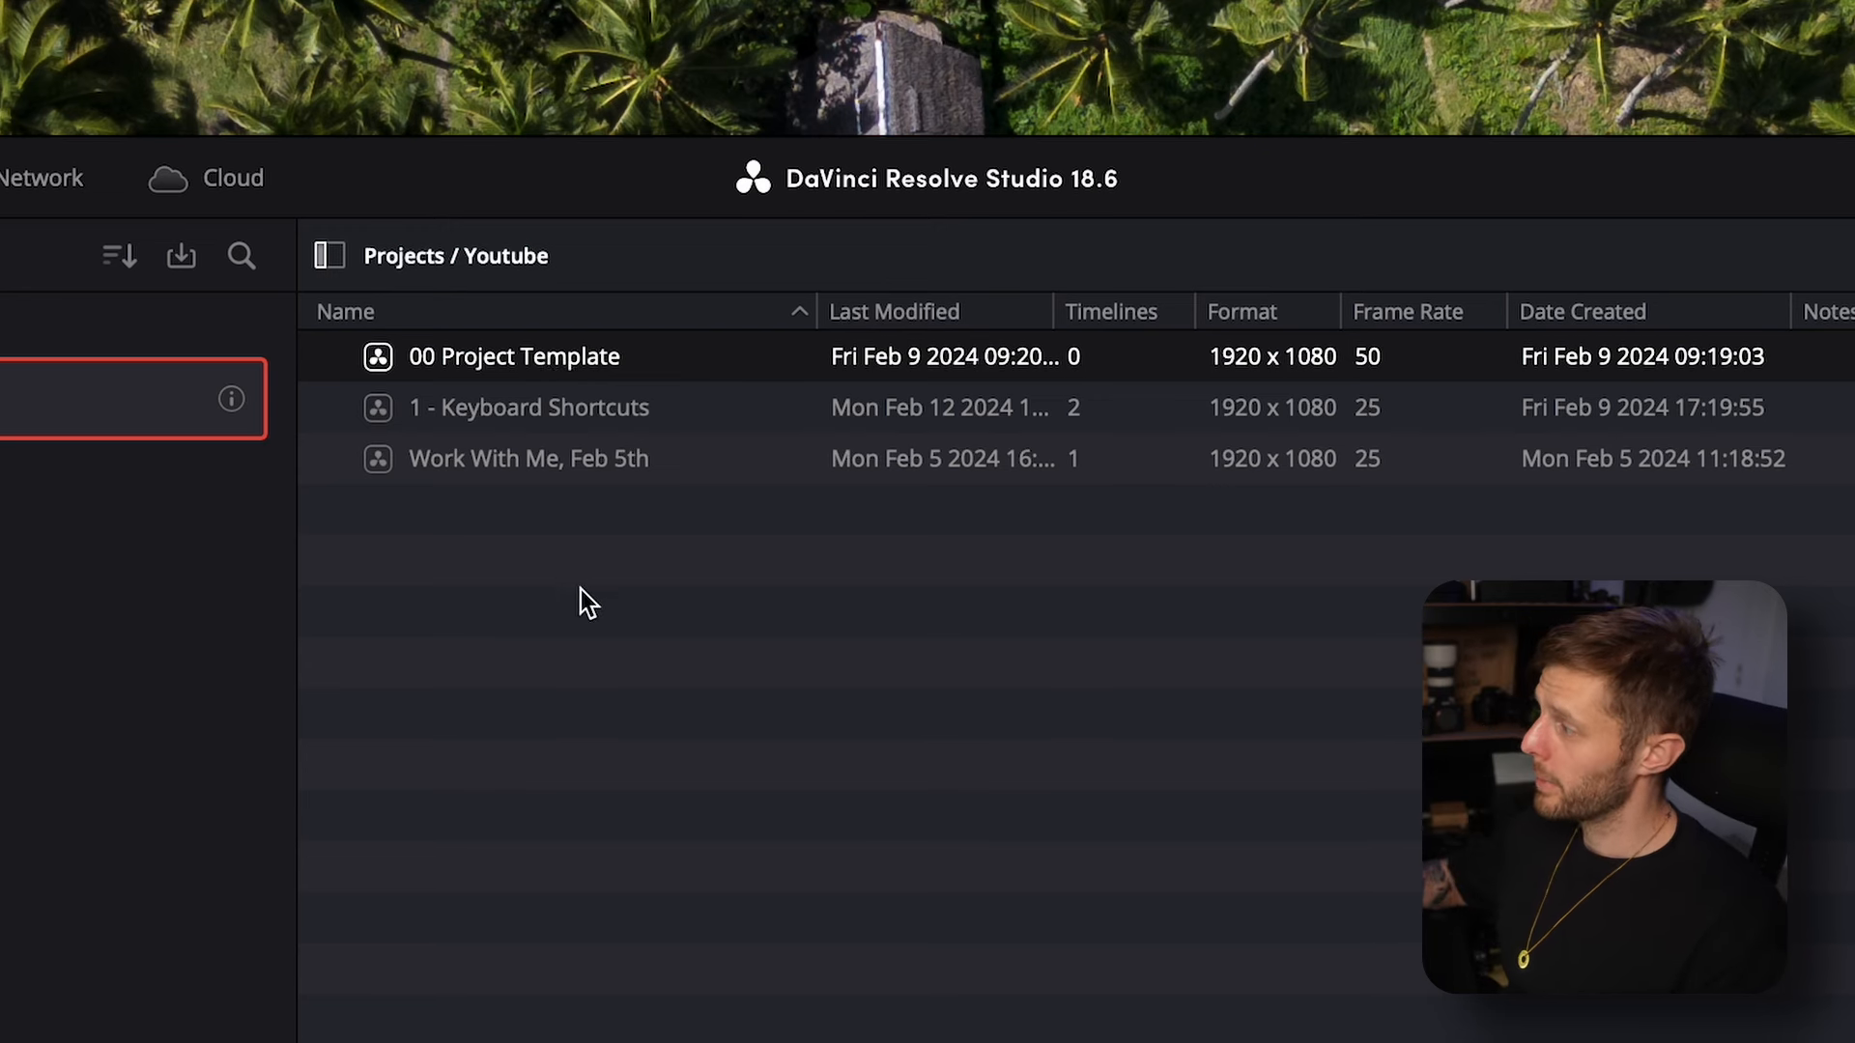
Rename the copied template project to 2 - Folder Structure
{"action": "right_click", "coordinate": [514, 408]}
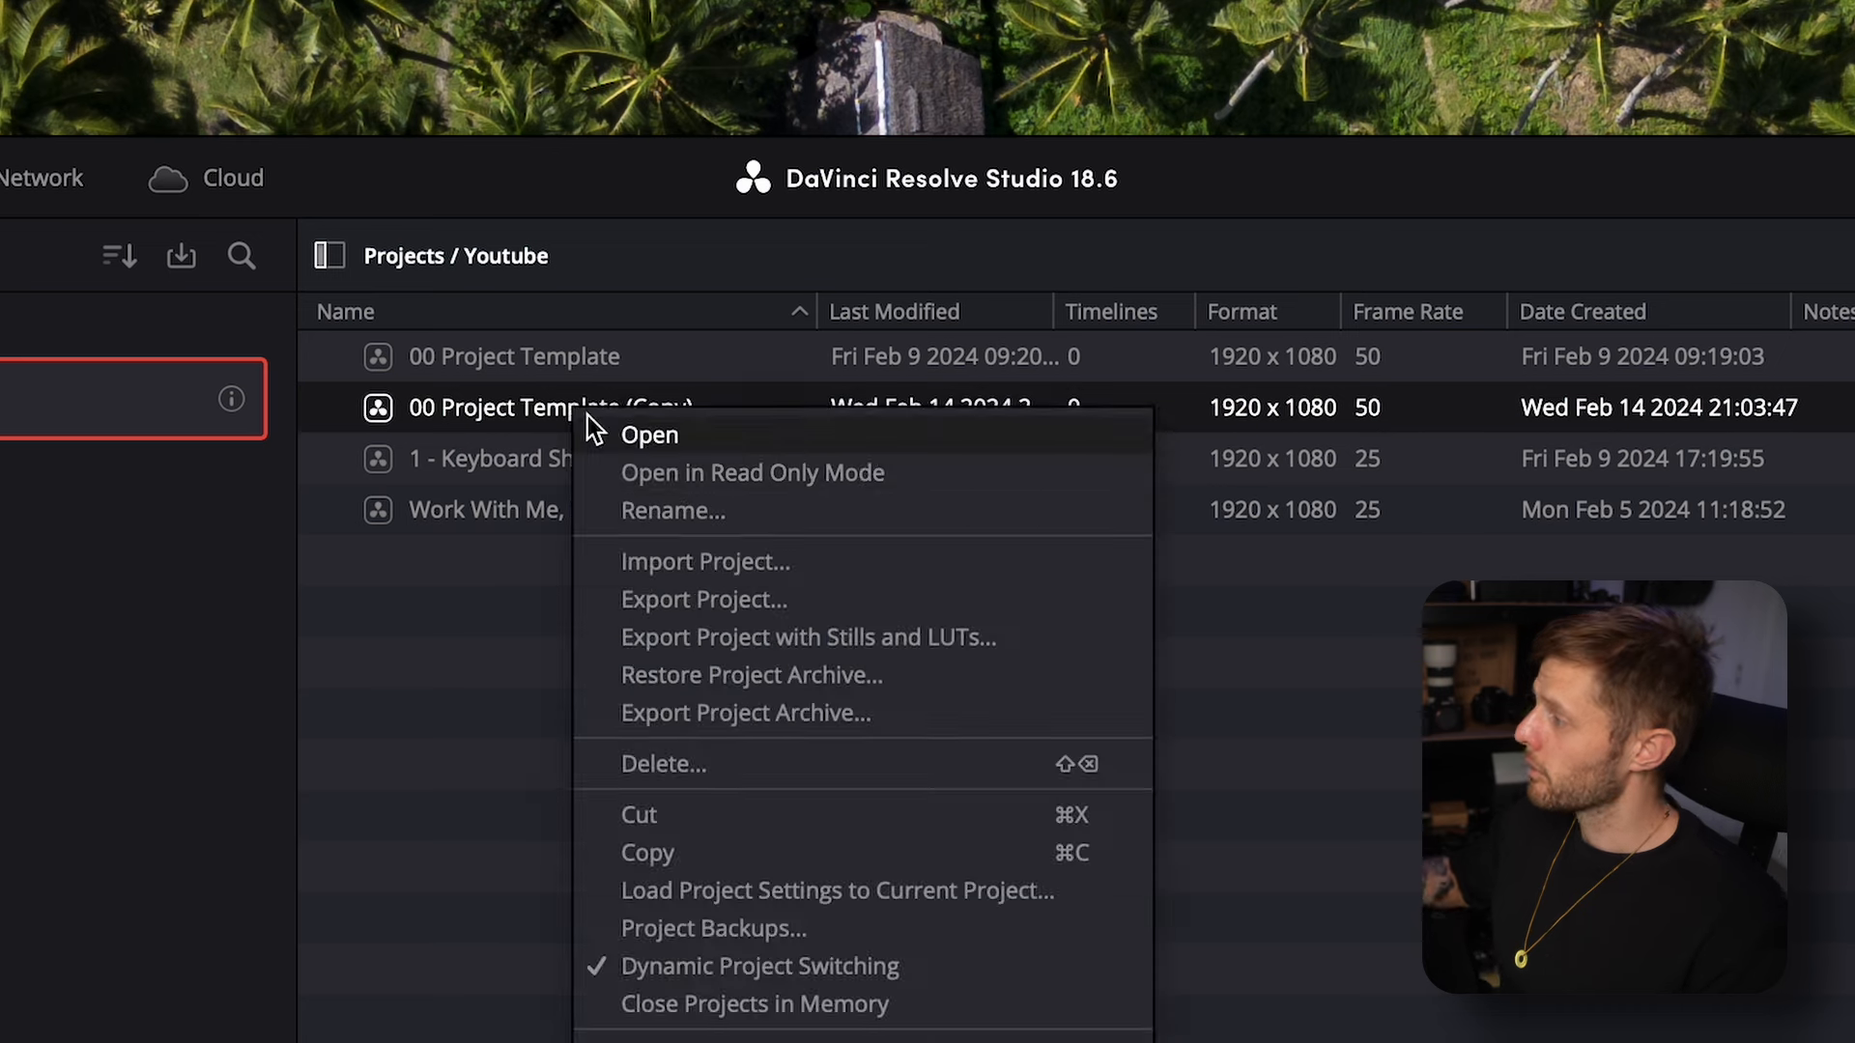
{"action": "left_click", "coordinate": [672, 510]}
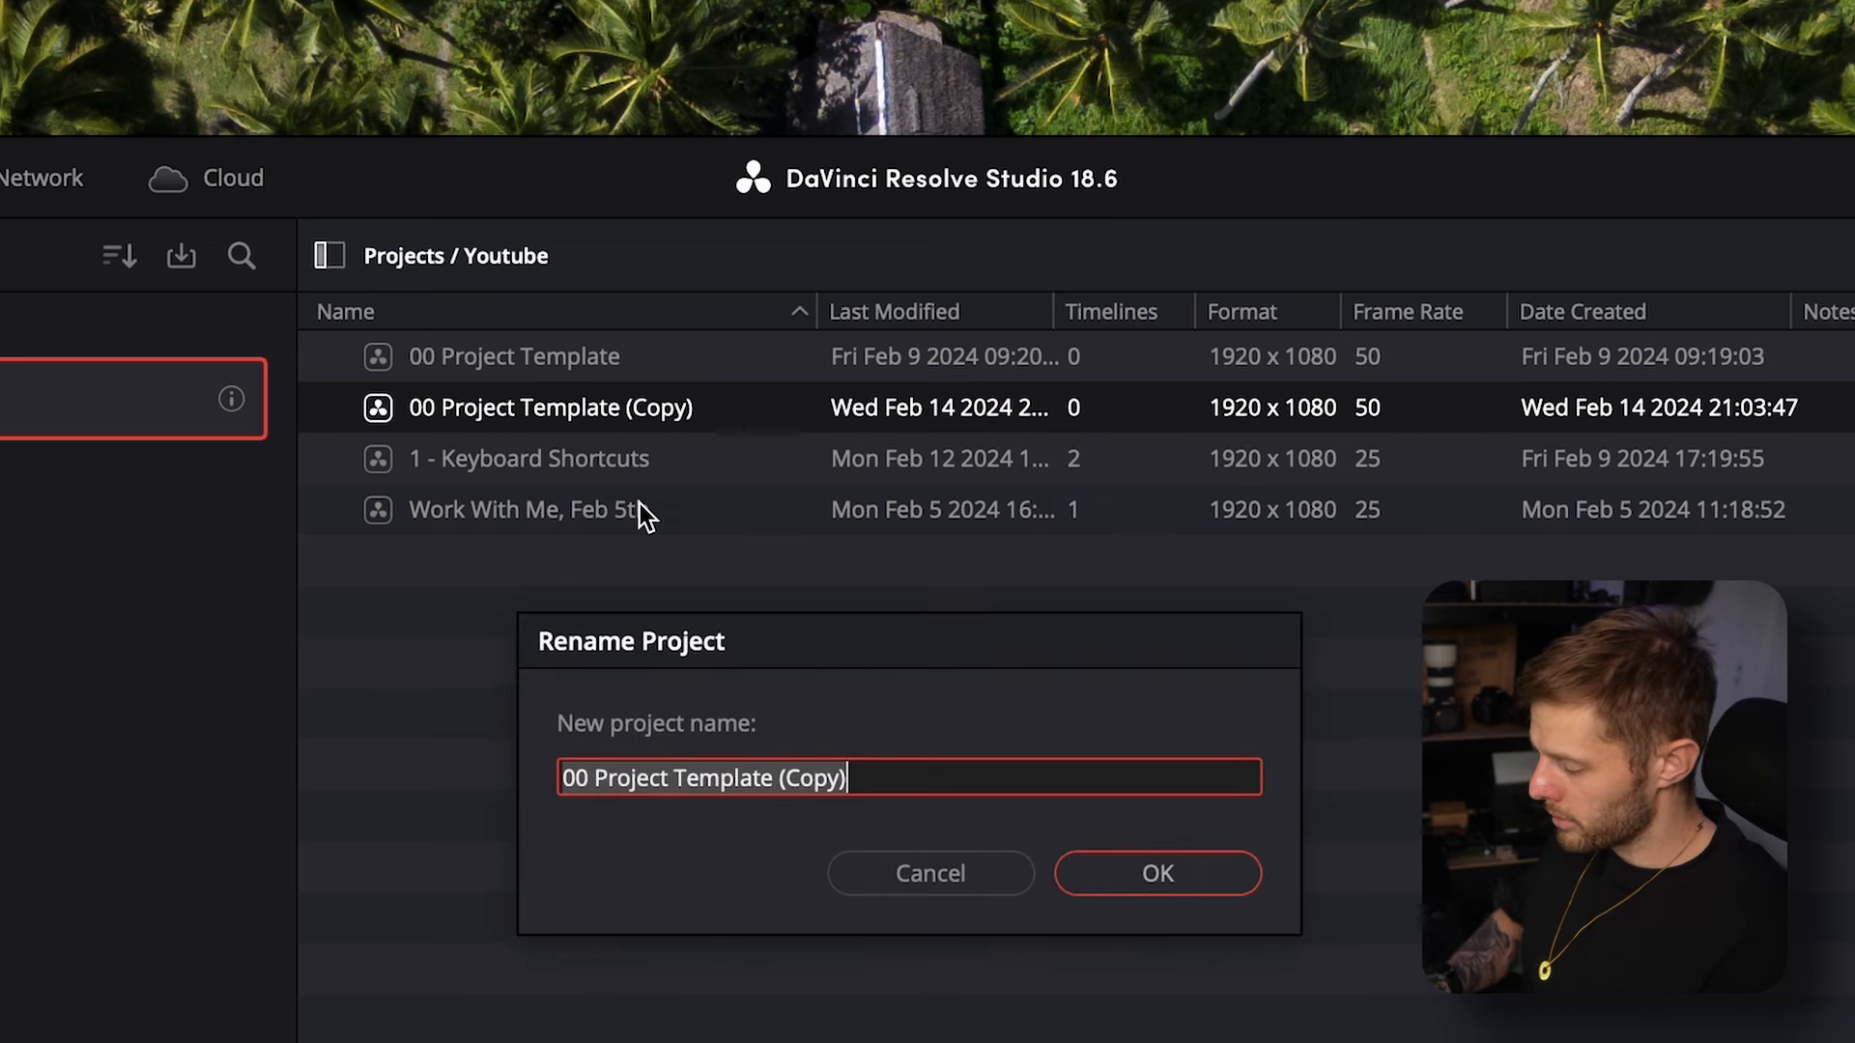
{"action": "type", "text": "Video 2"}
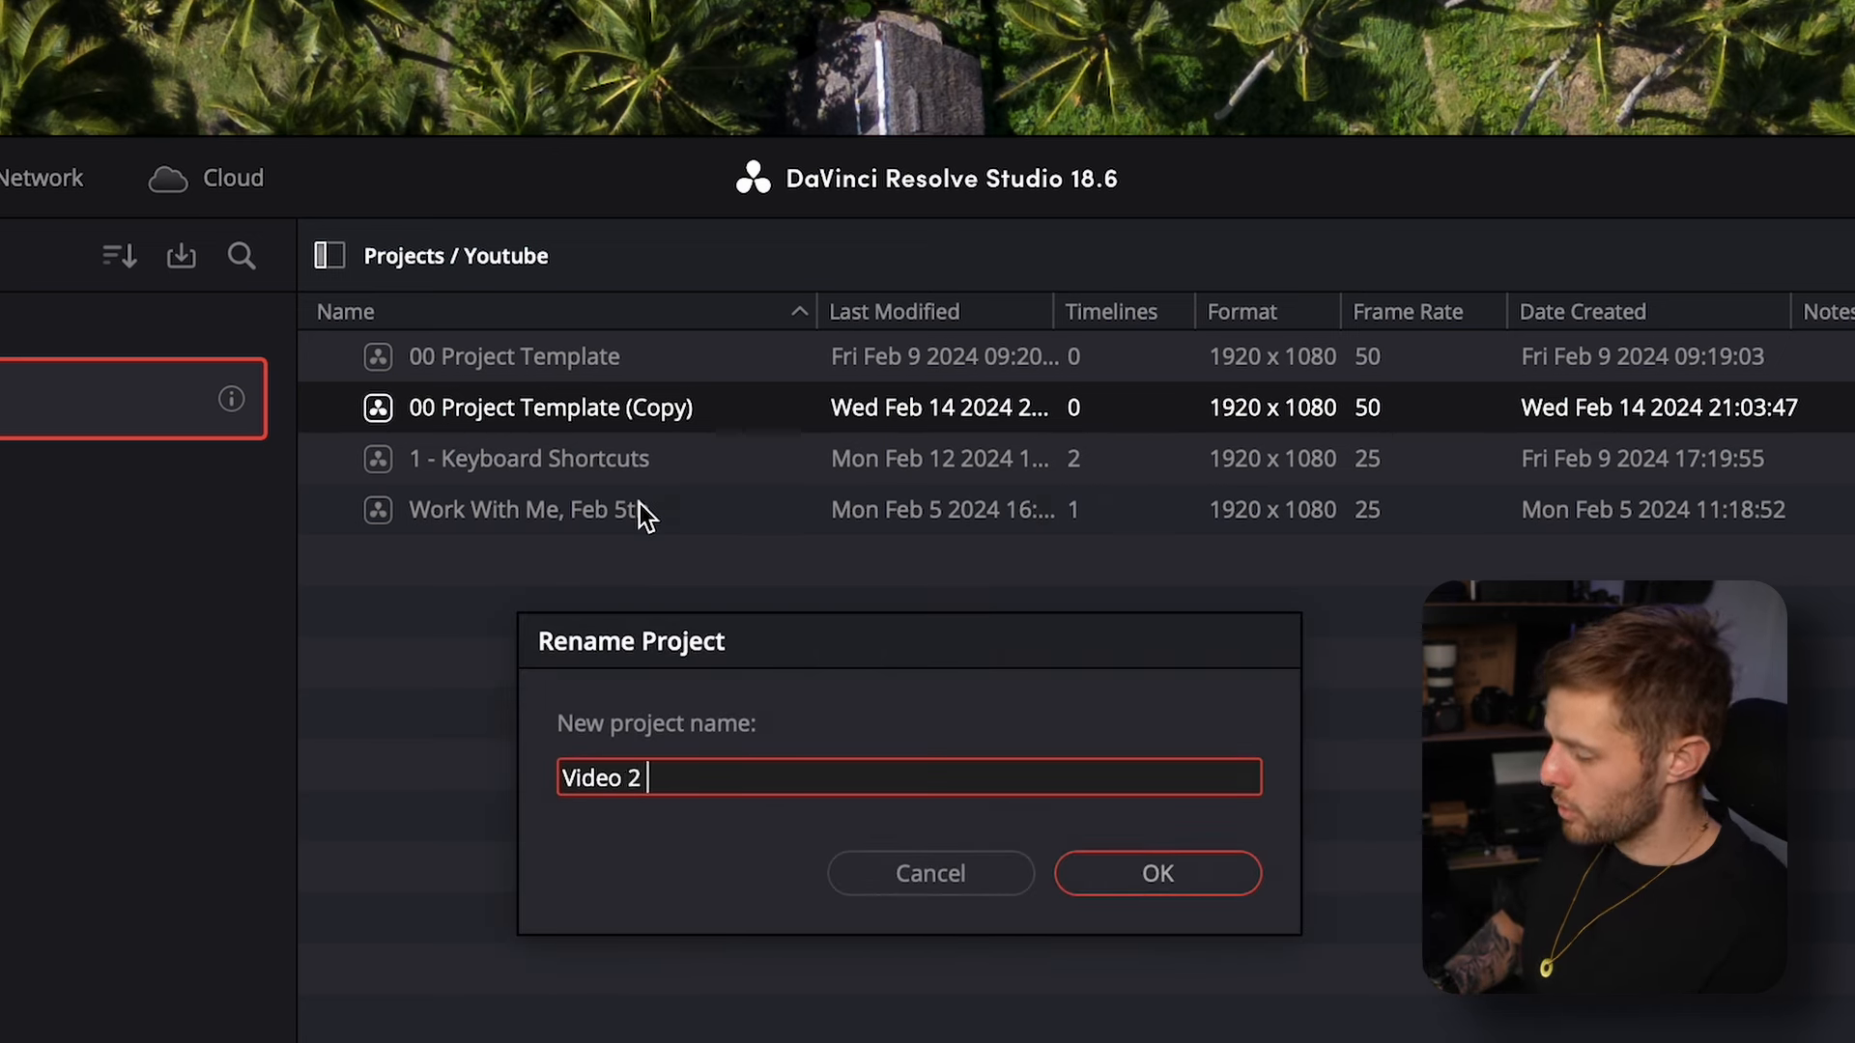
{"action": "type", "text": "for Youtube"}
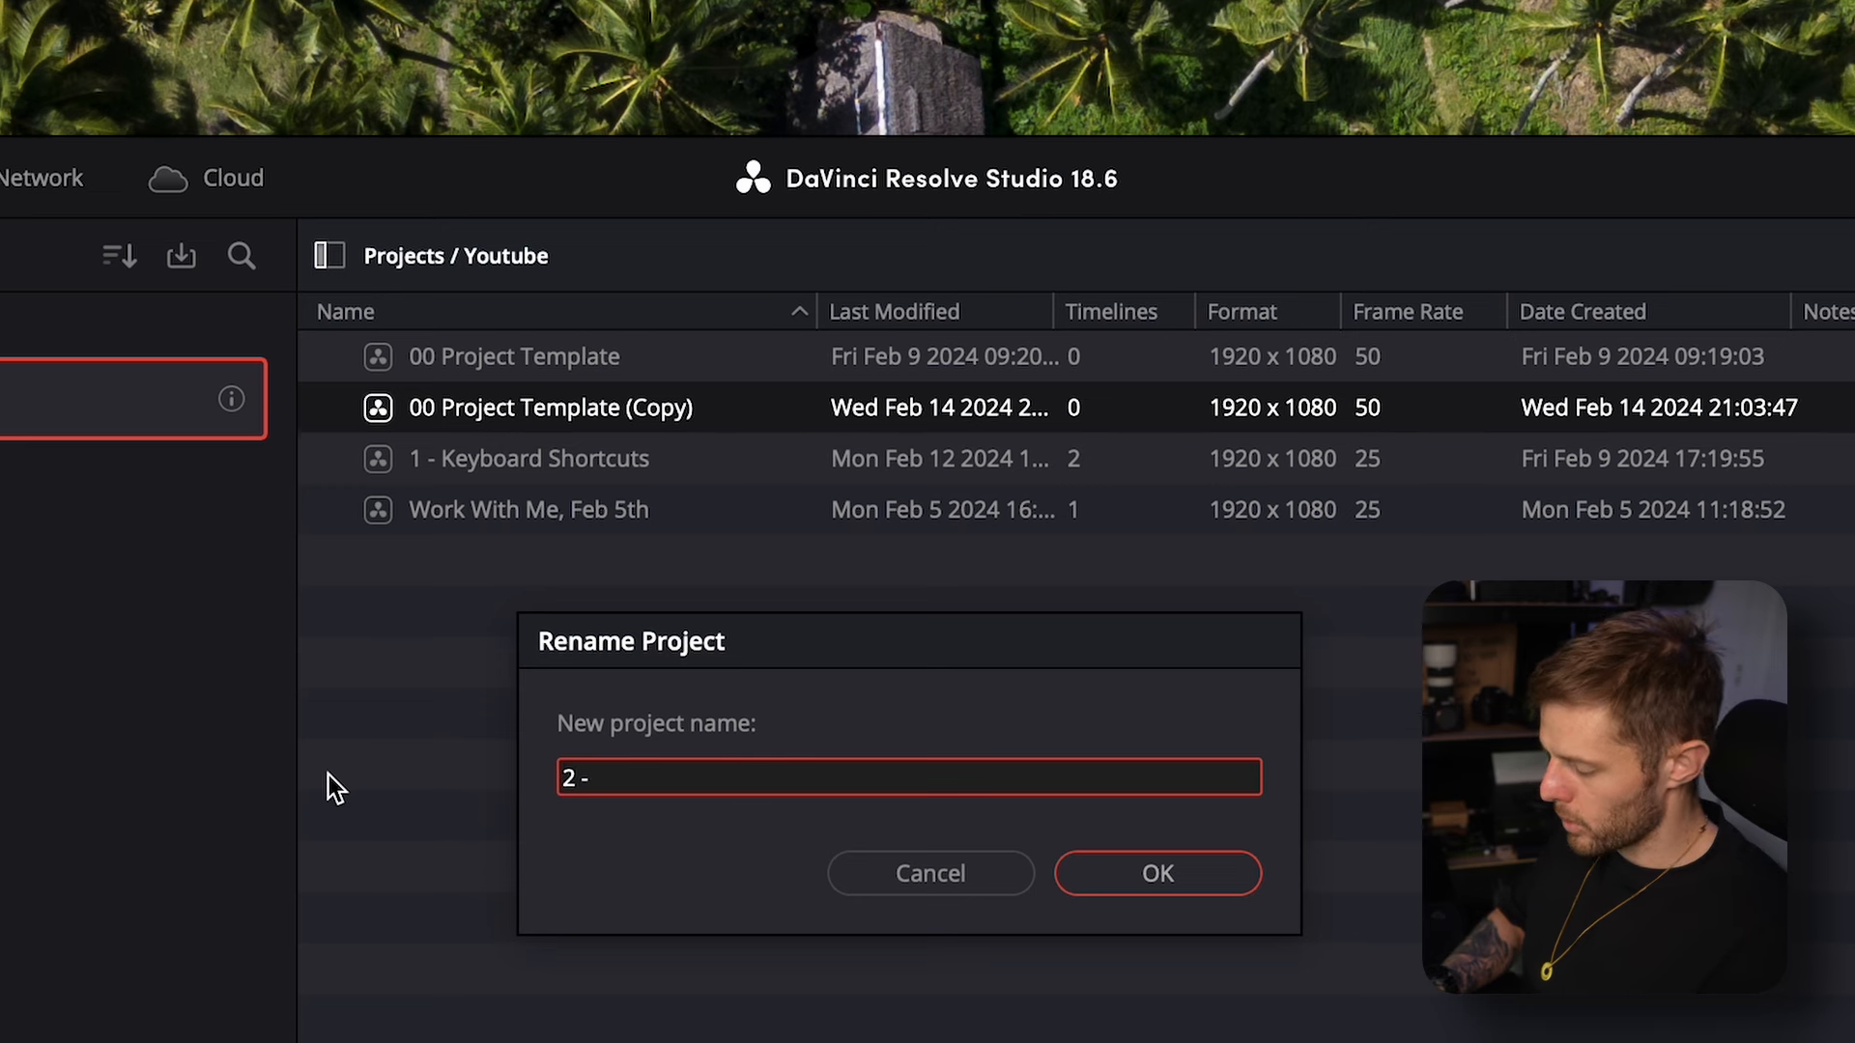
{"action": "type", "text": "Folder Struc"}
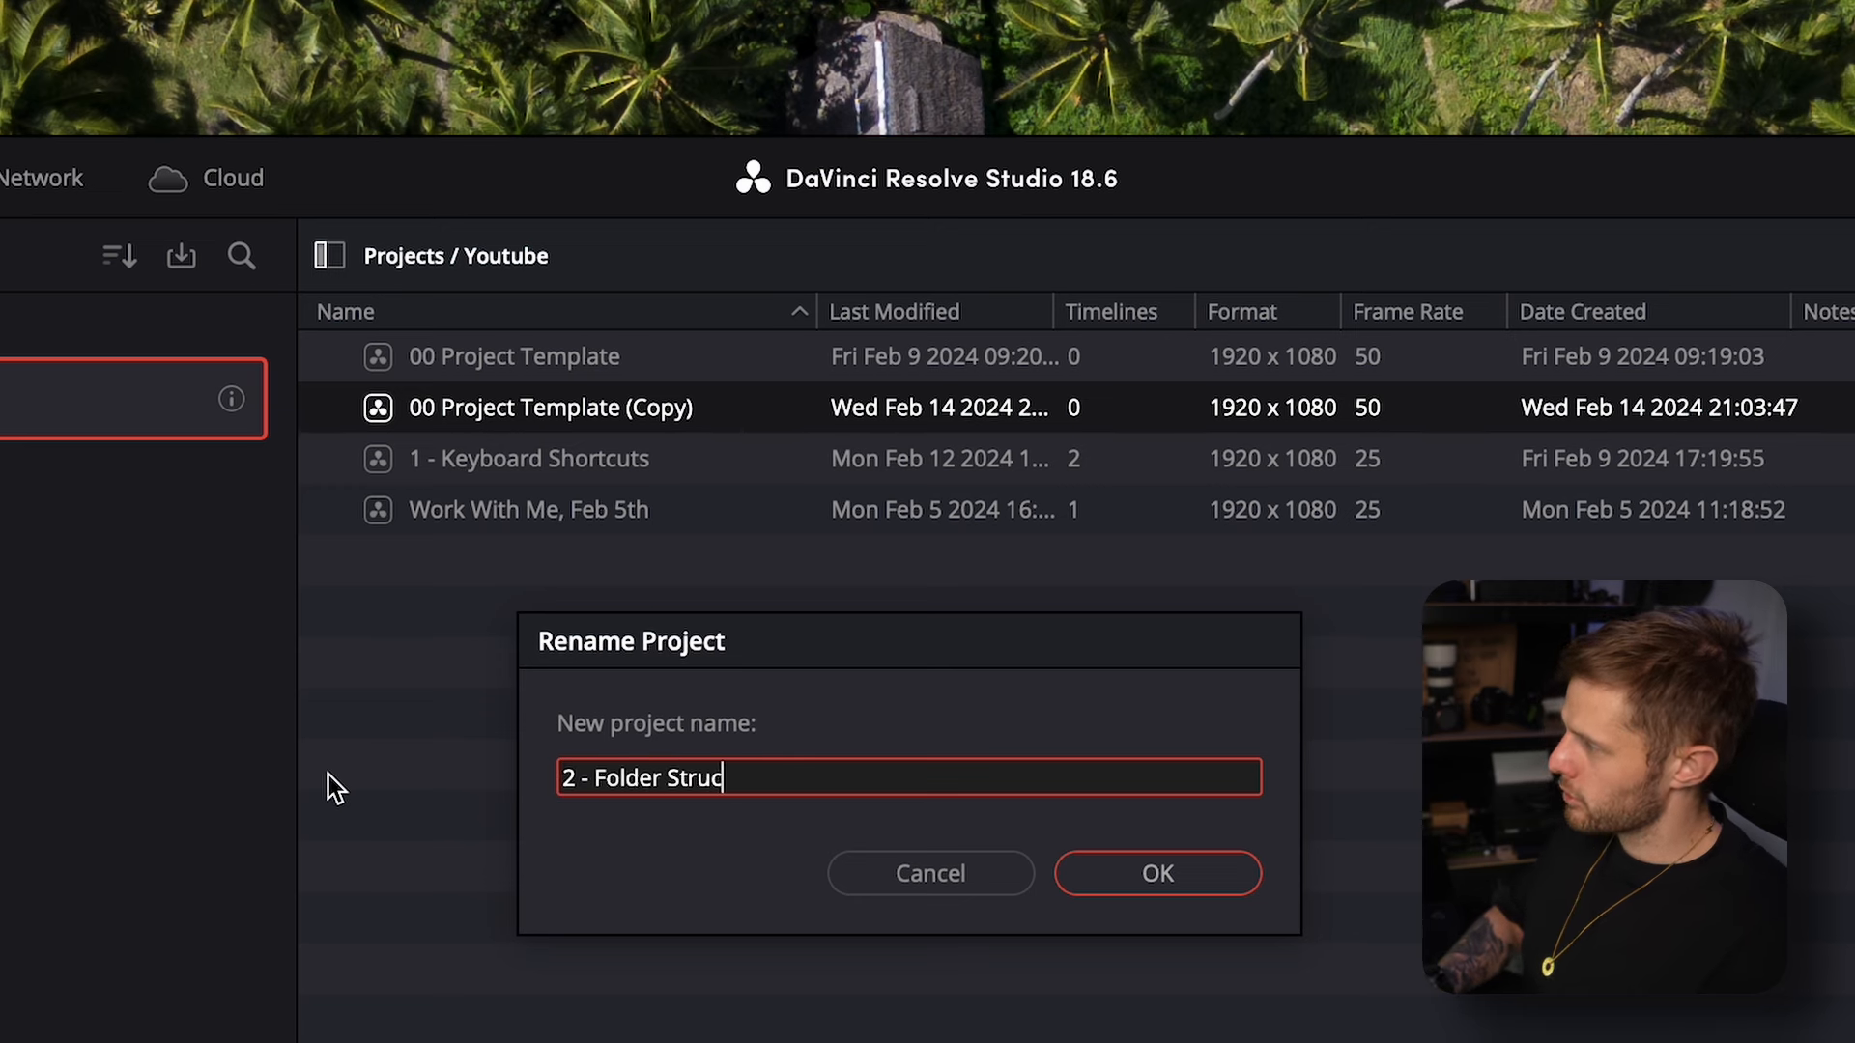
{"action": "type", "text": "ture"}
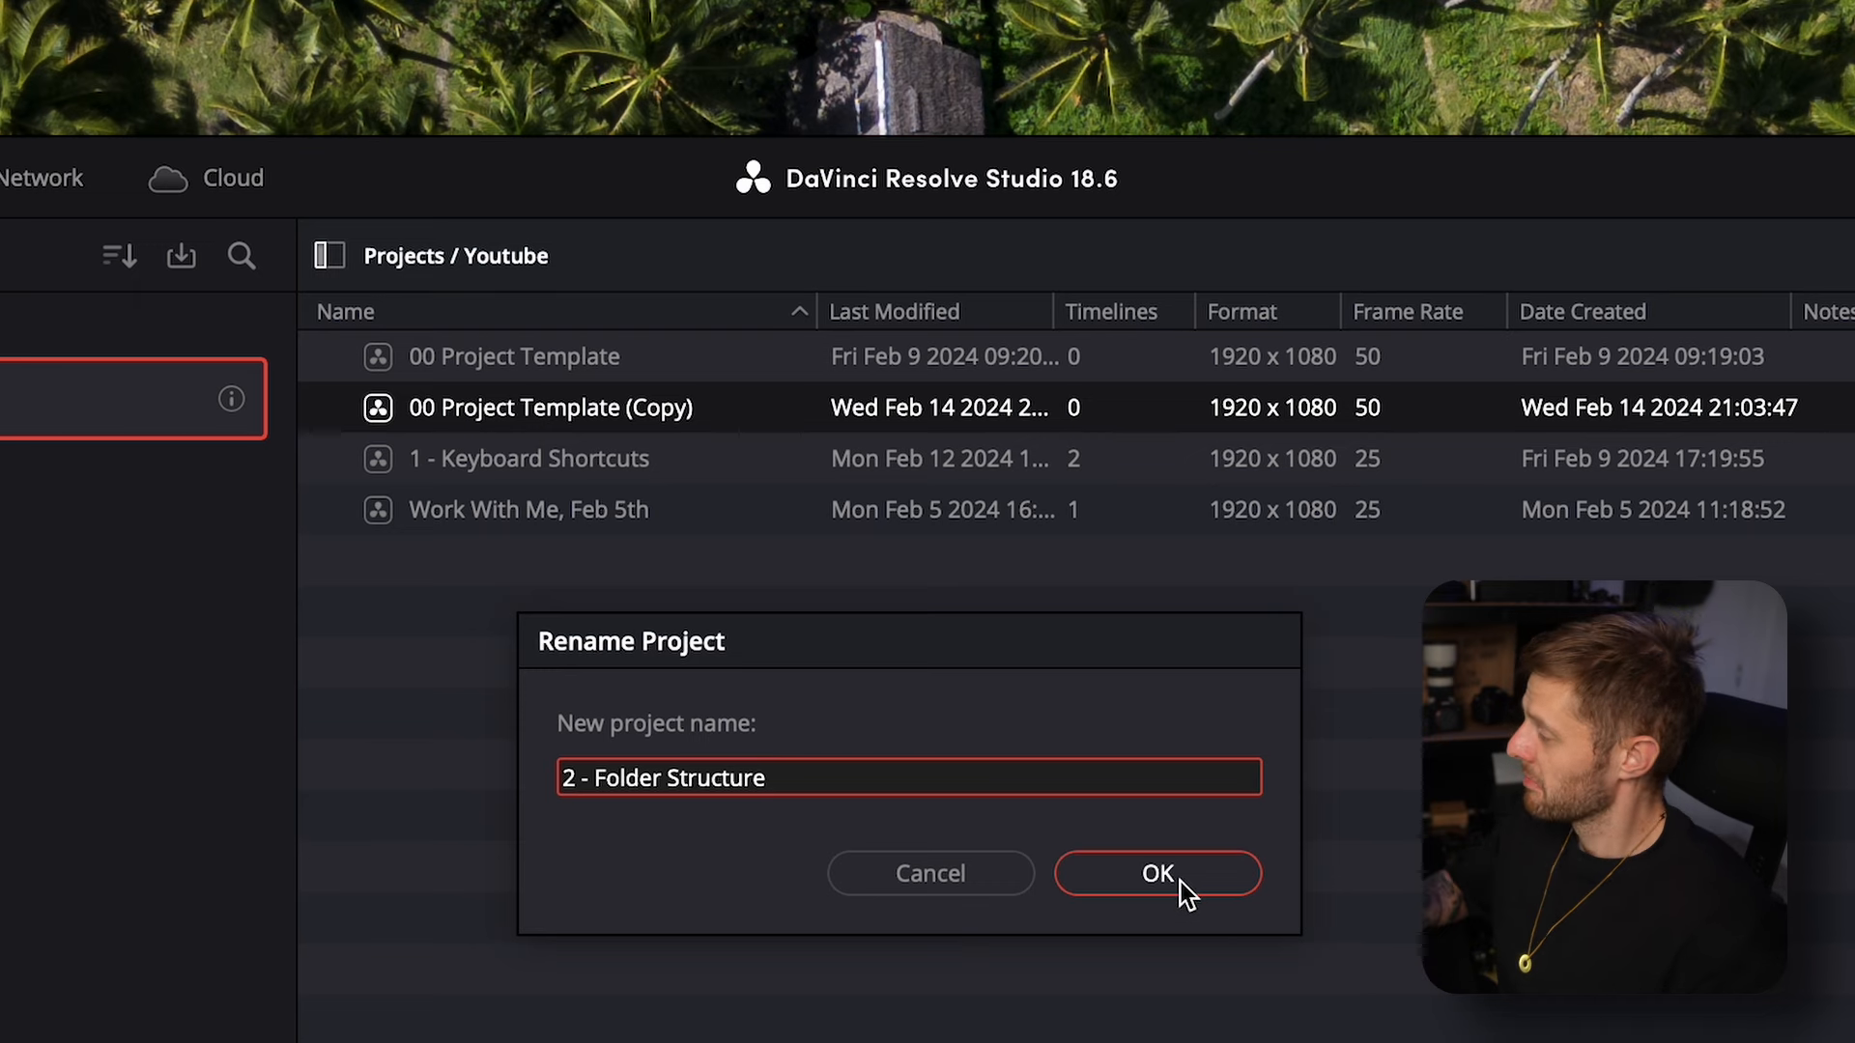
{"action": "left_click", "coordinate": [1158, 873]}
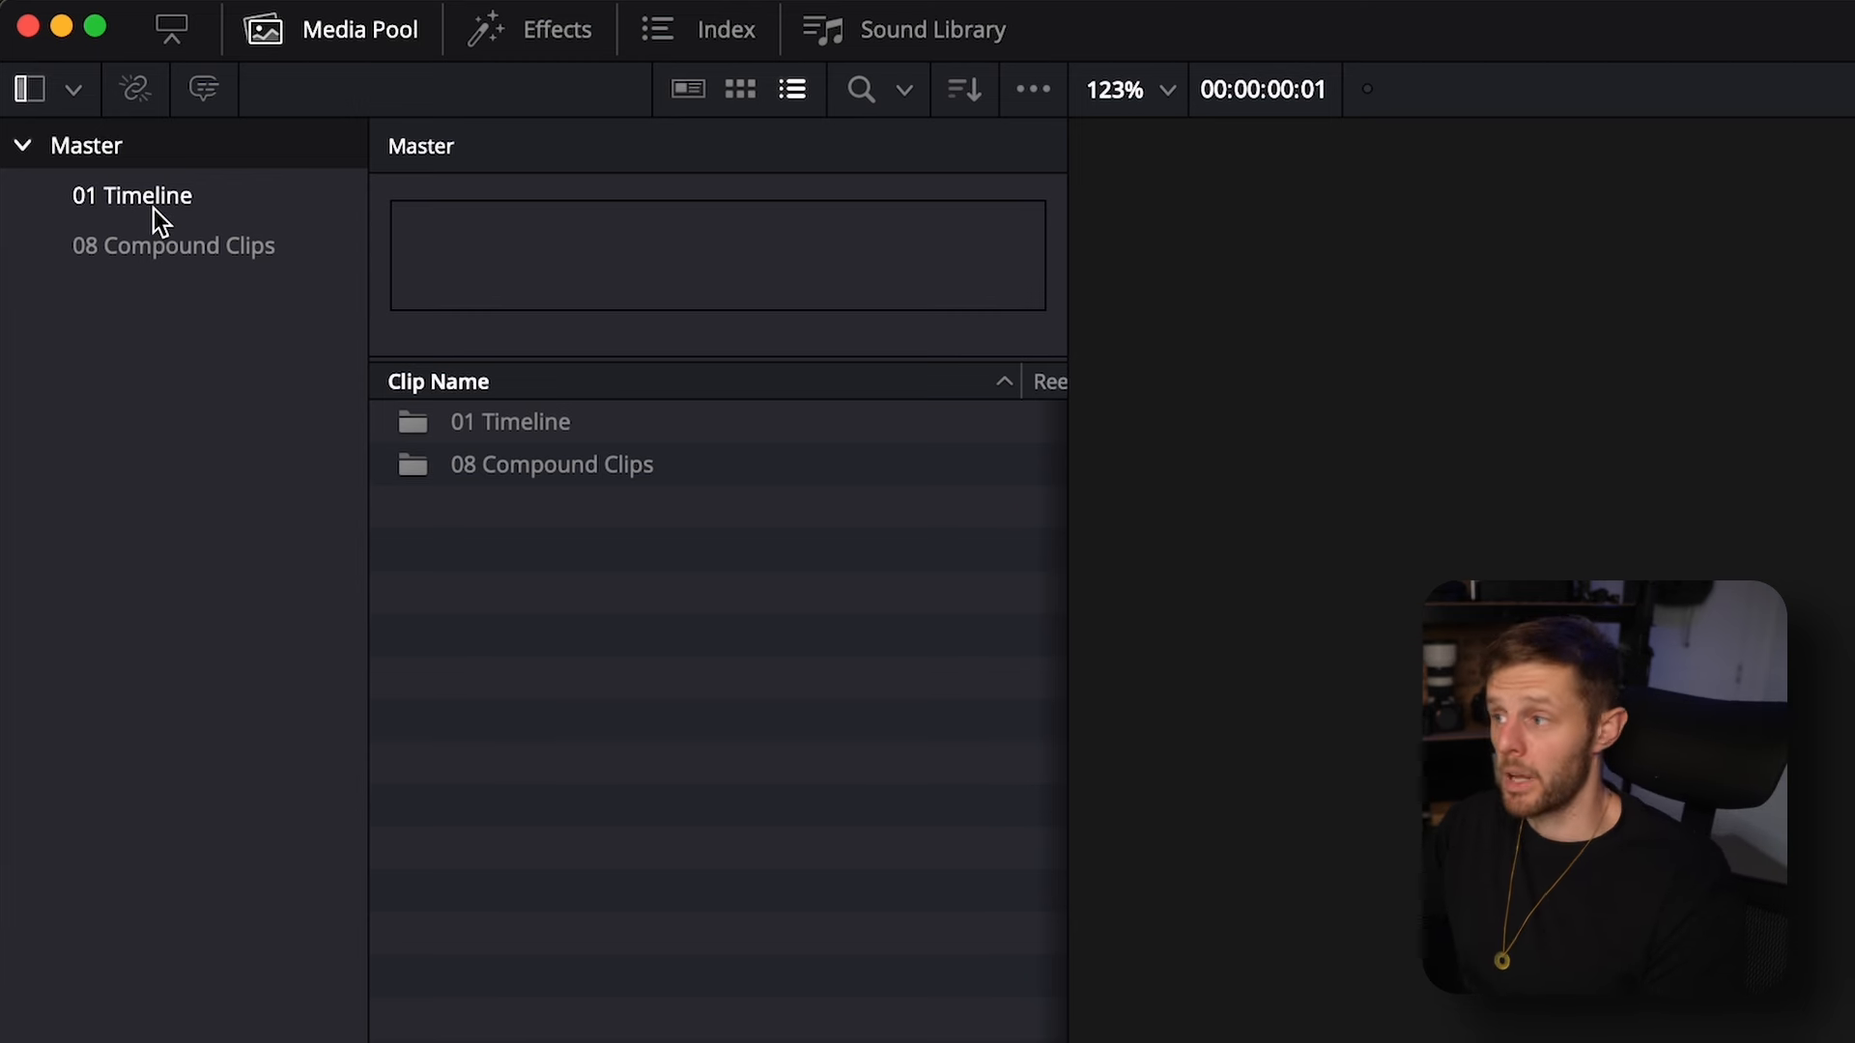
Create a new bin inside the 08 Compound Clips bin
{"action": "left_click", "coordinate": [172, 245]}
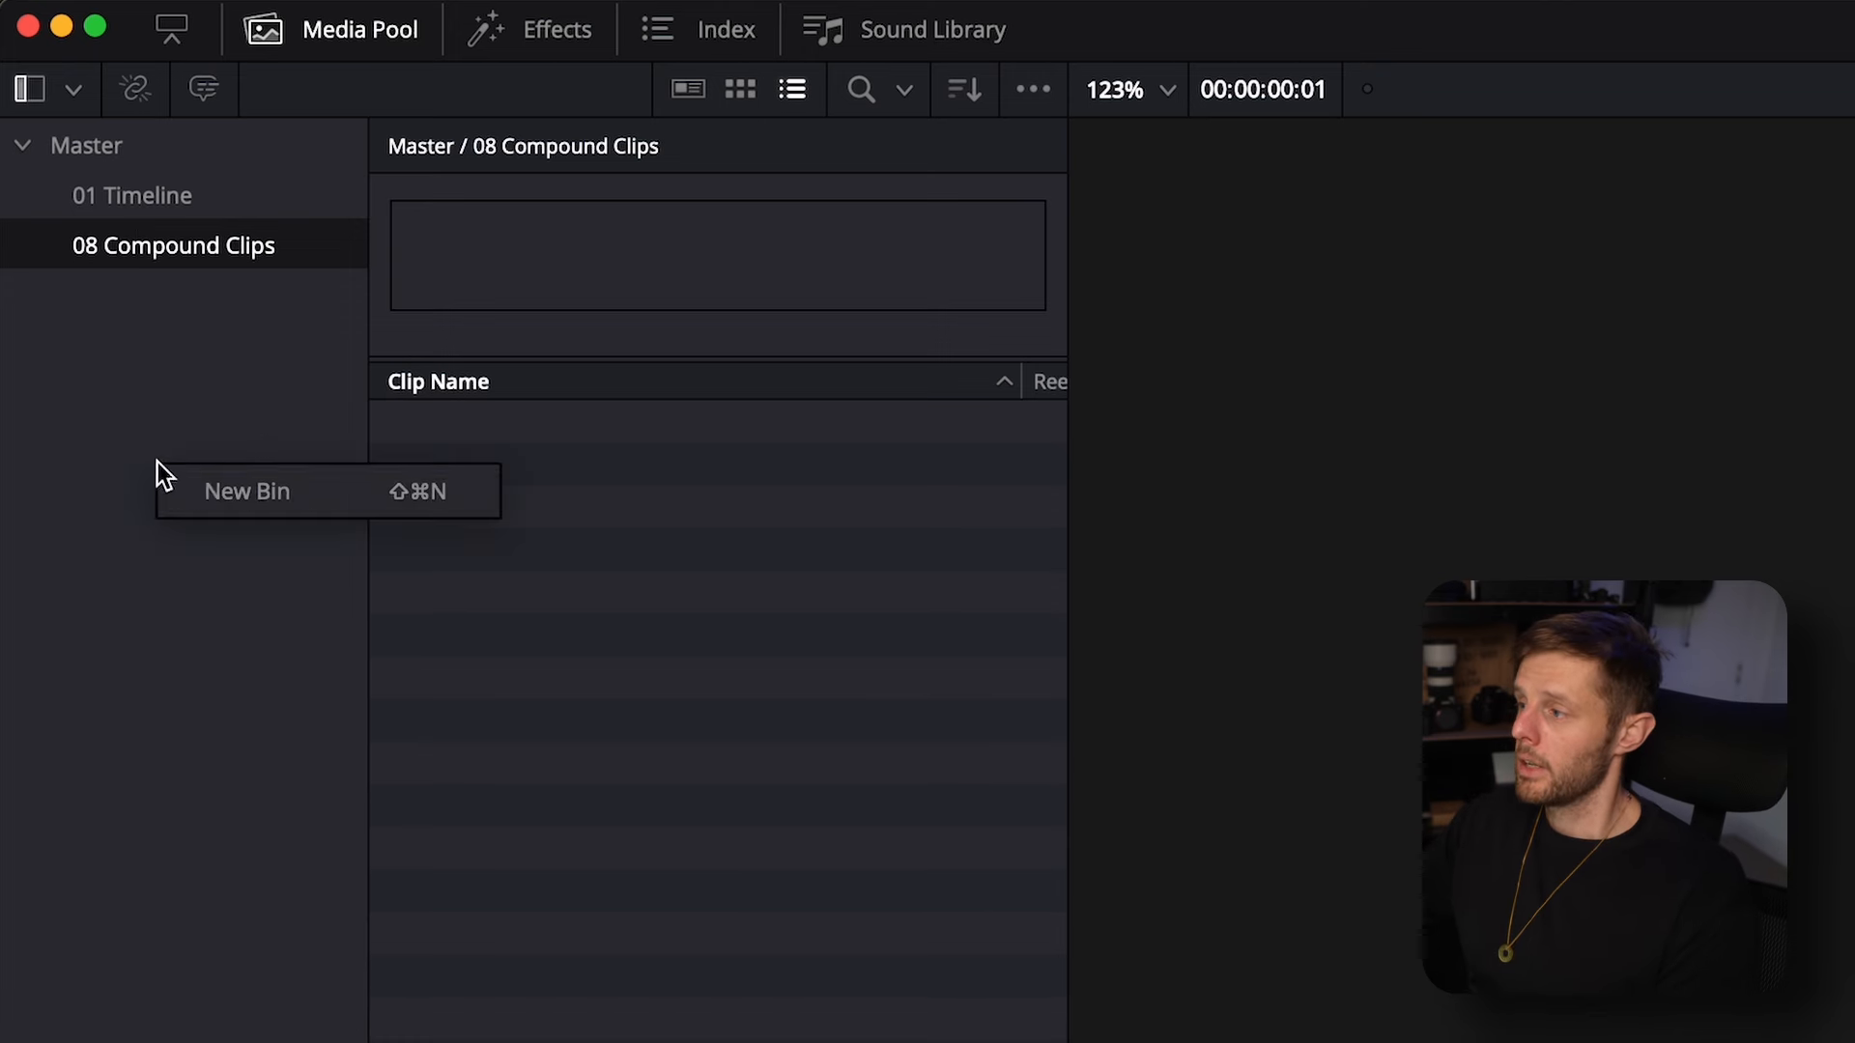
{"action": "left_click", "coordinate": [245, 491]}
{"action": "type", "text": "01 timelines"}
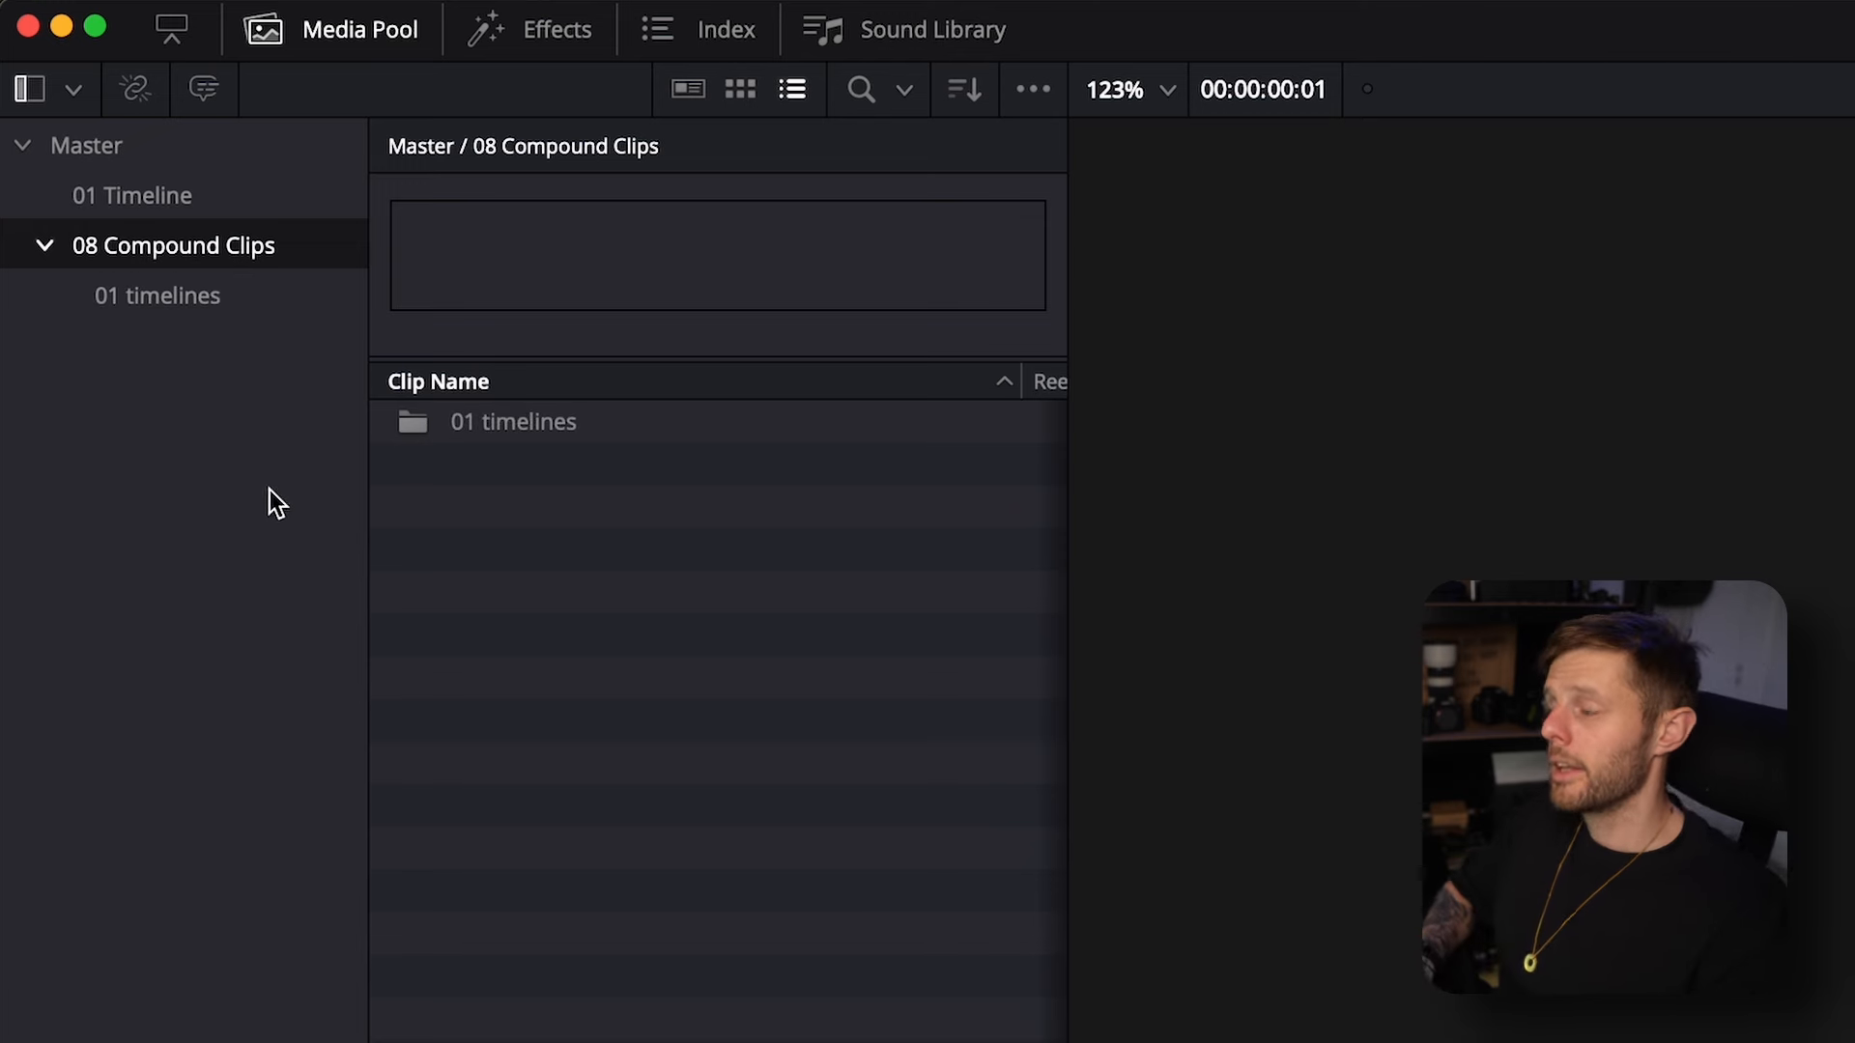
{"action": "left_click", "coordinate": [40, 245]}
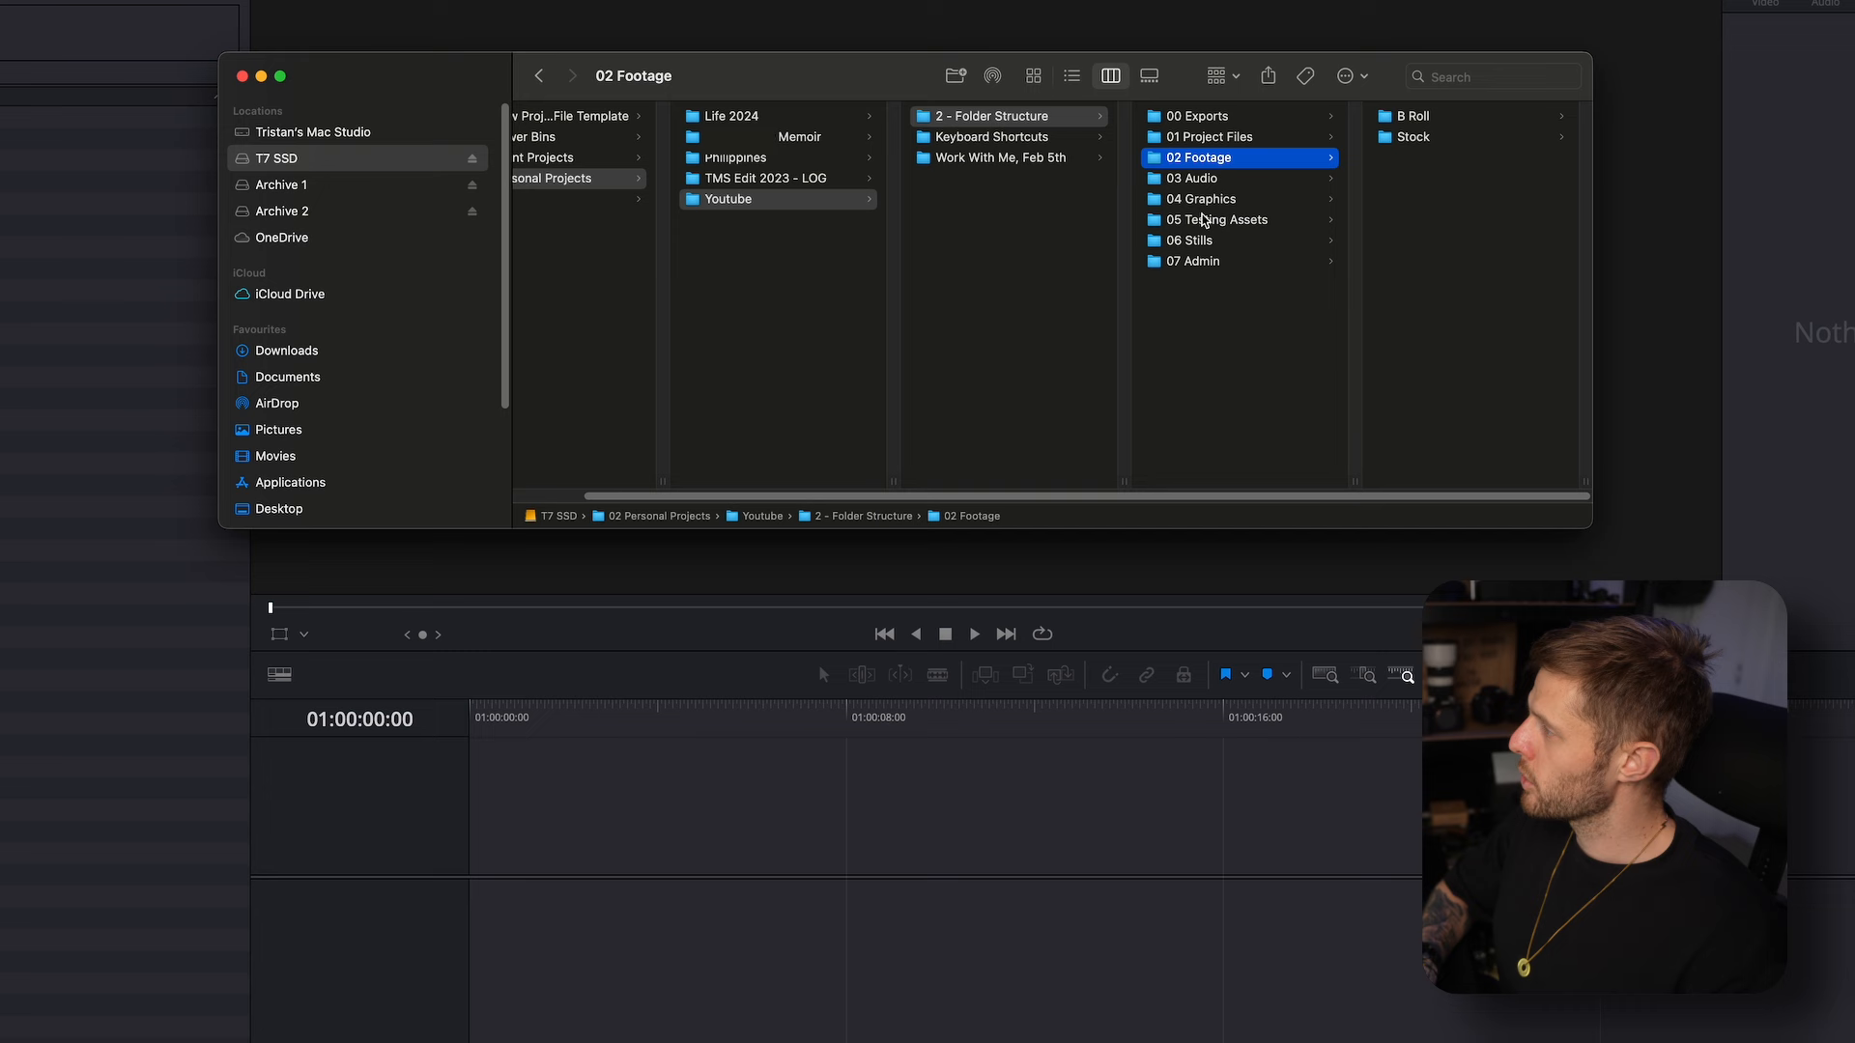
Drag the project's 02 Footage, 03 Audio, 04 Graphics and 05 Testing Assets folders into the Media Pool
{"action": "left_click", "coordinate": [1219, 218]}
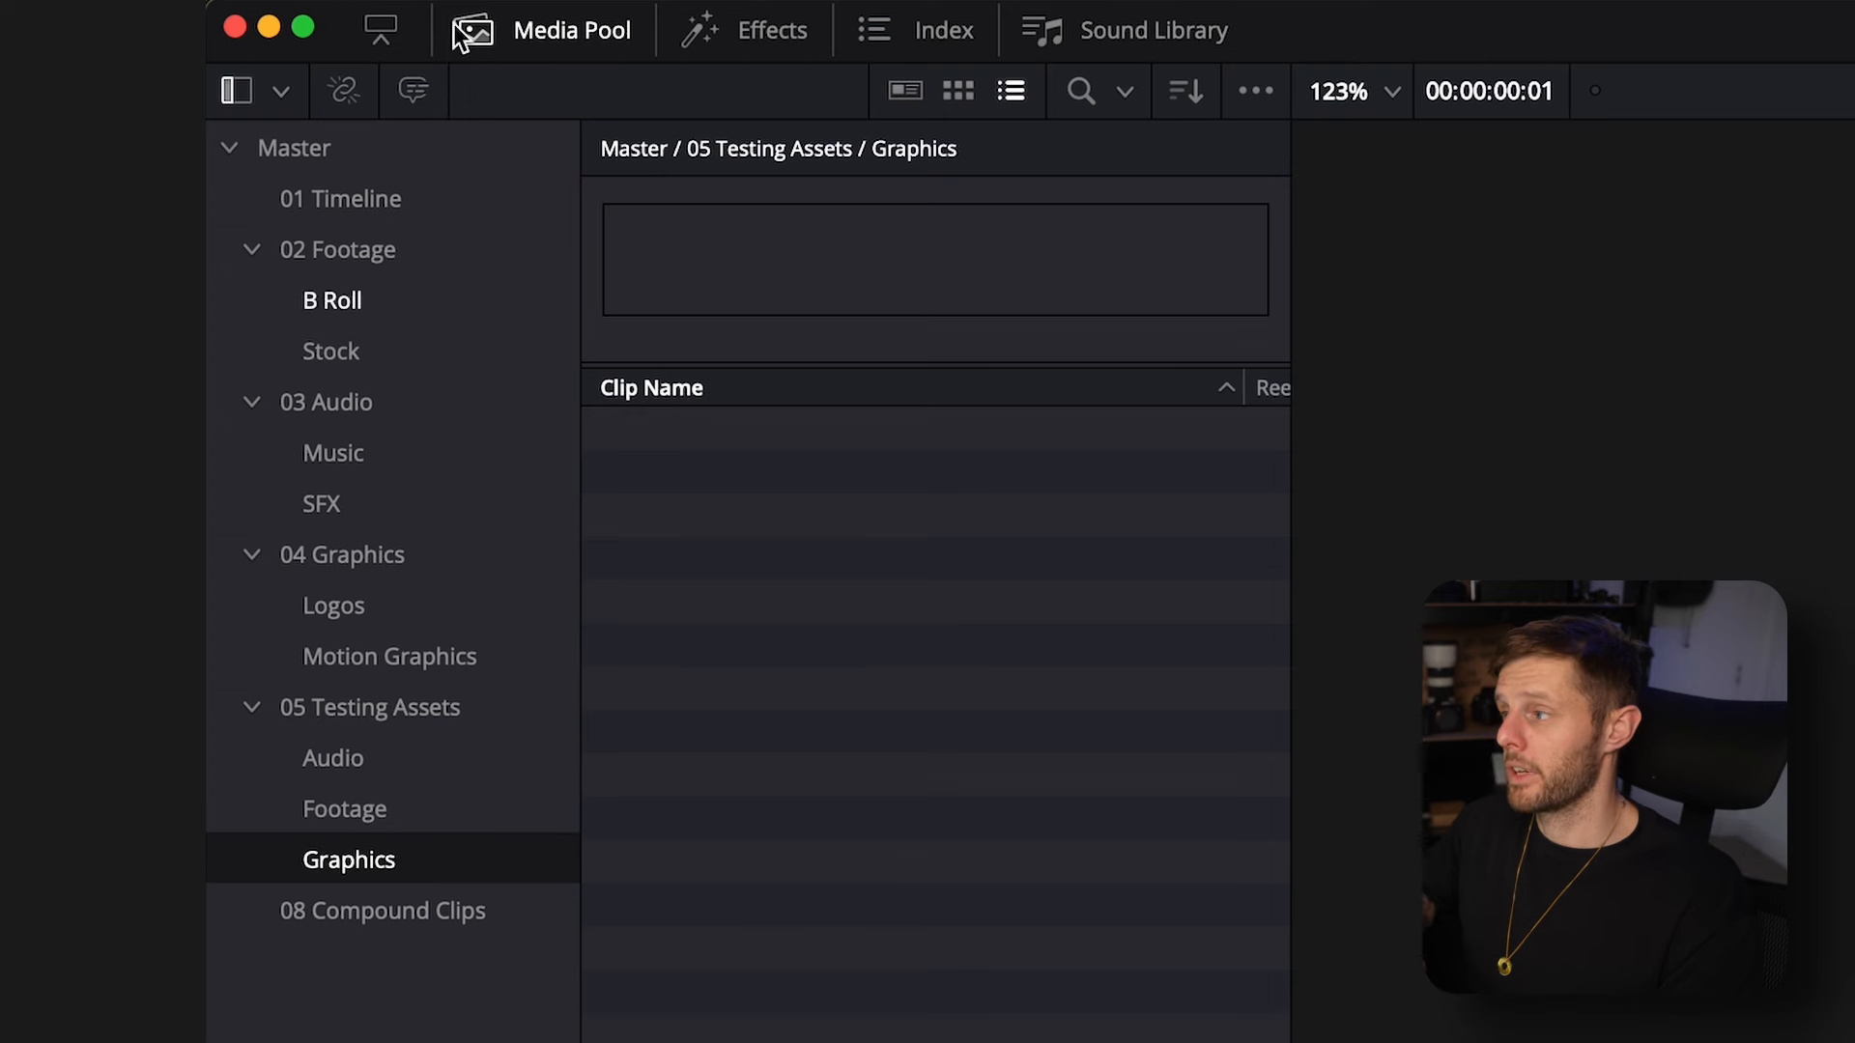
Check the imported structure by opening the empty B Roll bin under 02 Footage
{"action": "left_click", "coordinate": [339, 249]}
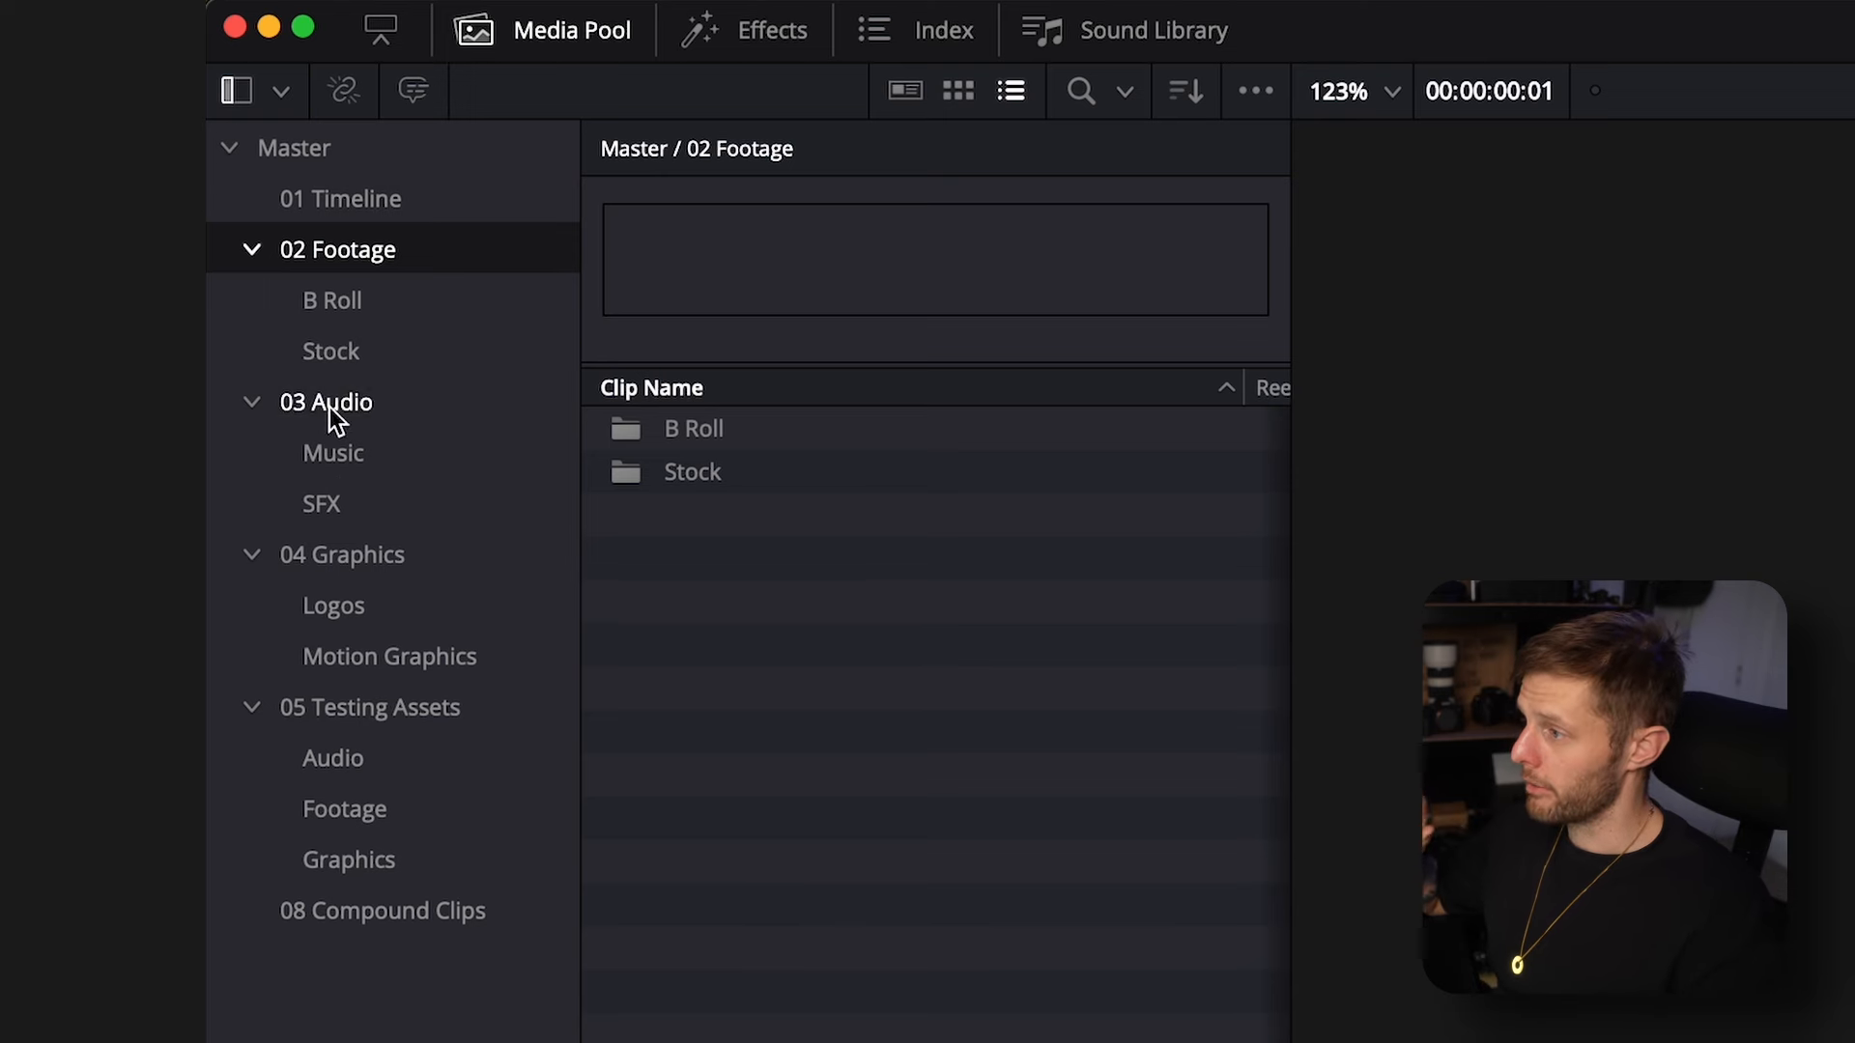
{"action": "left_click", "coordinate": [332, 299]}
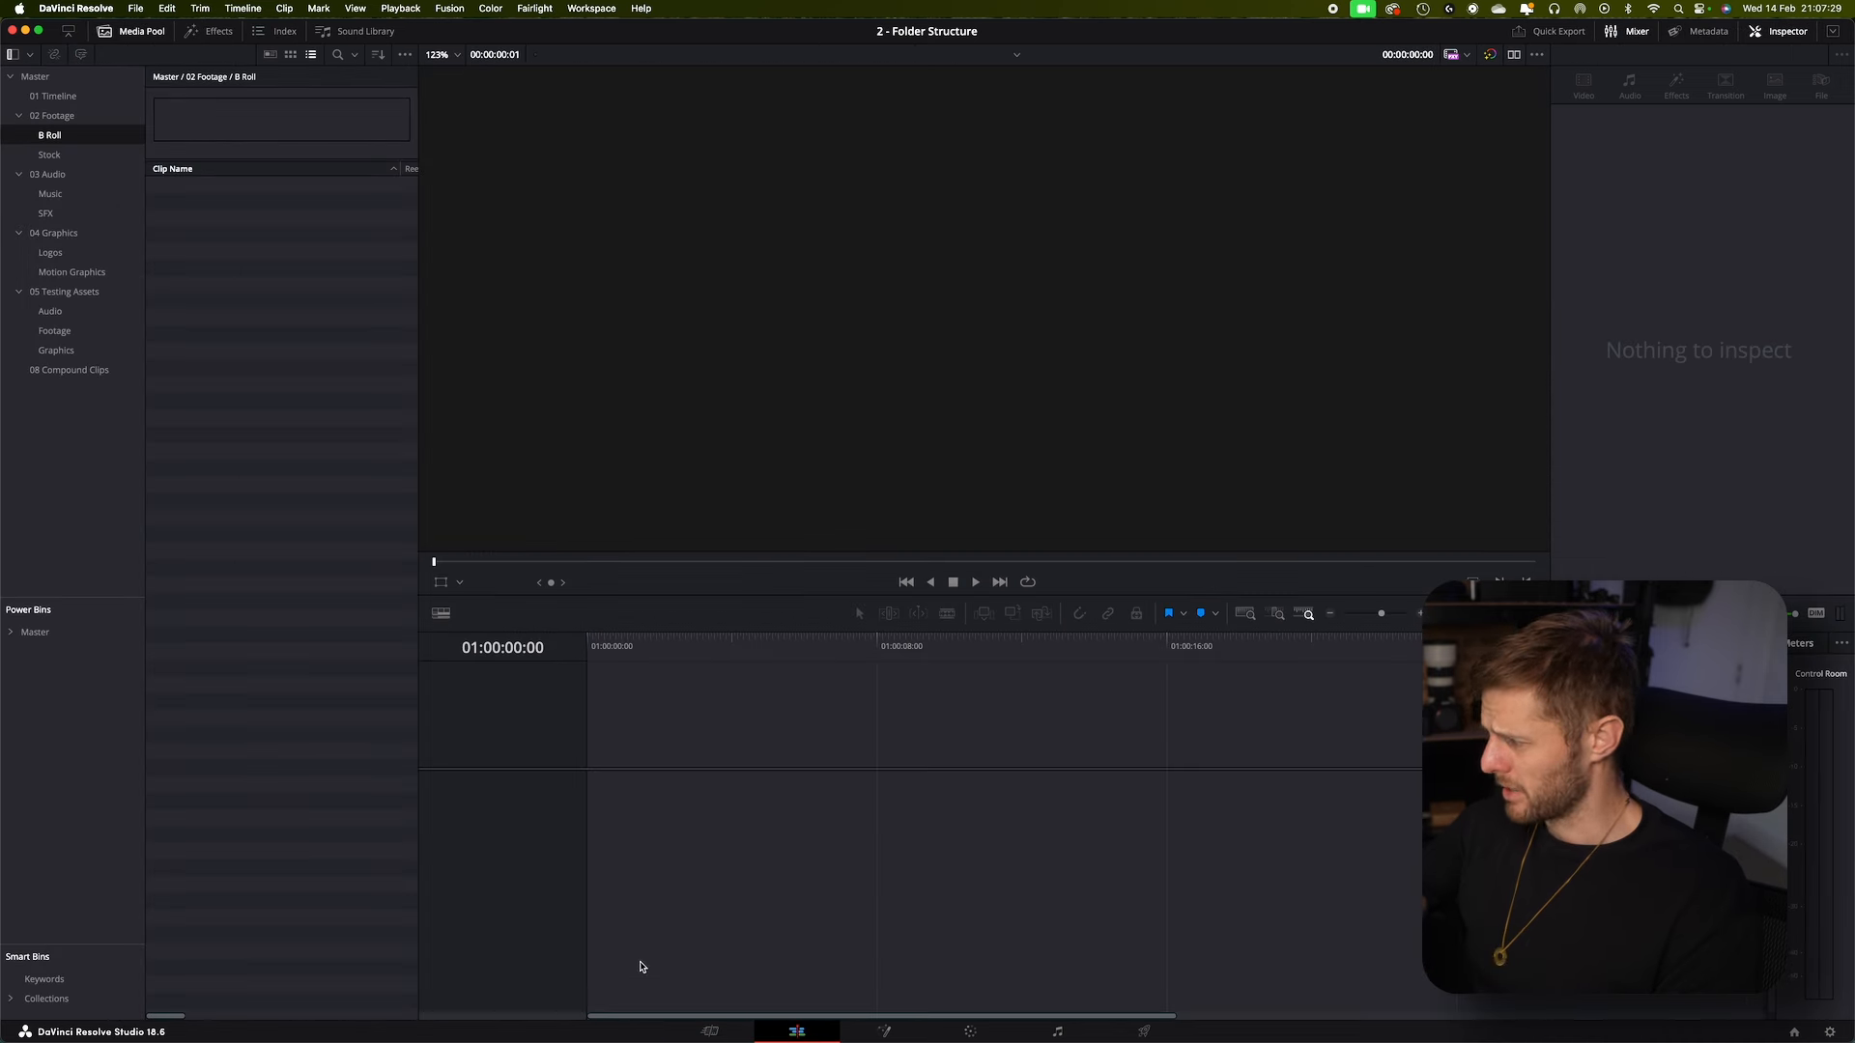
{"action": "mouse_move", "coordinate": [338, 794]}
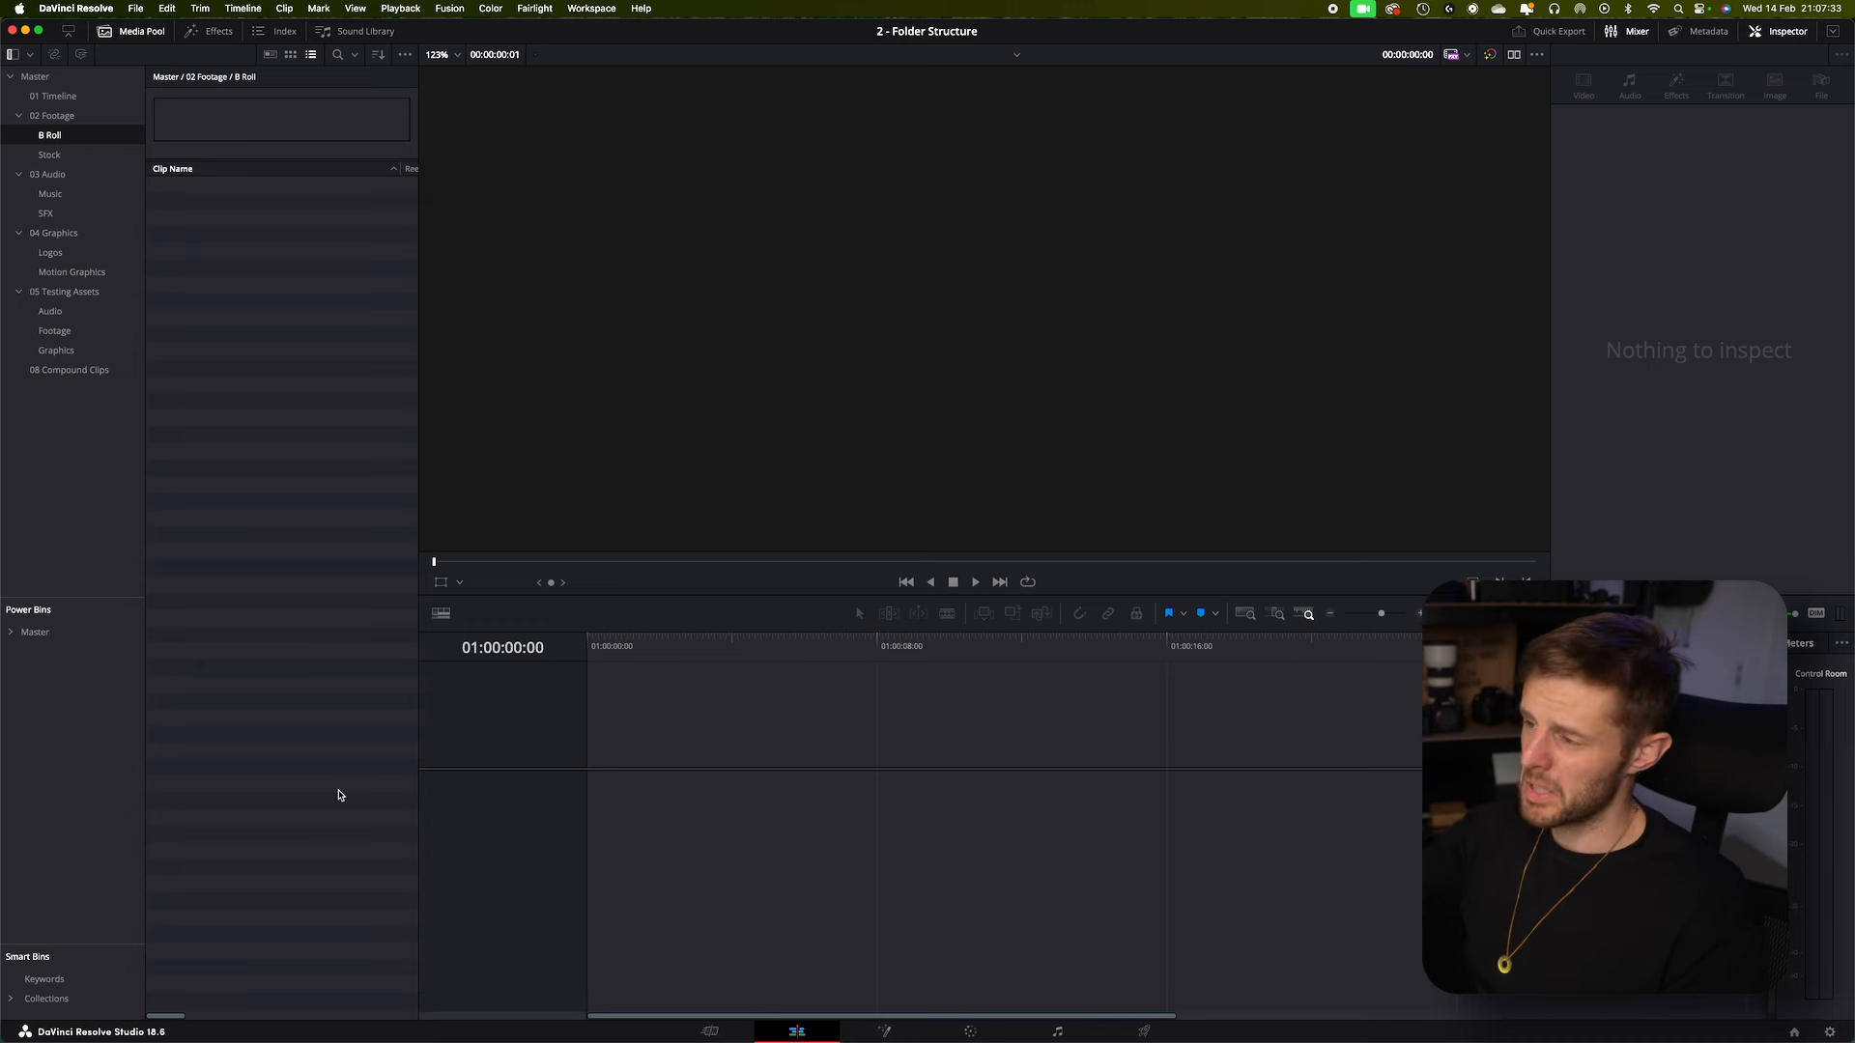
{"action": "mouse_move", "coordinate": [991, 624]}
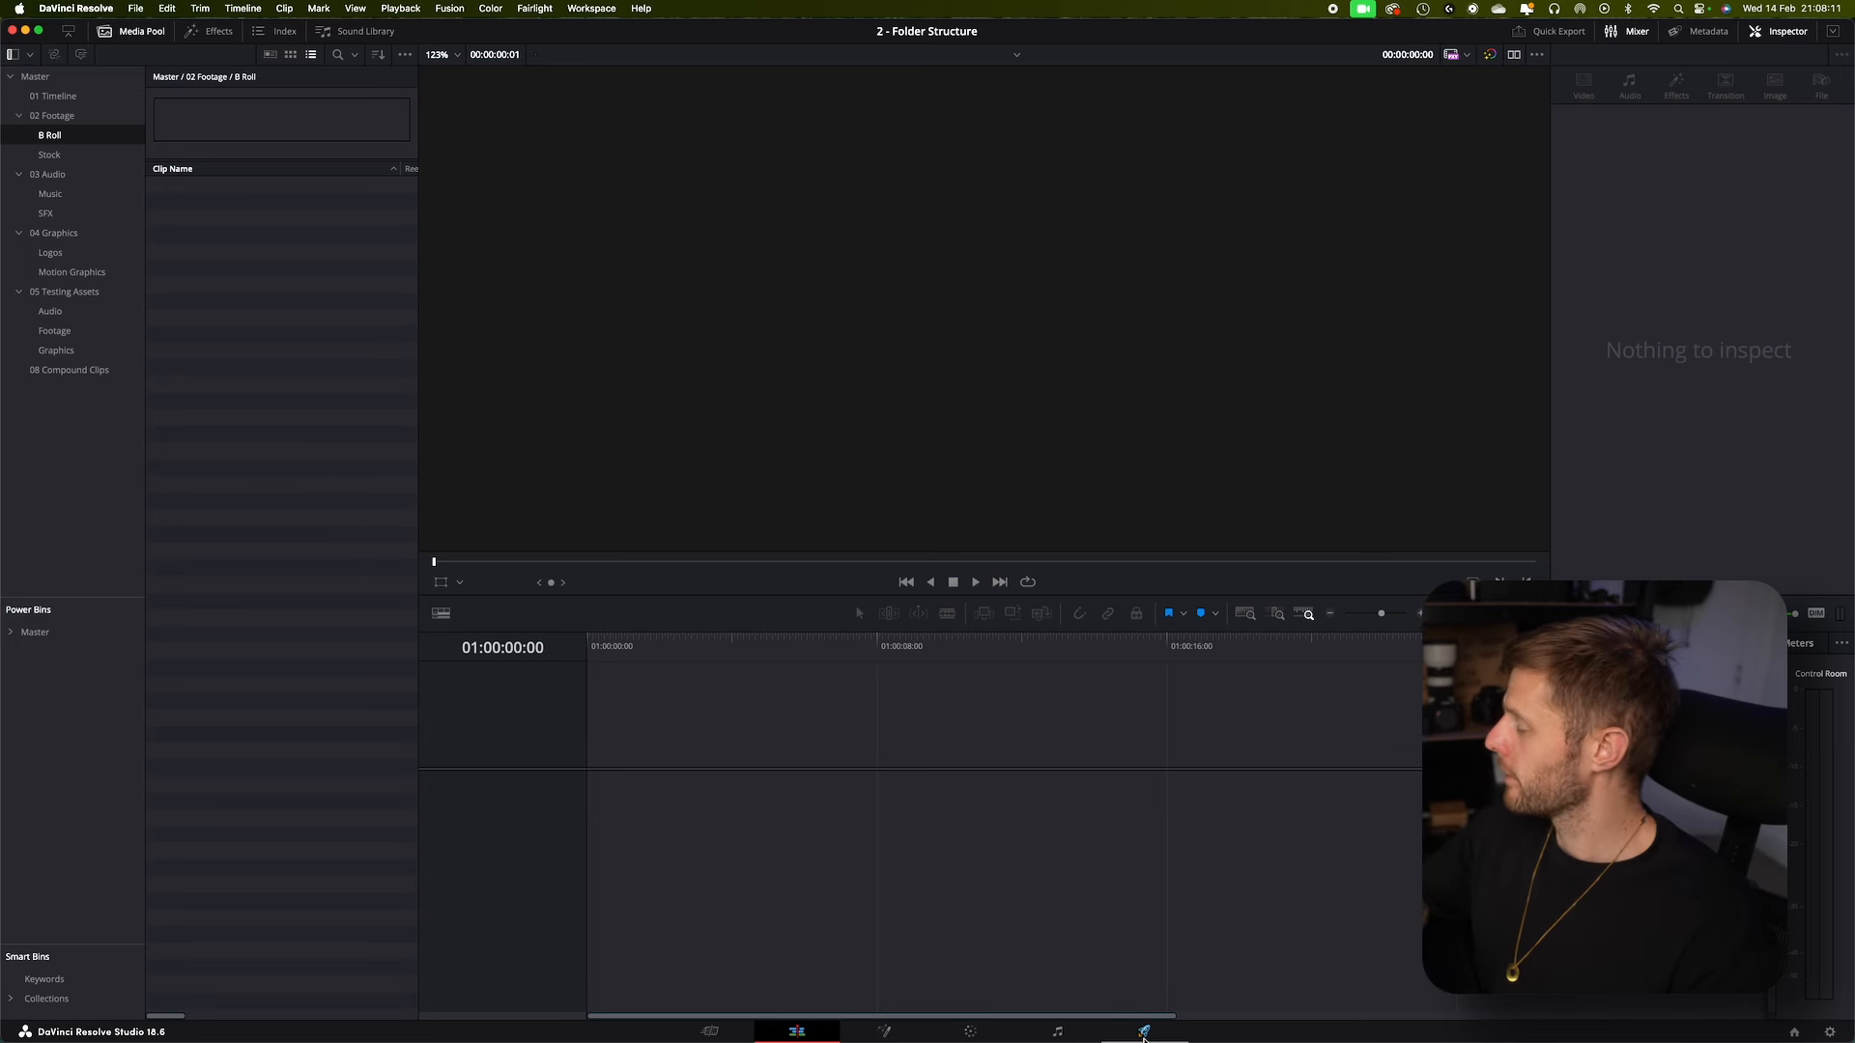
{"action": "mouse_move", "coordinate": [1020, 872]}
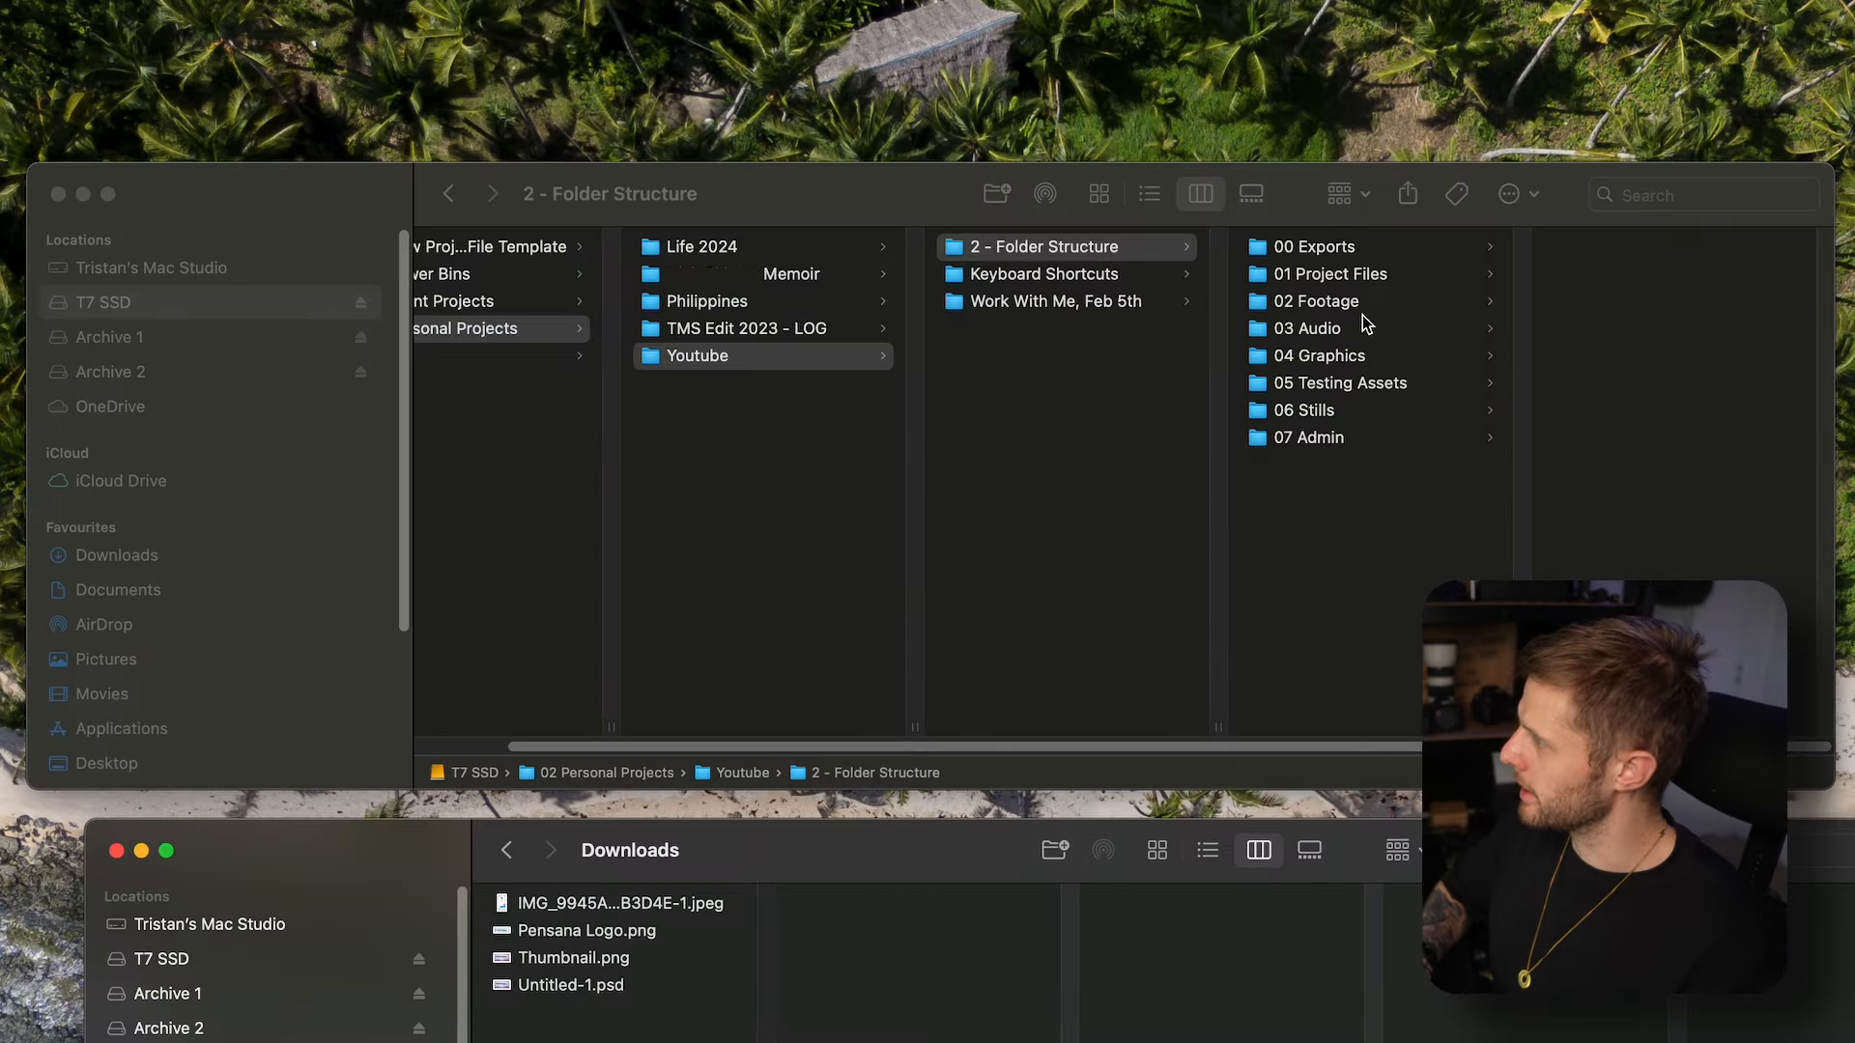
Browse from 00 Exports into the Keyboard Shortcuts project's own 00 Exports folder
{"action": "left_click", "coordinate": [1316, 245]}
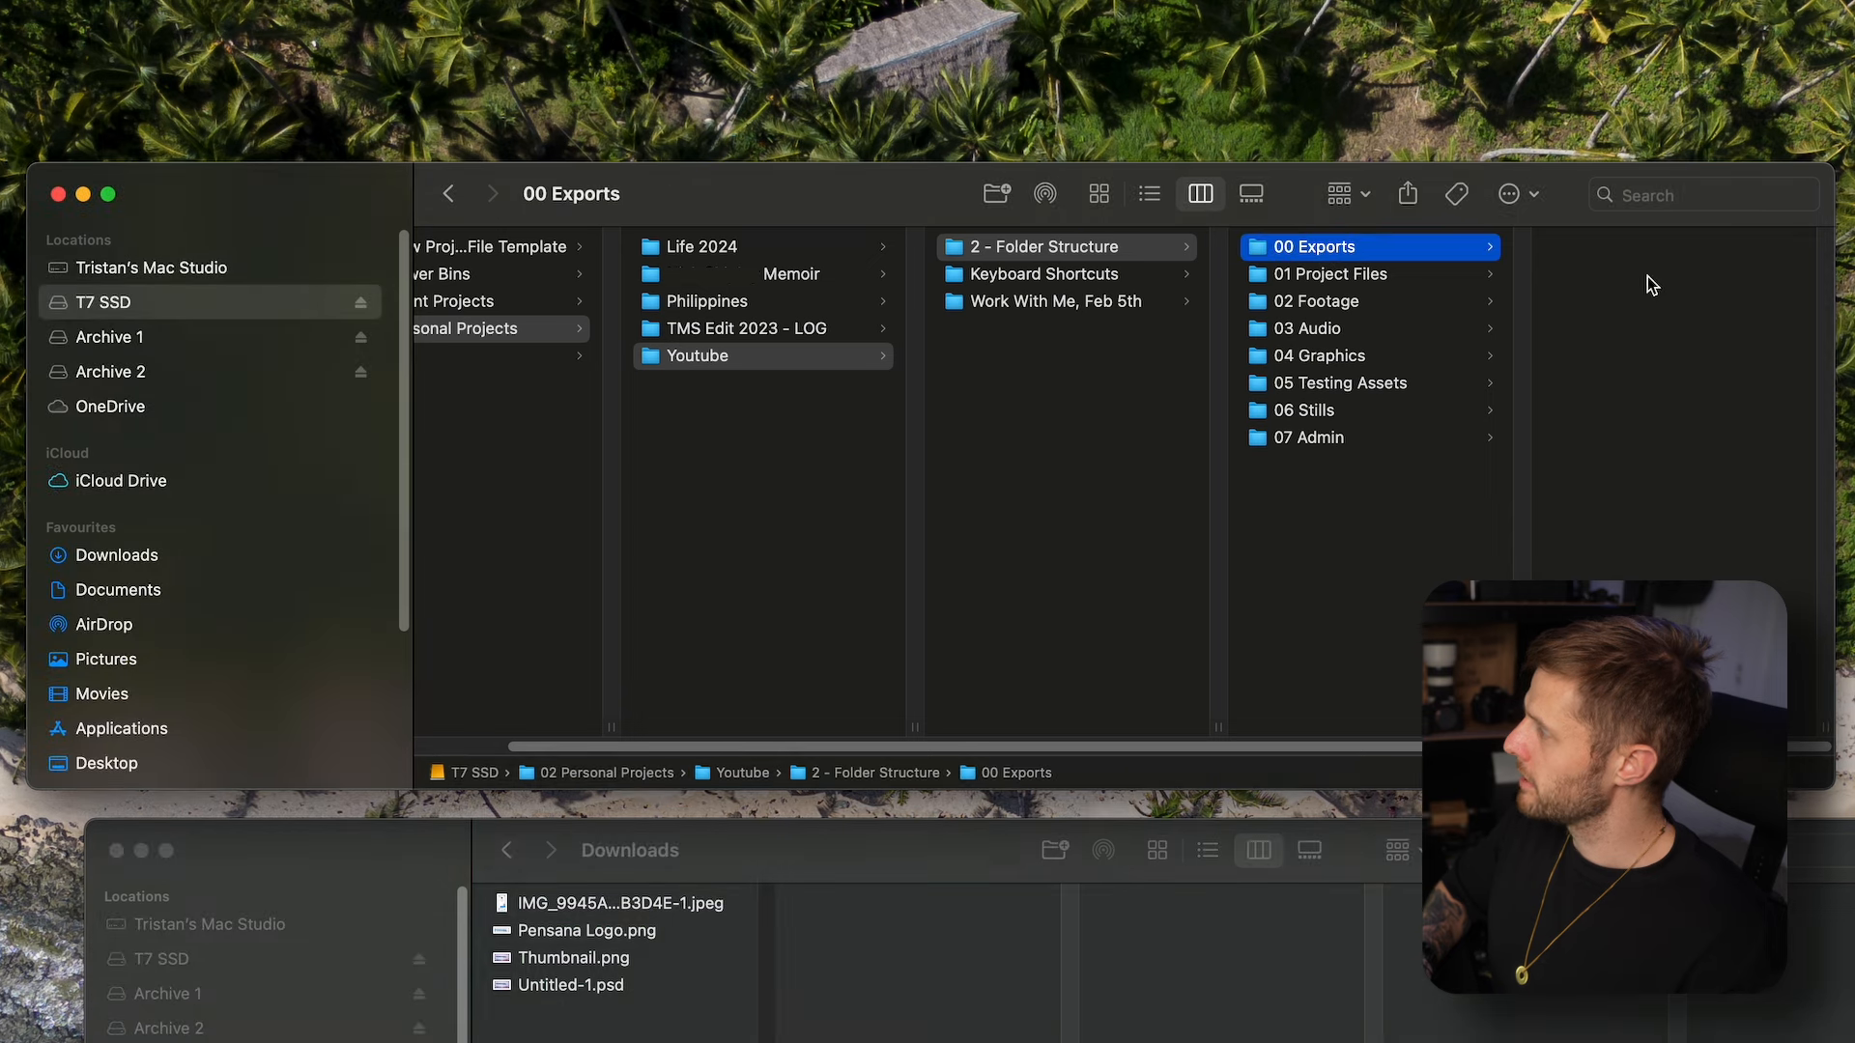
{"action": "left_click", "coordinate": [1046, 272]}
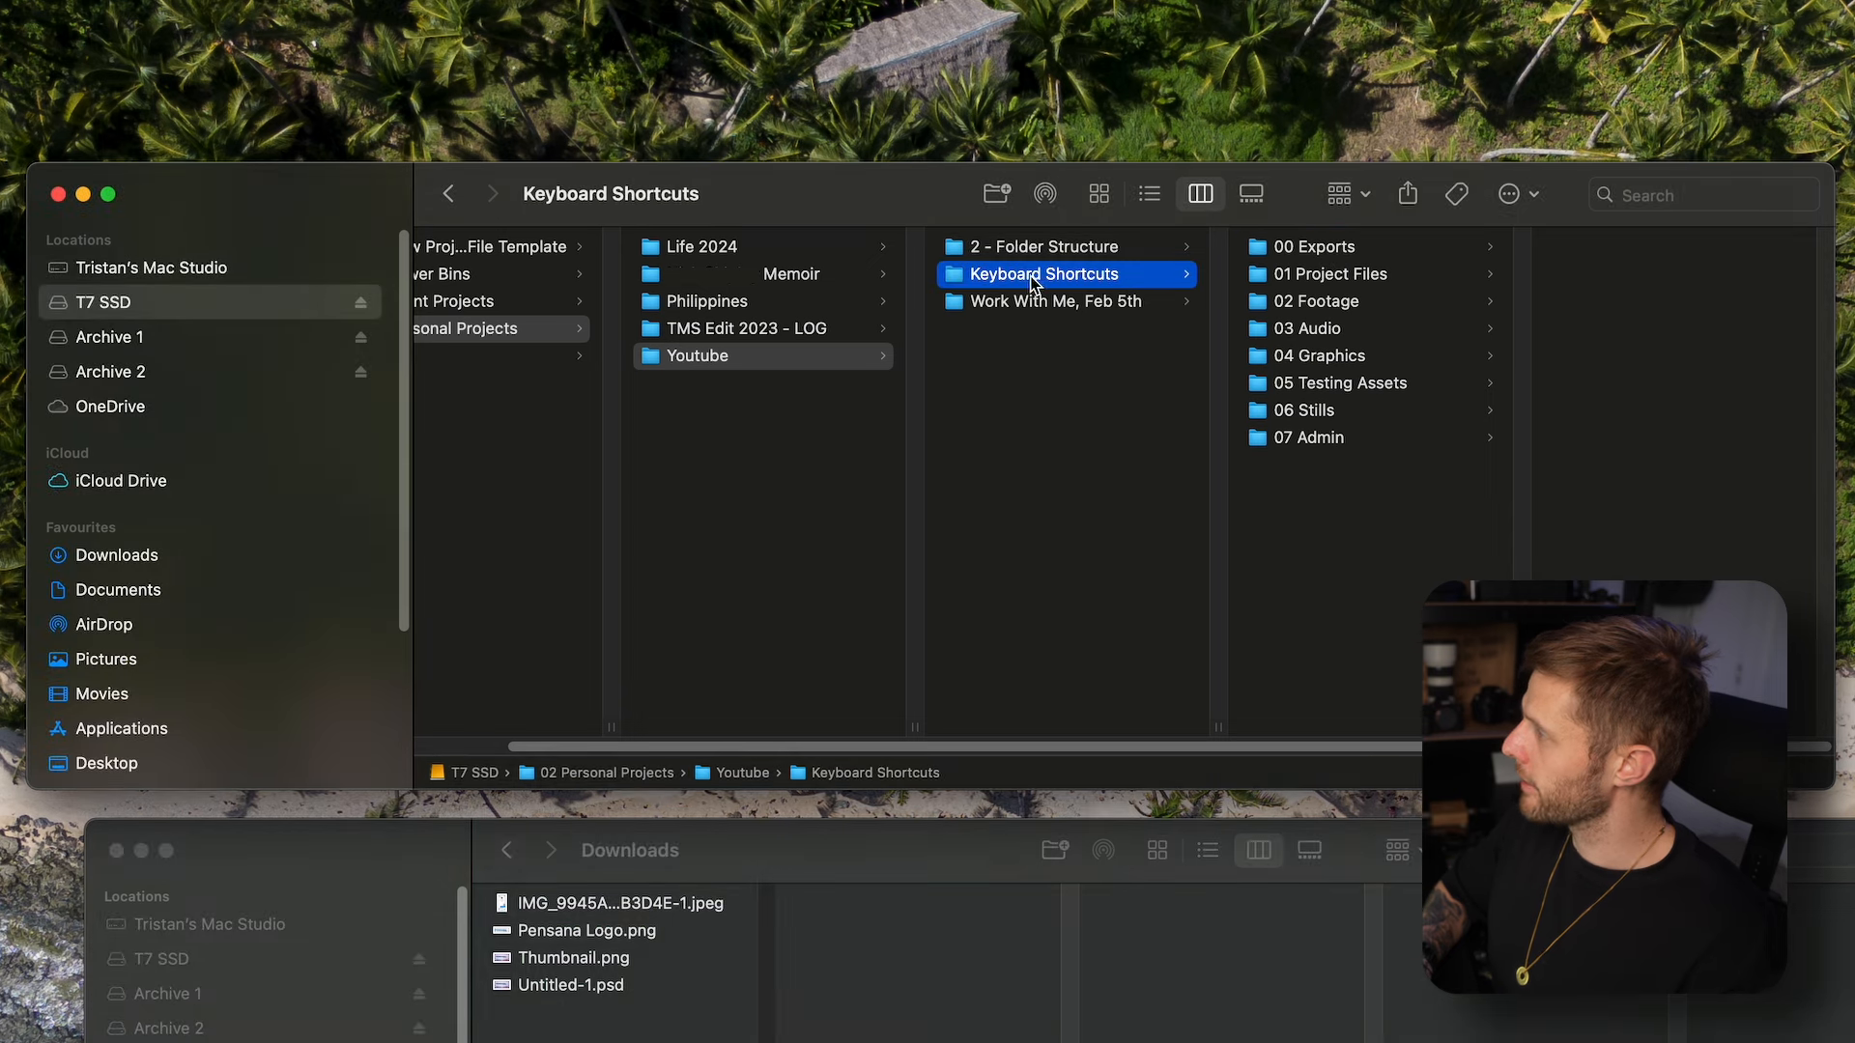
{"action": "left_click", "coordinate": [1314, 245]}
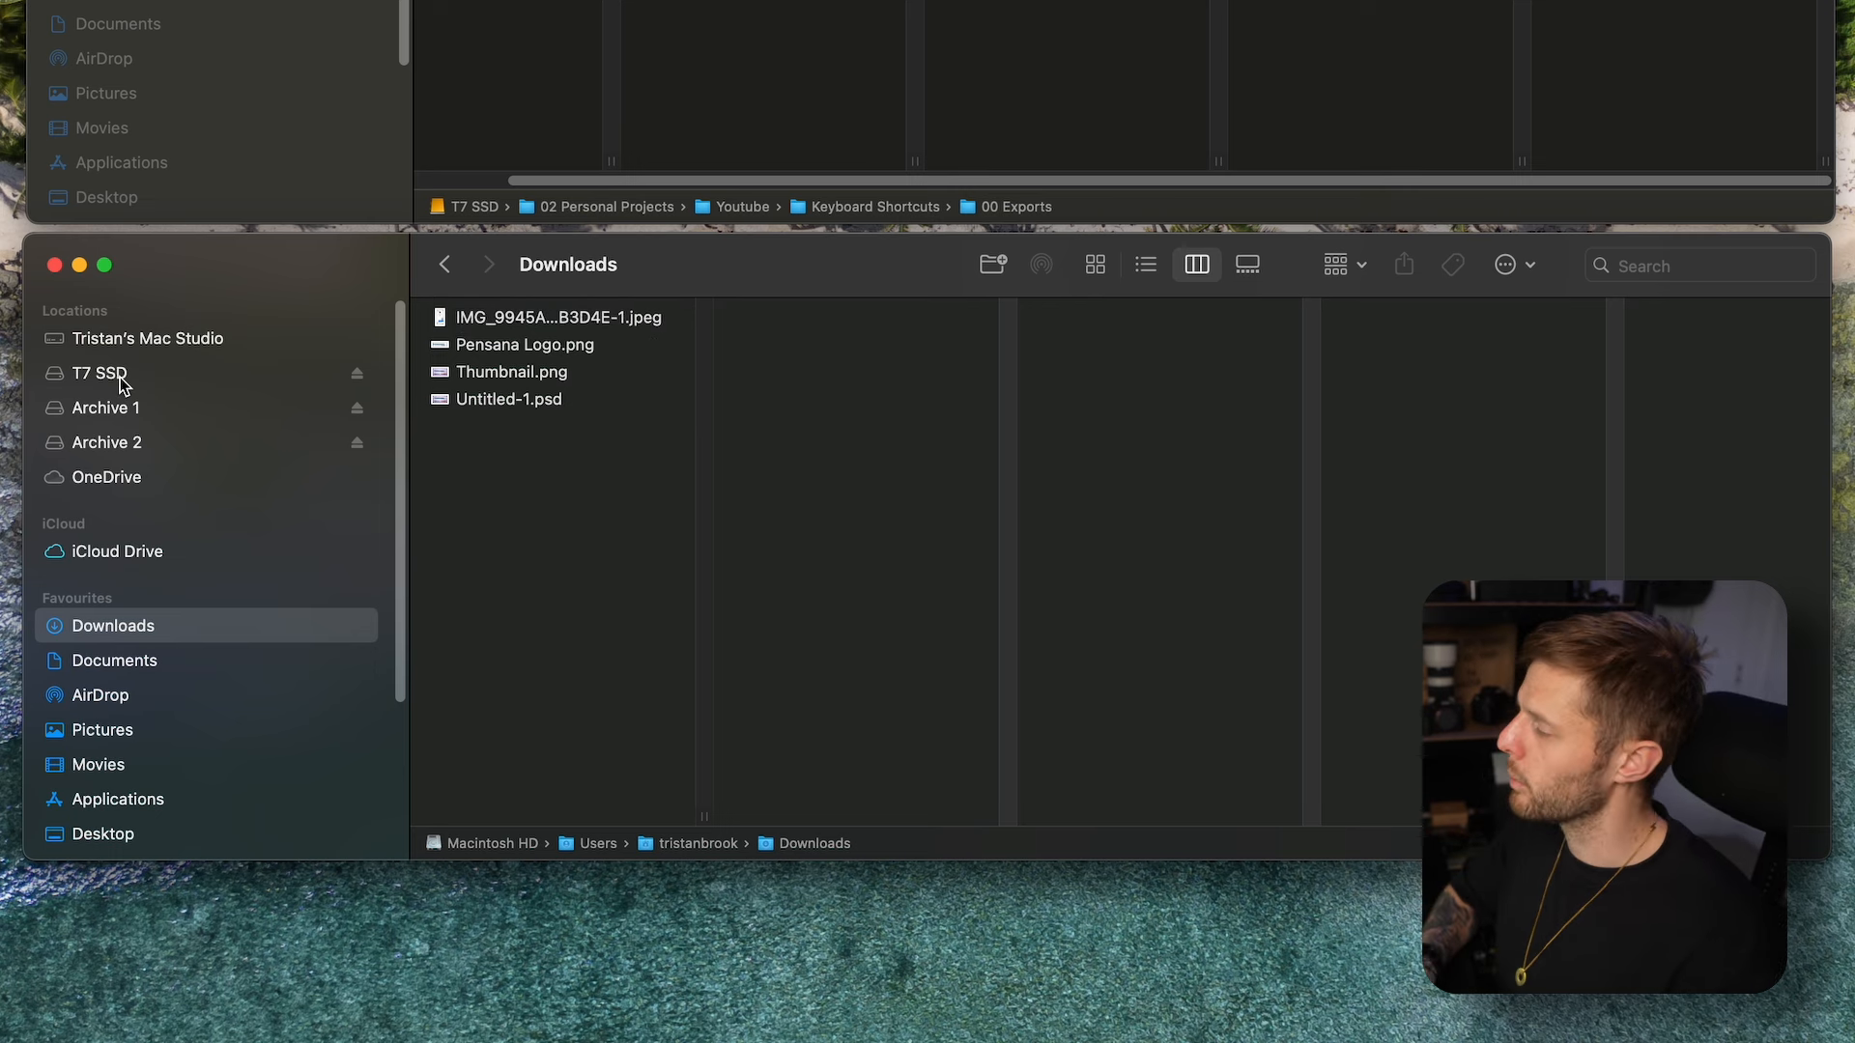
Create a new Youtube folder inside Personal on the Archive 1 drive
{"action": "left_click", "coordinate": [106, 408]}
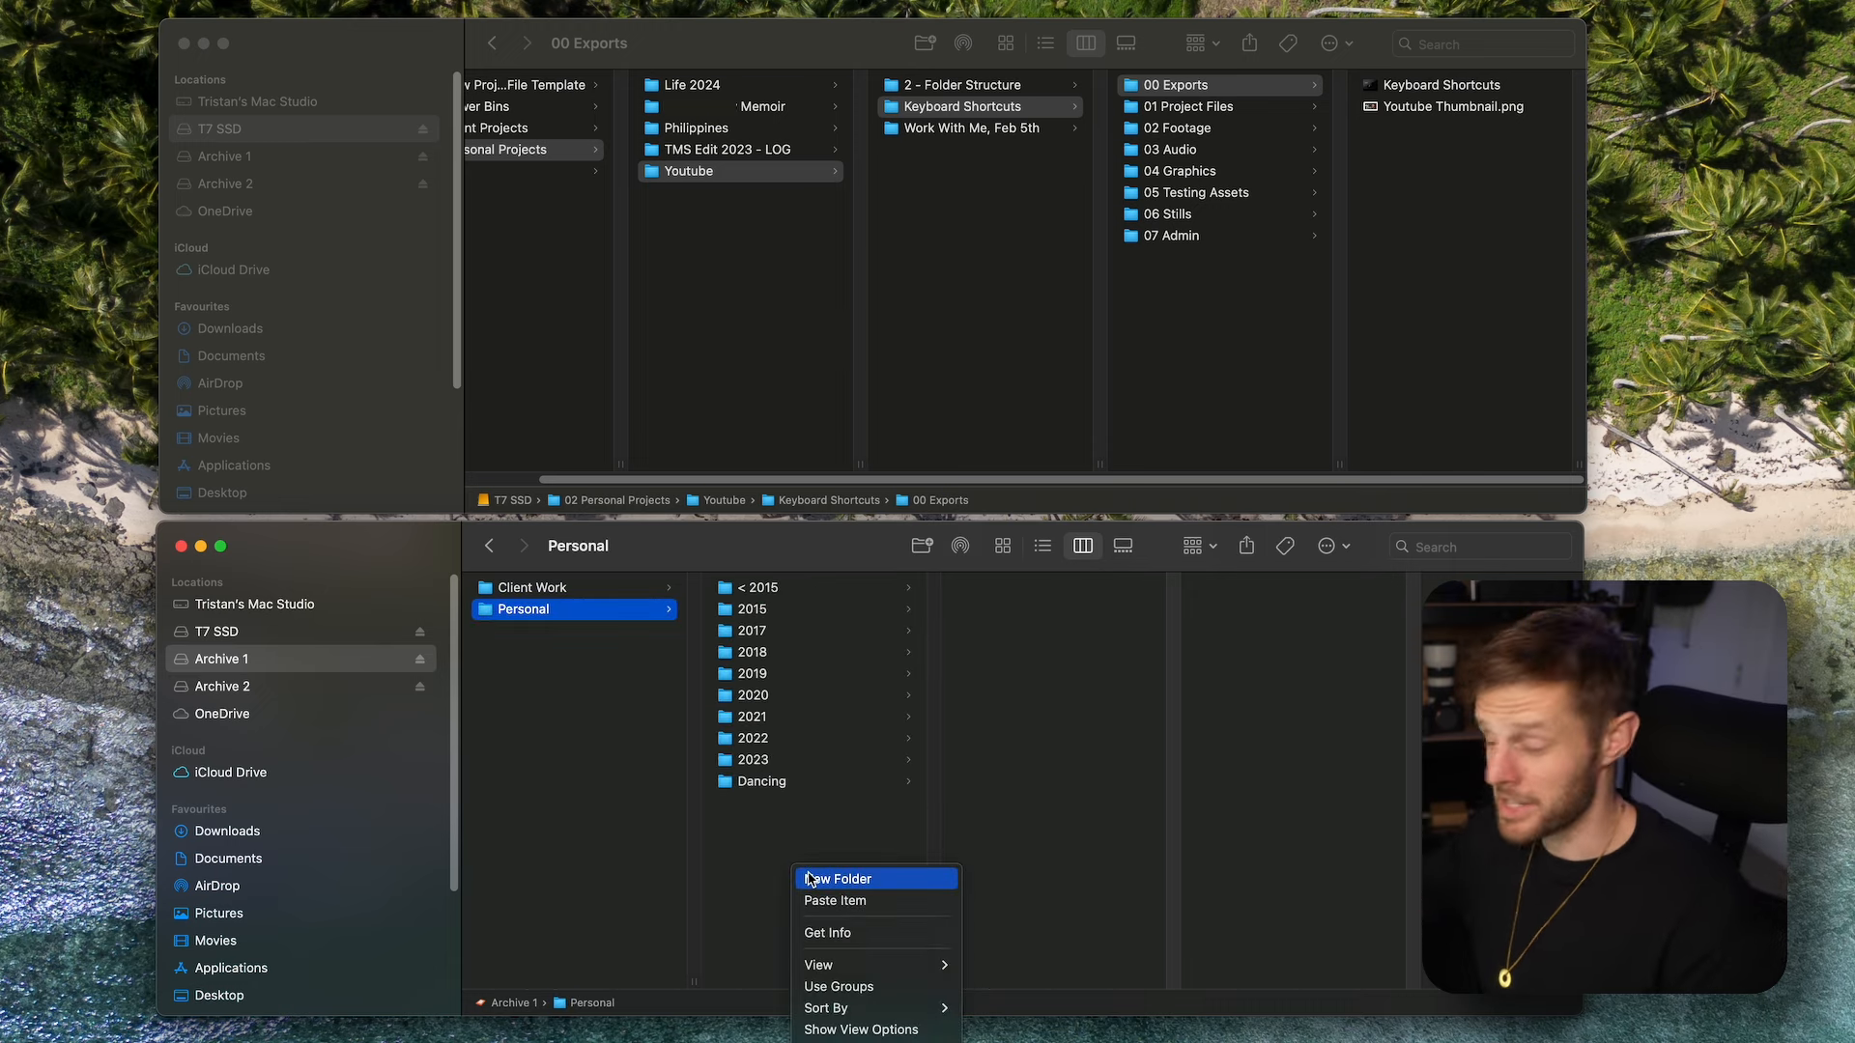
{"action": "left_click", "coordinate": [841, 879]}
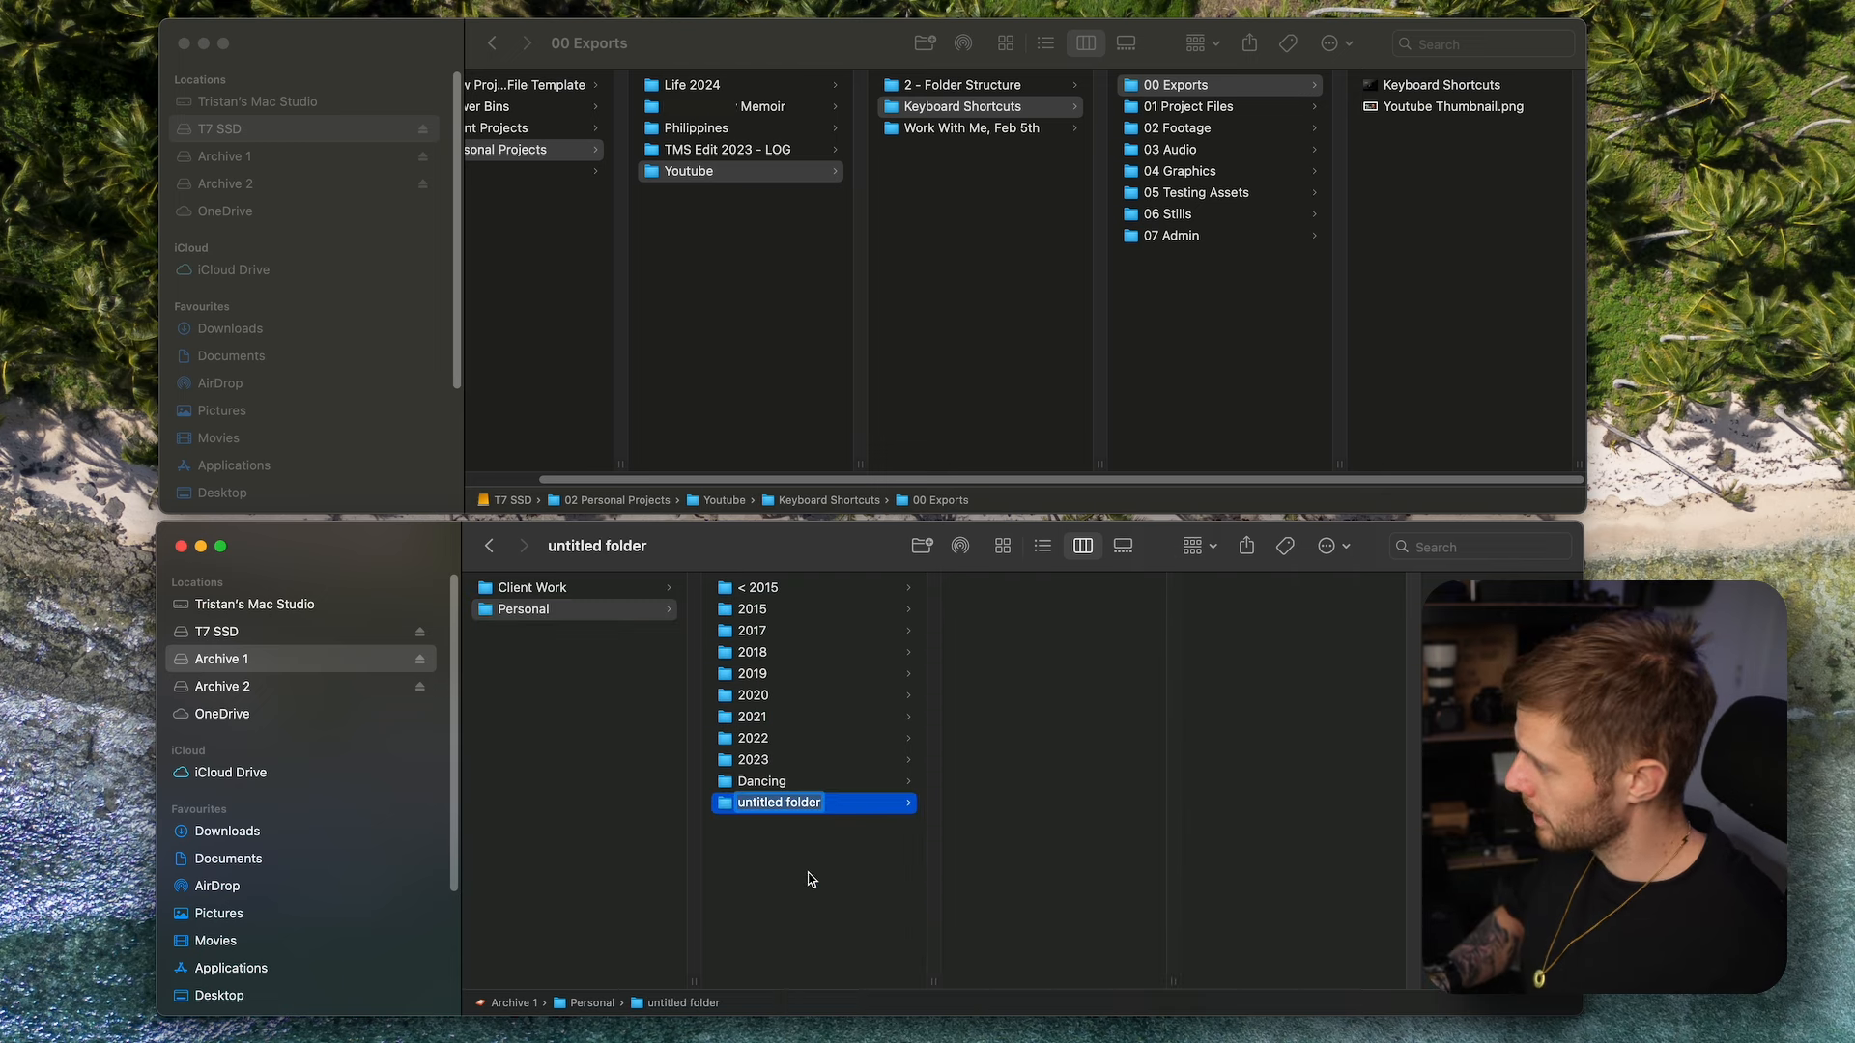
{"action": "type", "text": "Youtbe"}
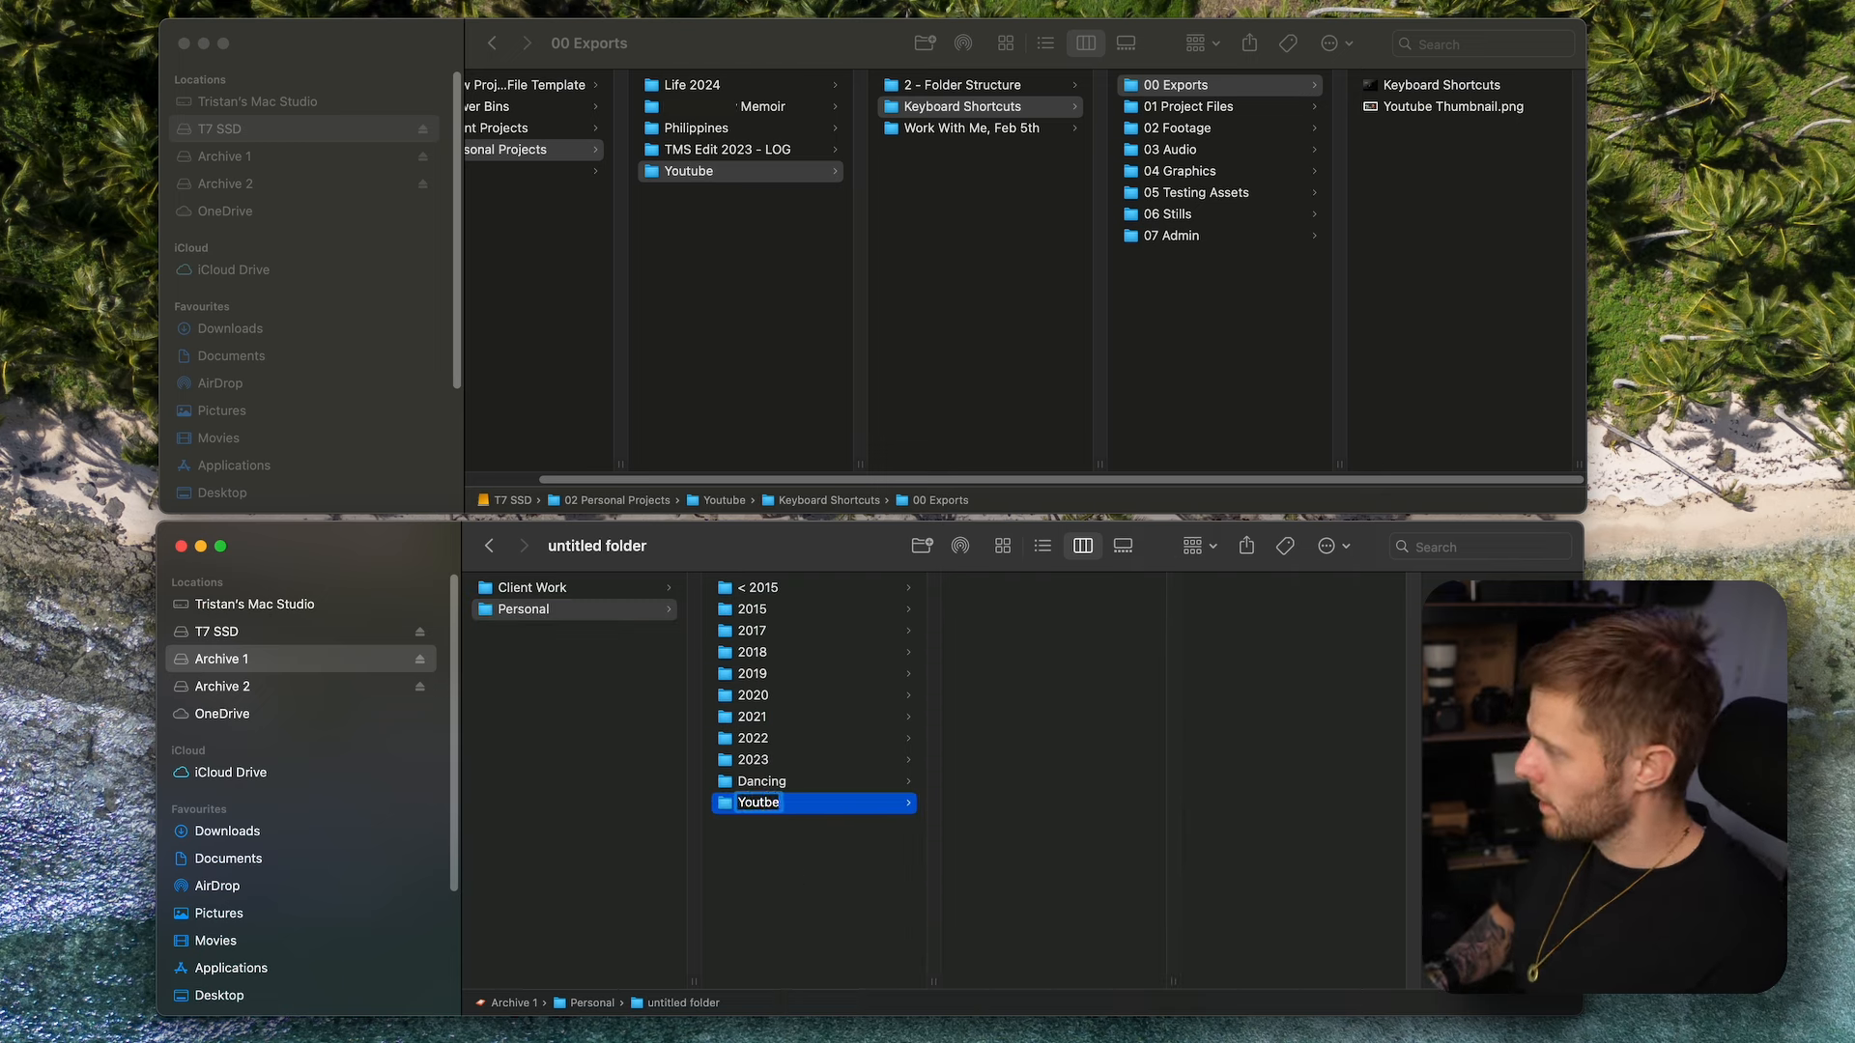
{"action": "key", "text": "Backspace"}
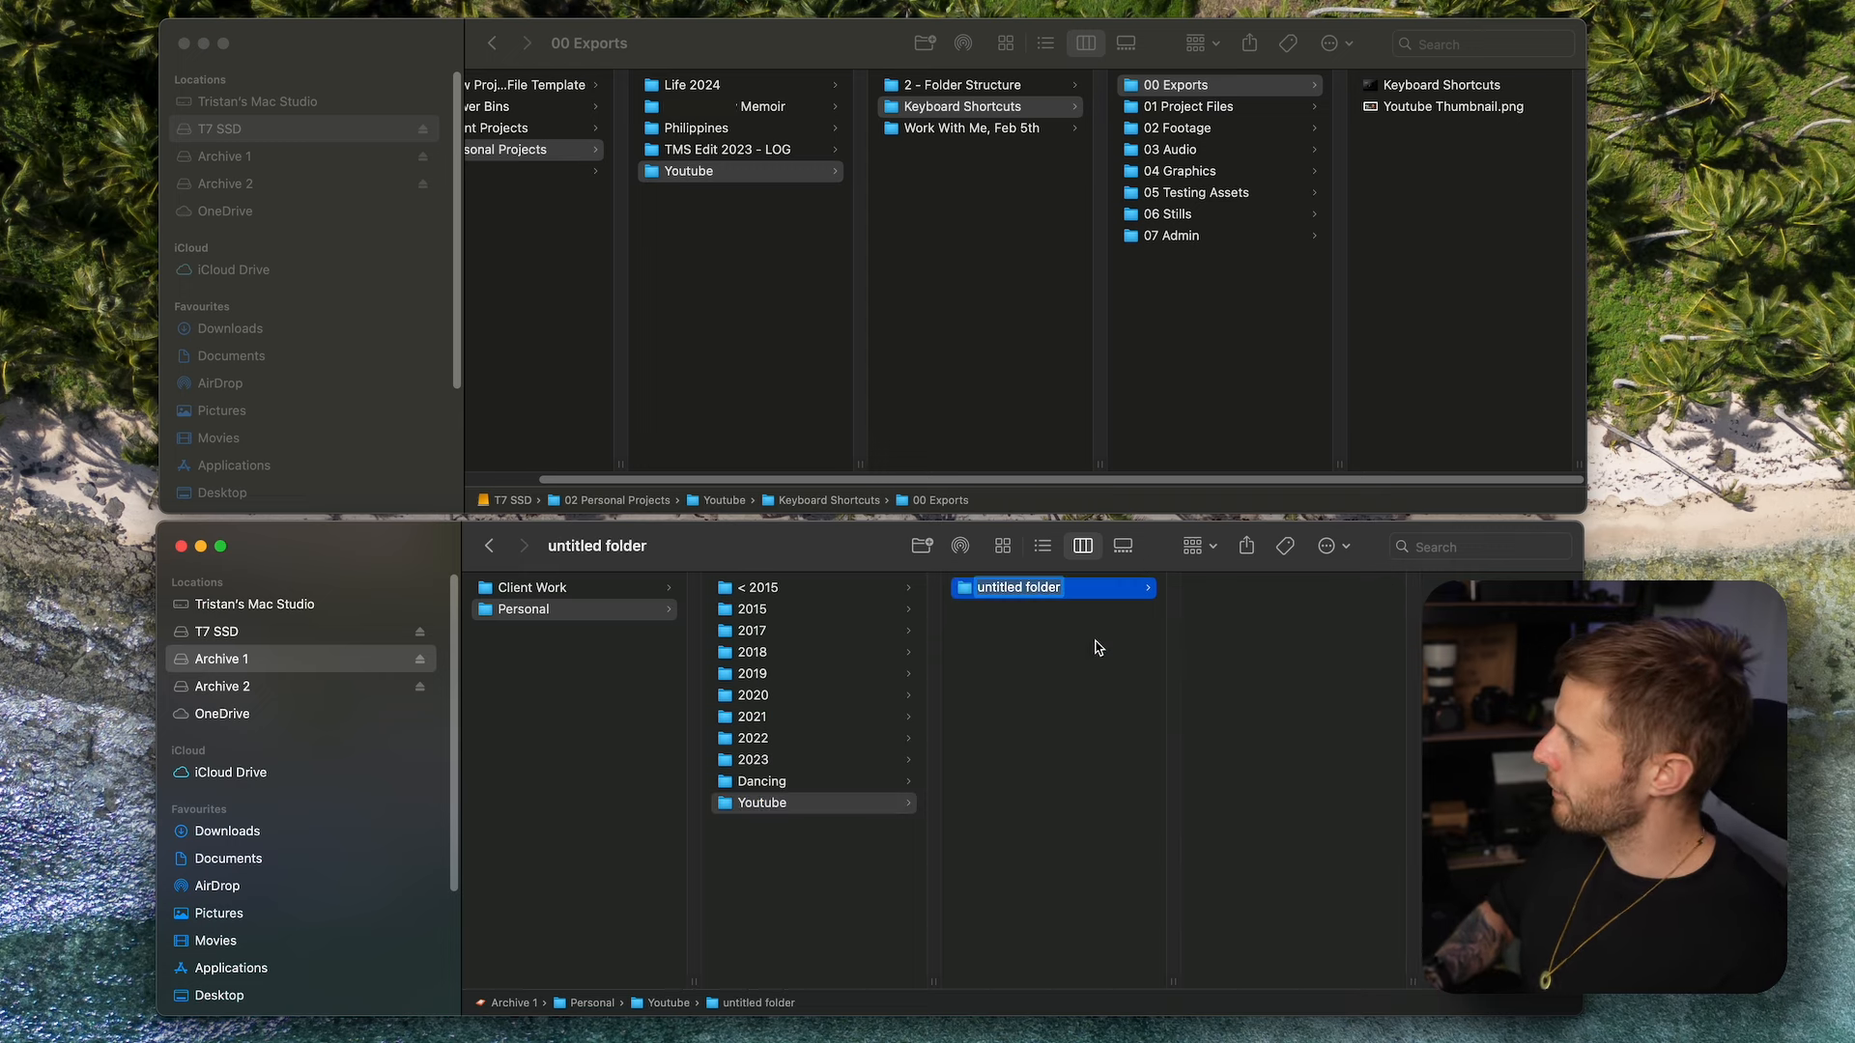
Add a subfolder named 1 - Keyboard Shortcuts inside the Youtube folder
{"action": "type", "text": "1 -"}
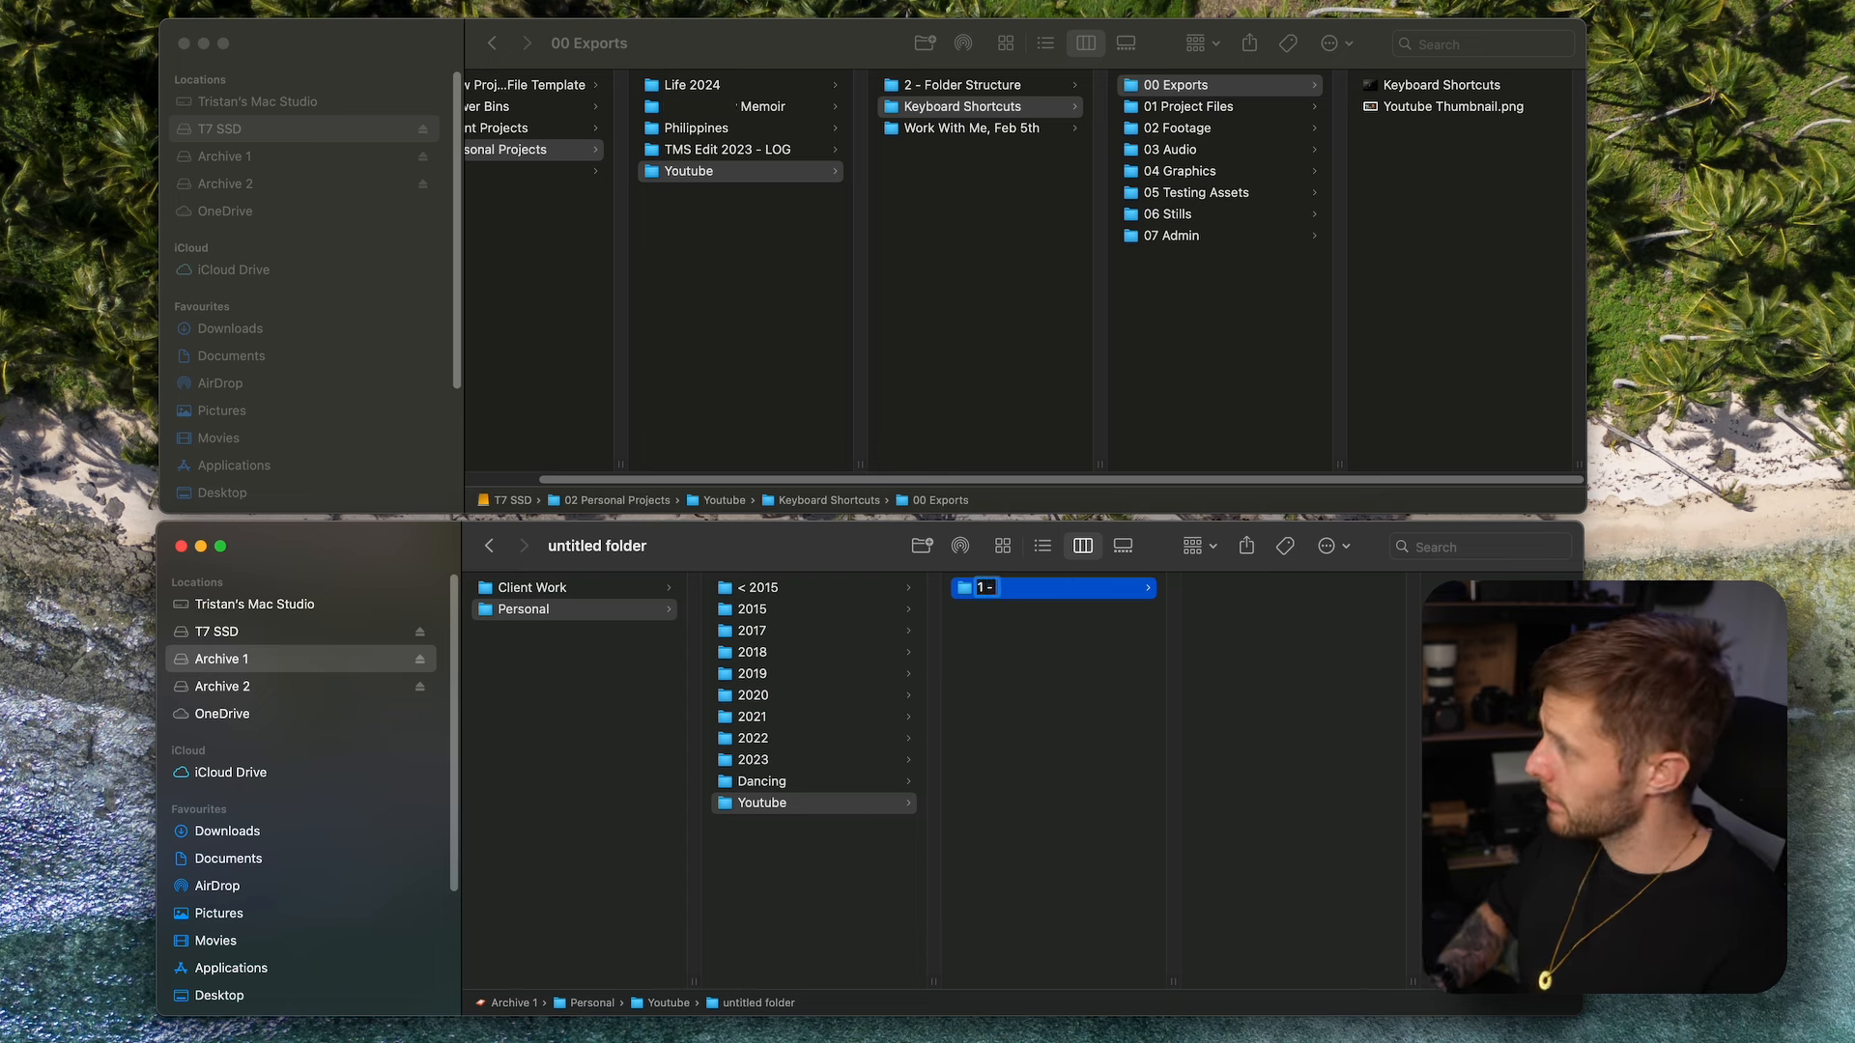
{"action": "type", "text": "Keyboard Shortcuts"}
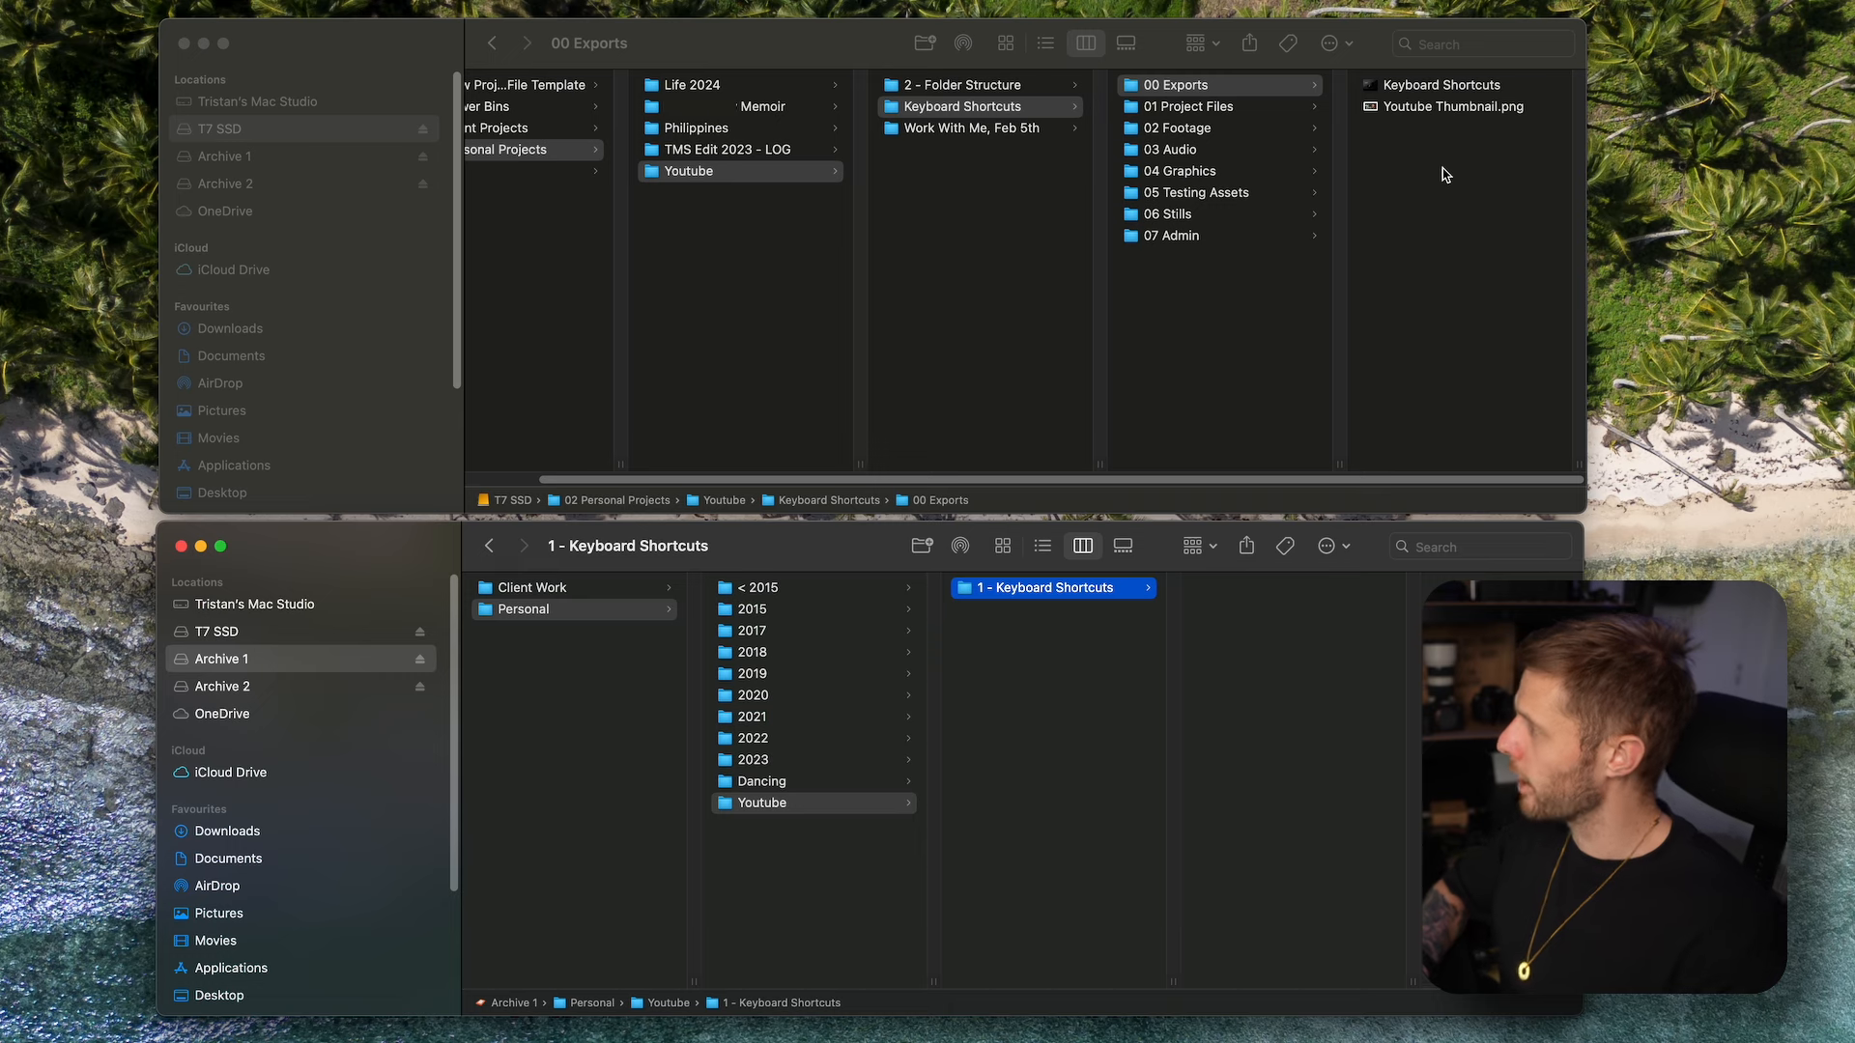
Select all eight Keyboard Shortcuts folders, 00 Exports through 07 Admin, for archiving
{"action": "left_click", "coordinate": [1179, 127]}
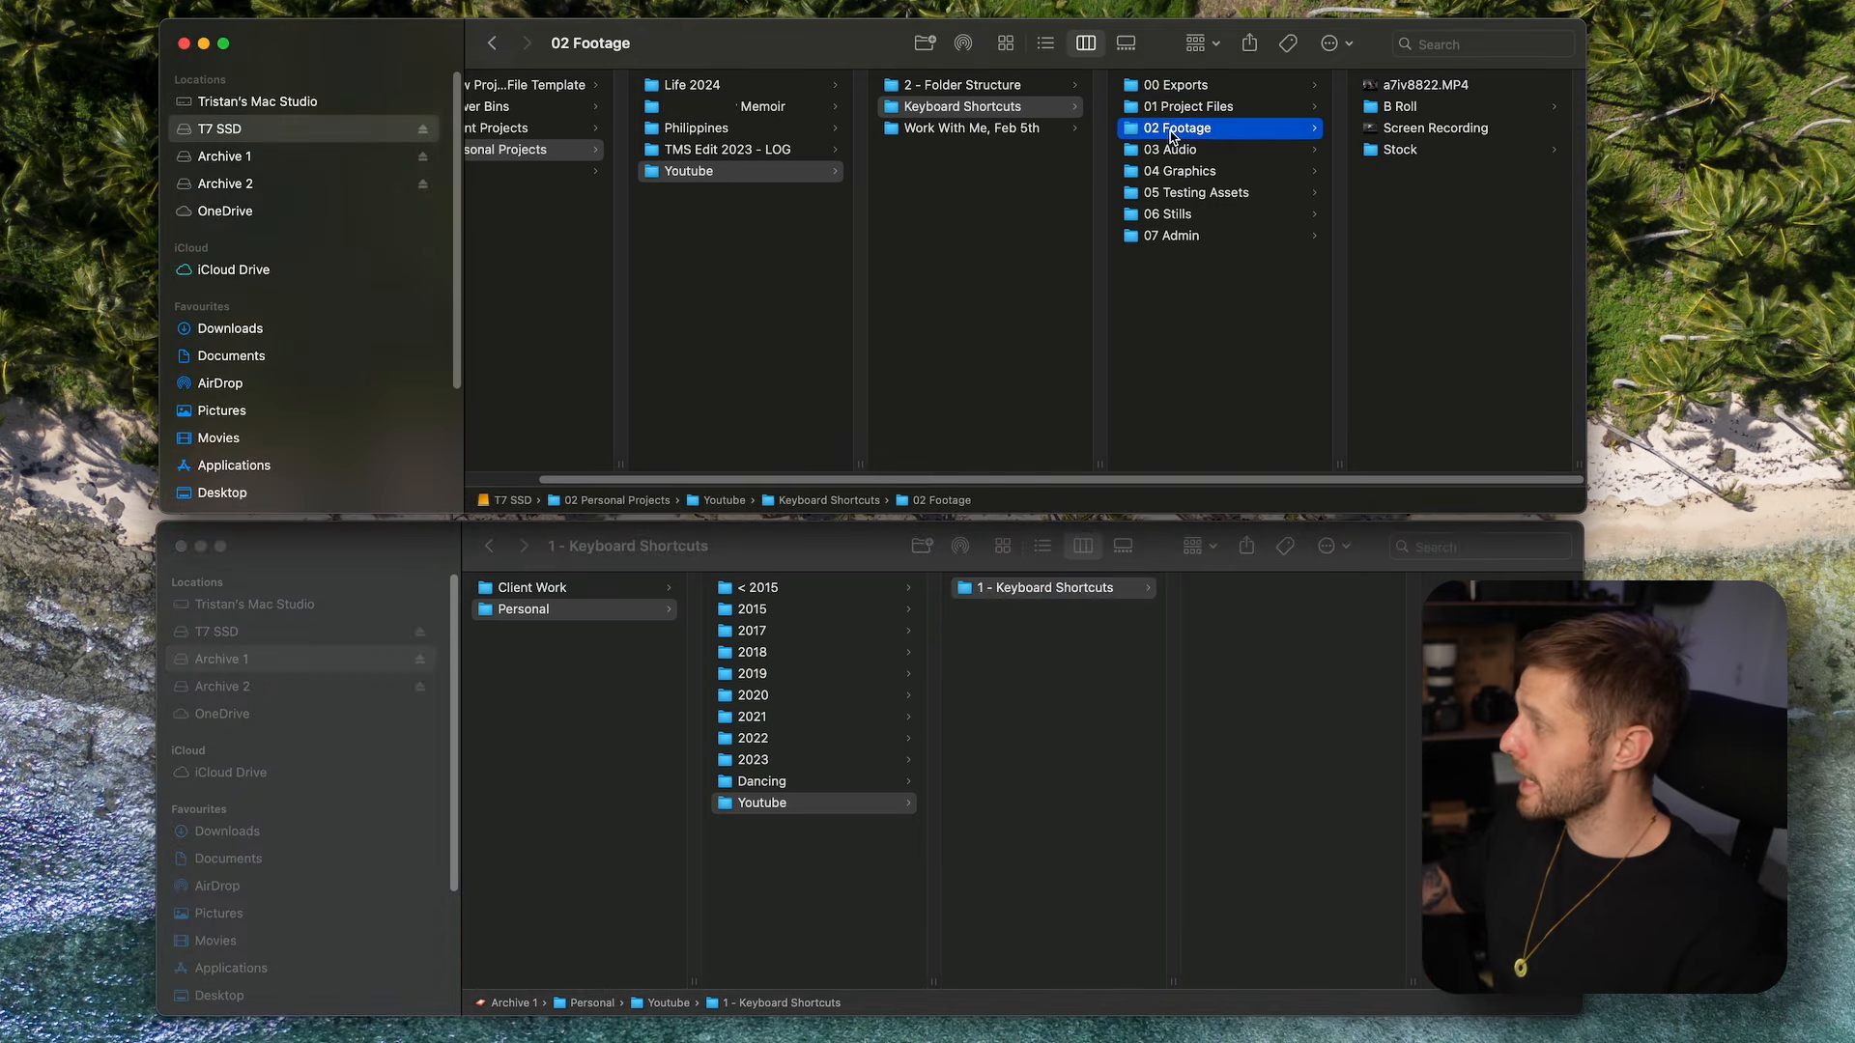
{"action": "mouse_move", "coordinate": [1403, 95]}
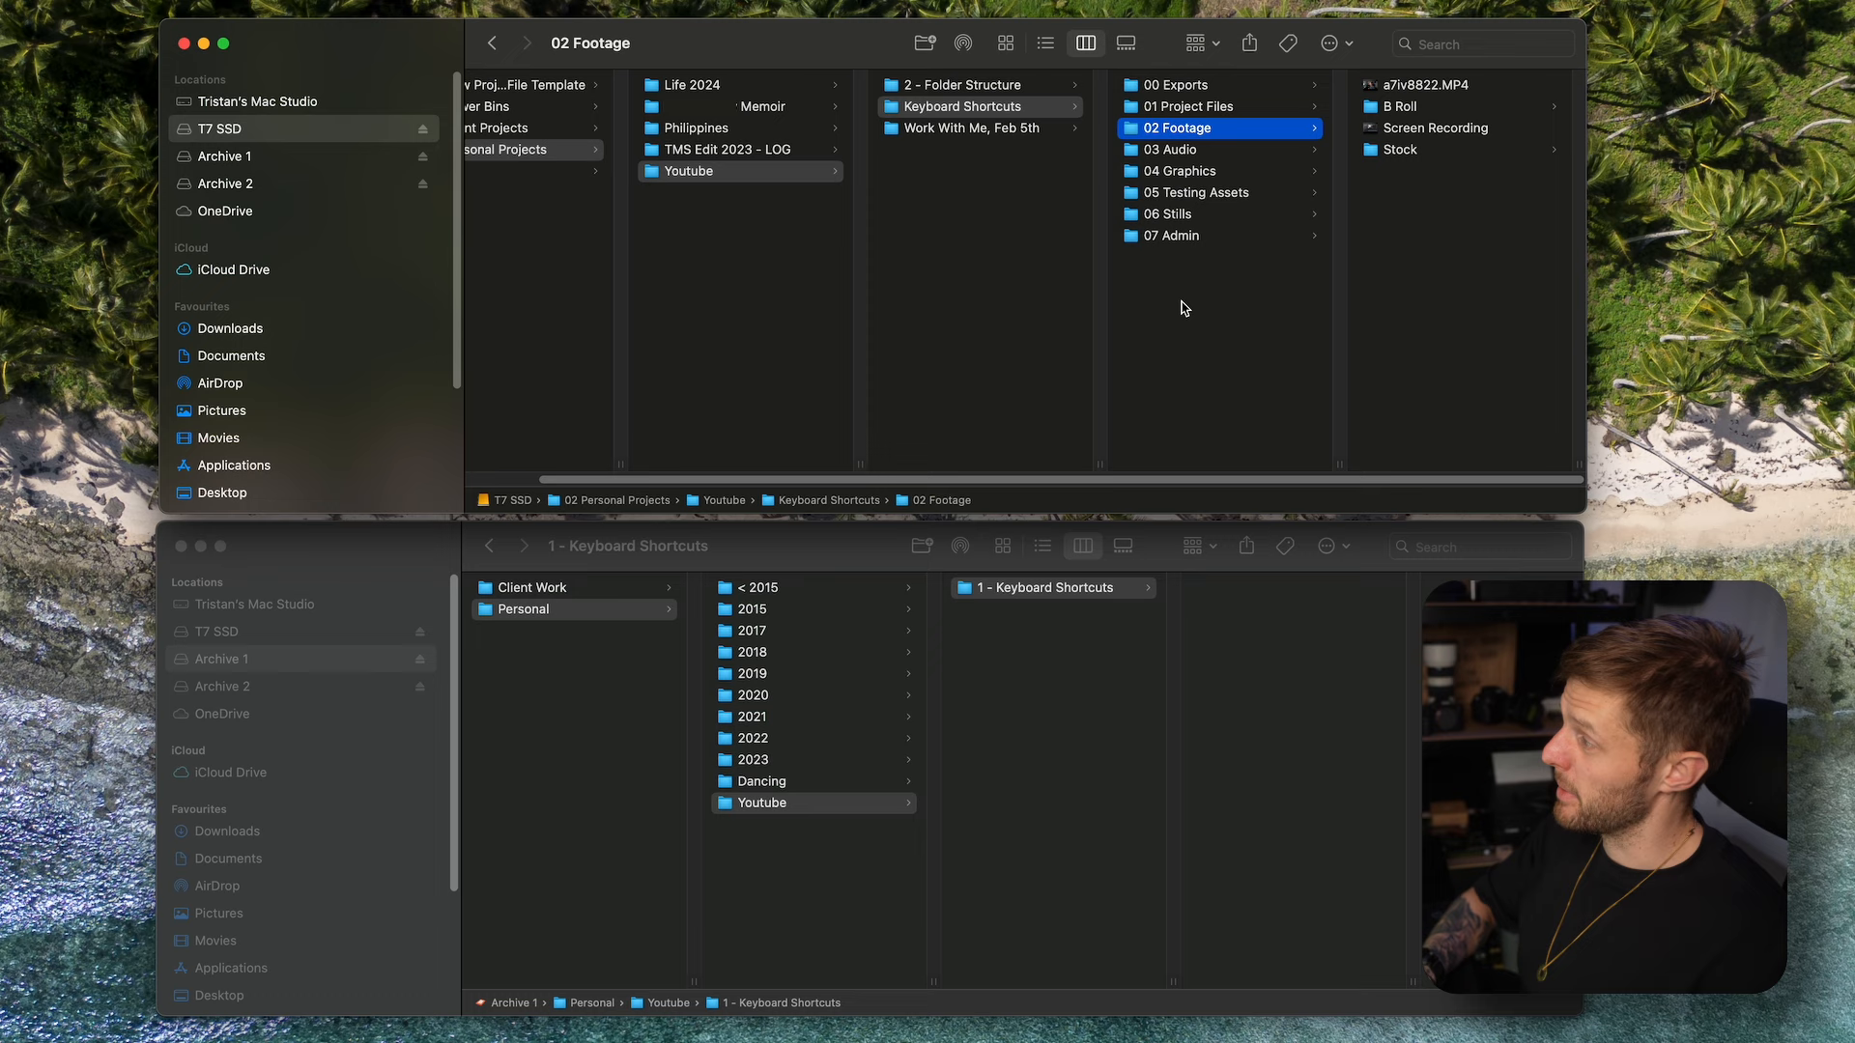
{"action": "left_click", "coordinate": [962, 106]}
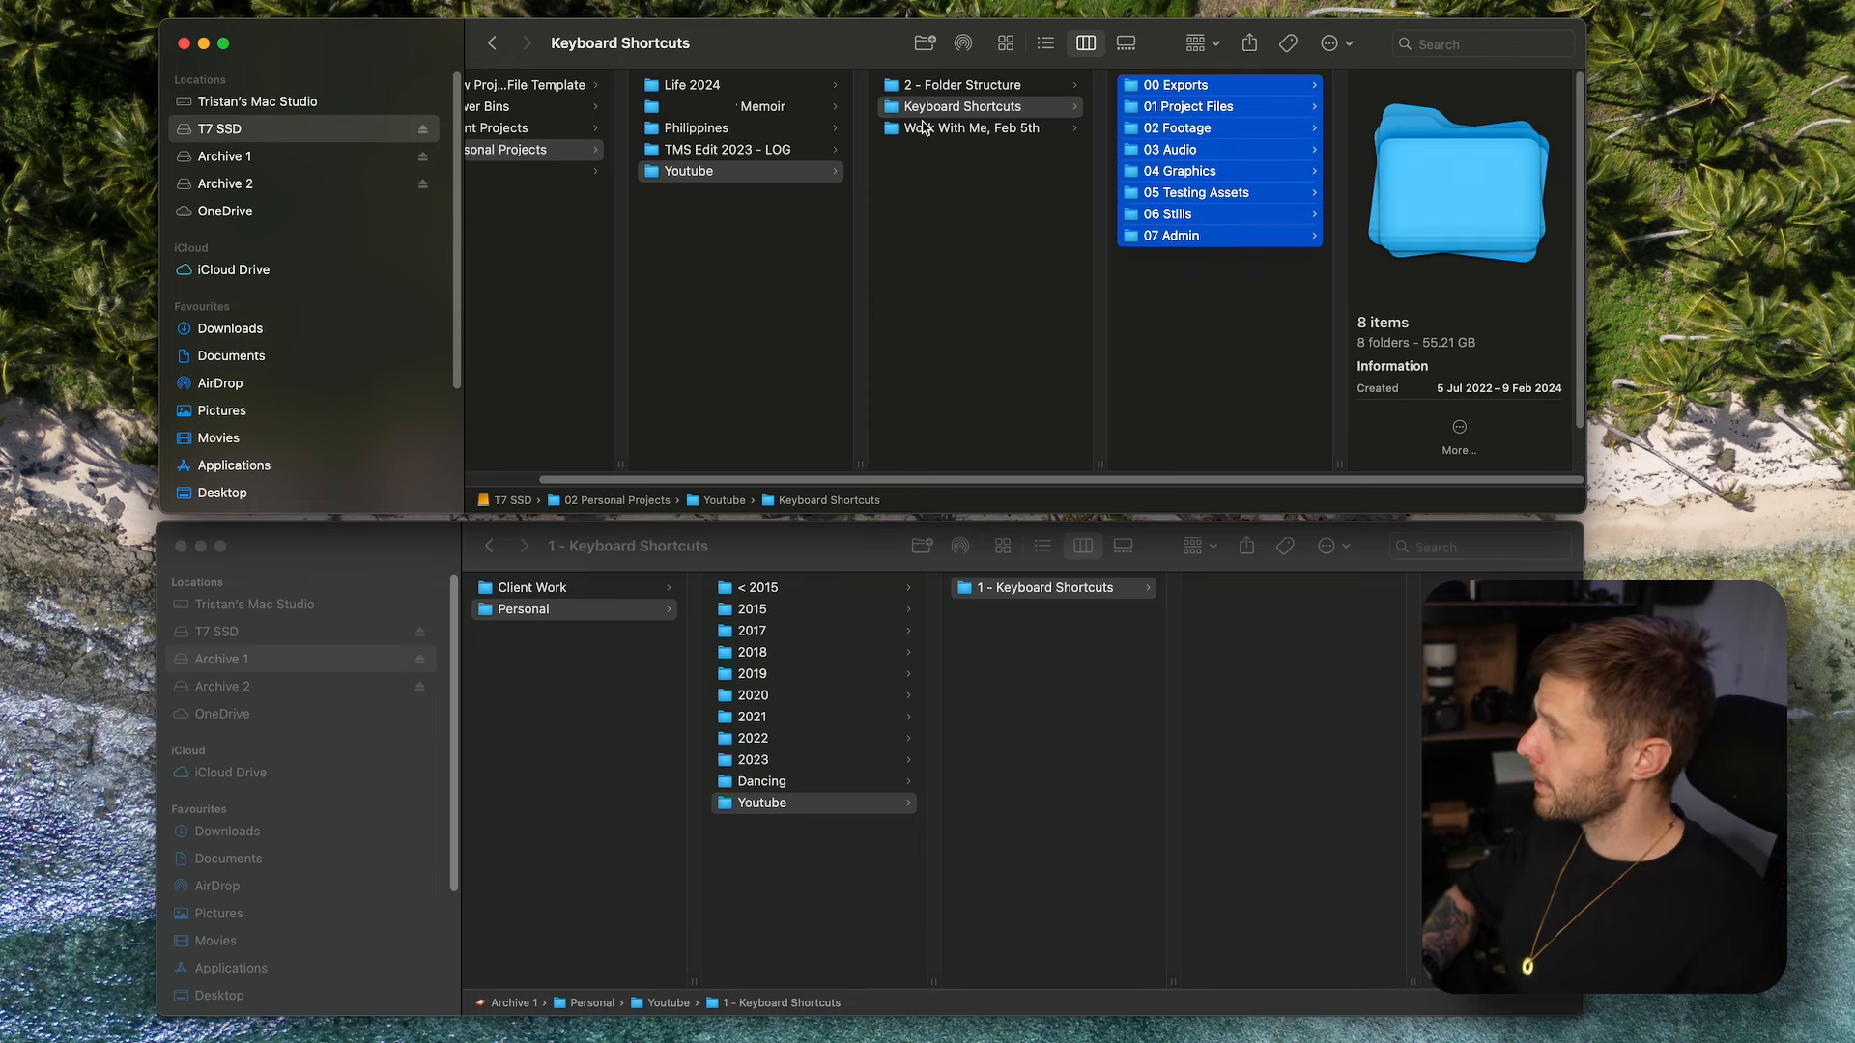